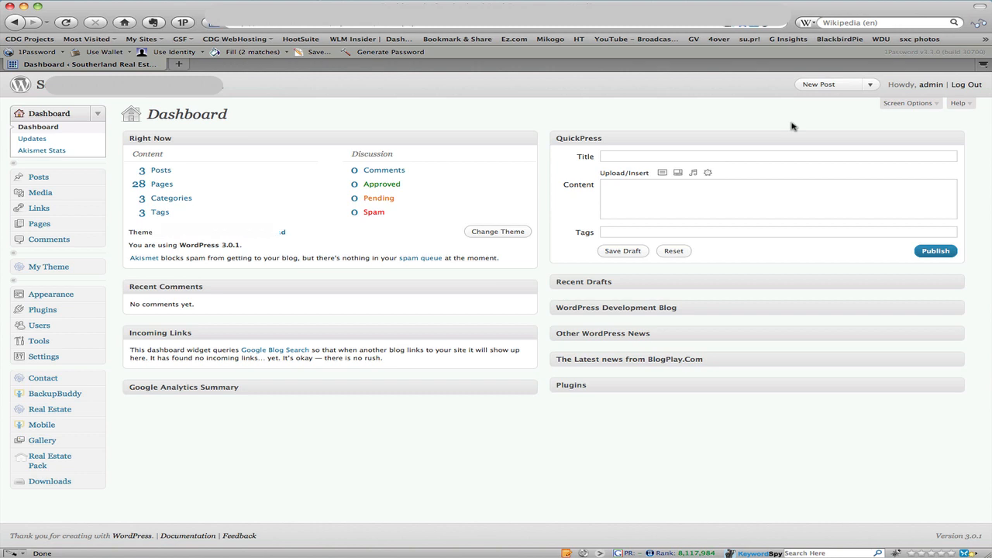
mouse_move(382, 490)
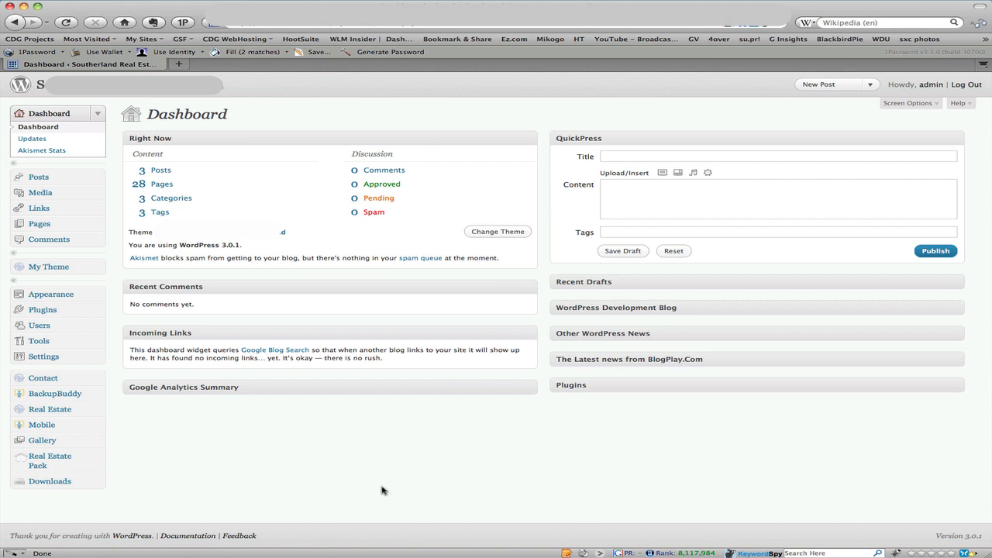
mouse_move(269, 446)
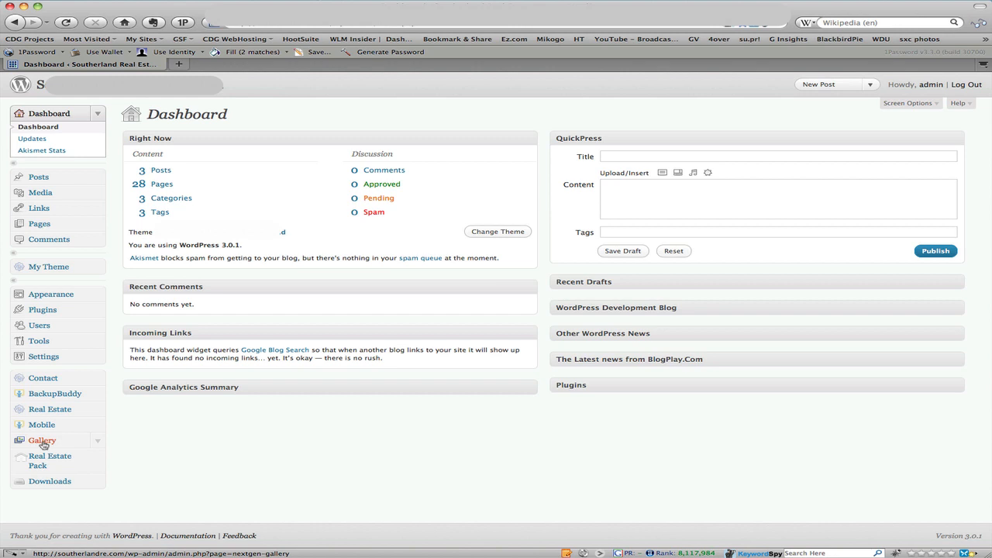
Expand the Gallery sidebar menu and go to Add Gallery / Images.
left_click(41, 440)
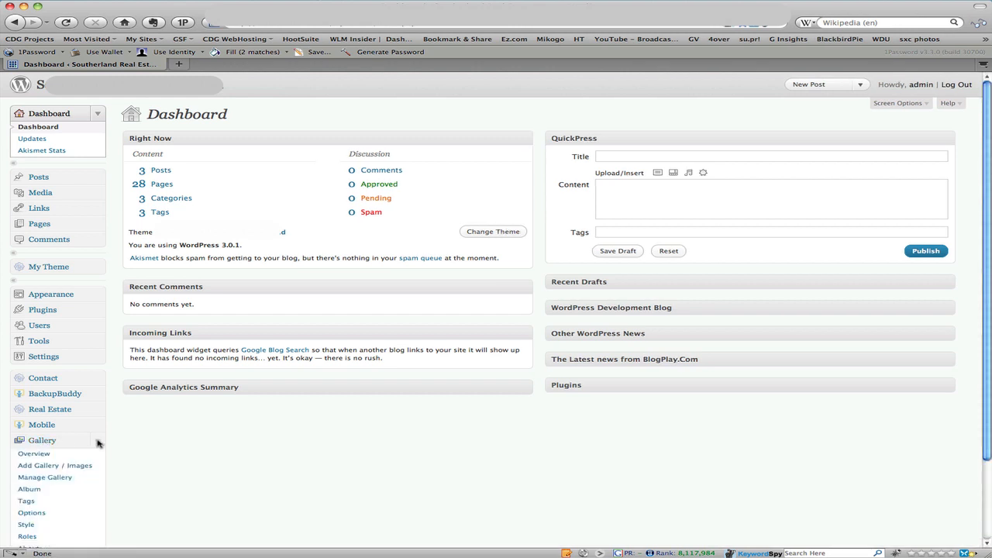
mouse_move(42, 466)
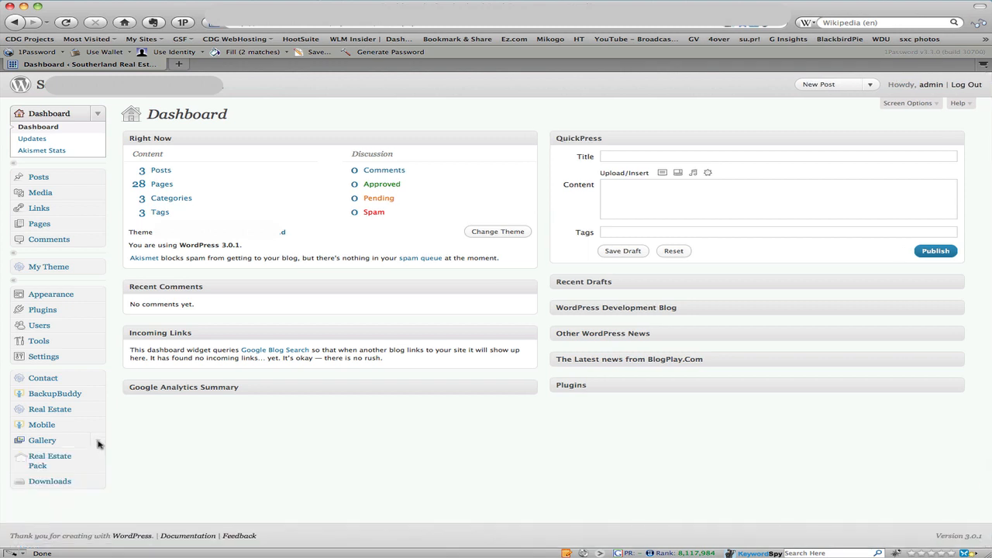
left_click(42, 440)
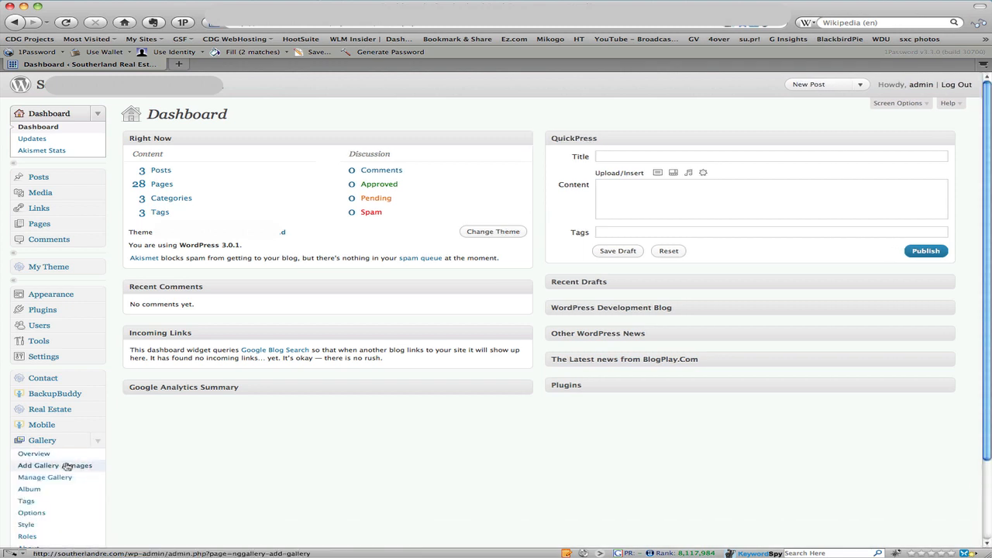
left_click(54, 465)
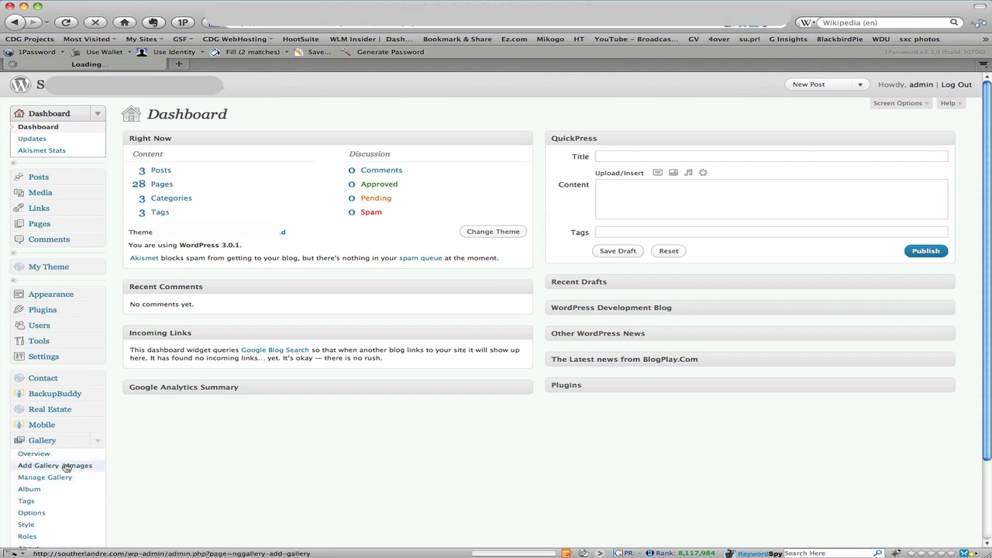
left_click(55, 465)
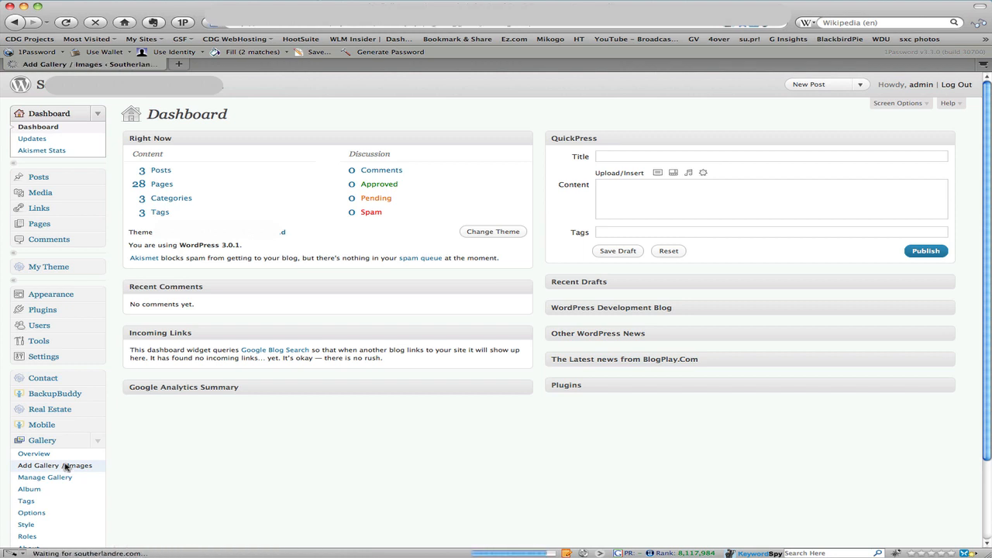
Create a new NextGEN gallery named 'New Test Listing'.
left_click(55, 466)
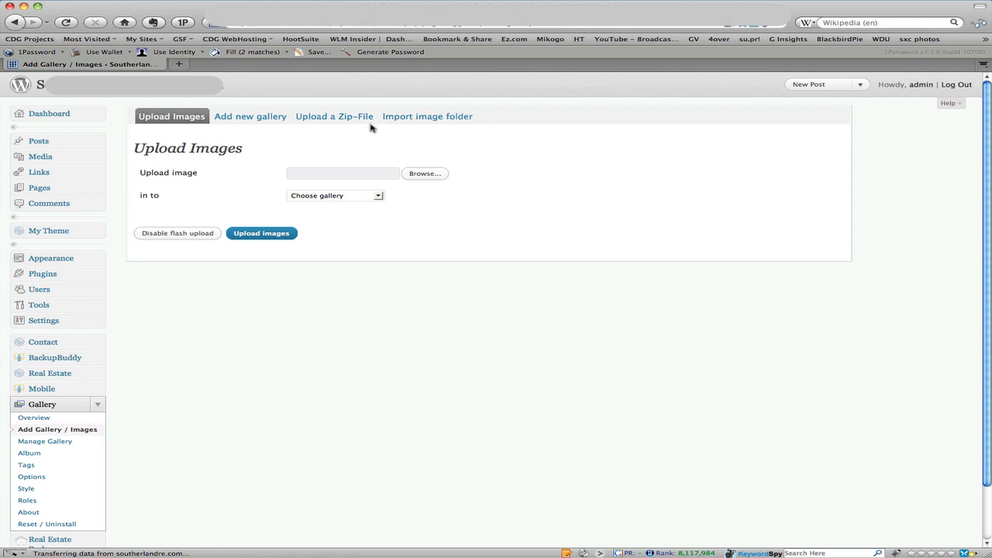
mouse_move(248, 118)
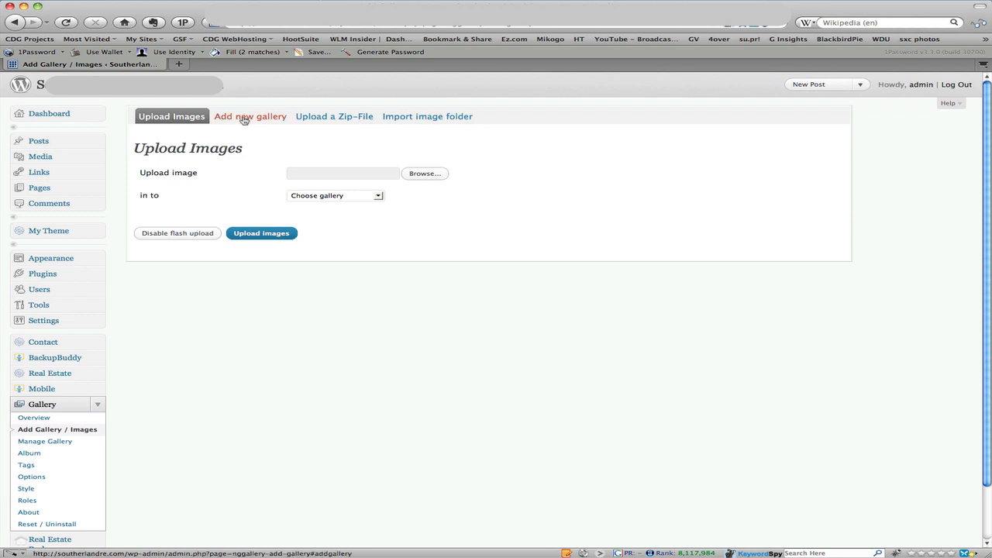
left_click(249, 116)
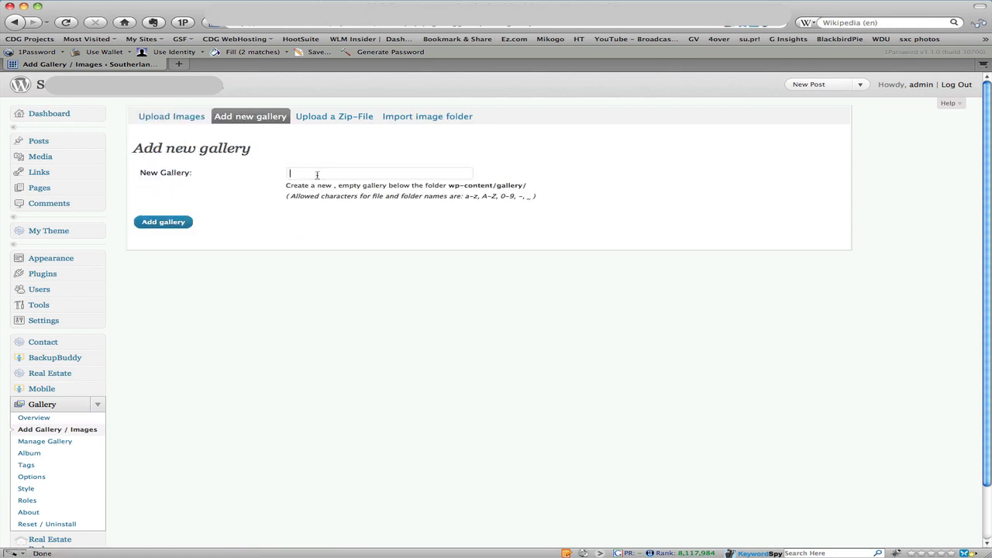
type("New Test Listing")
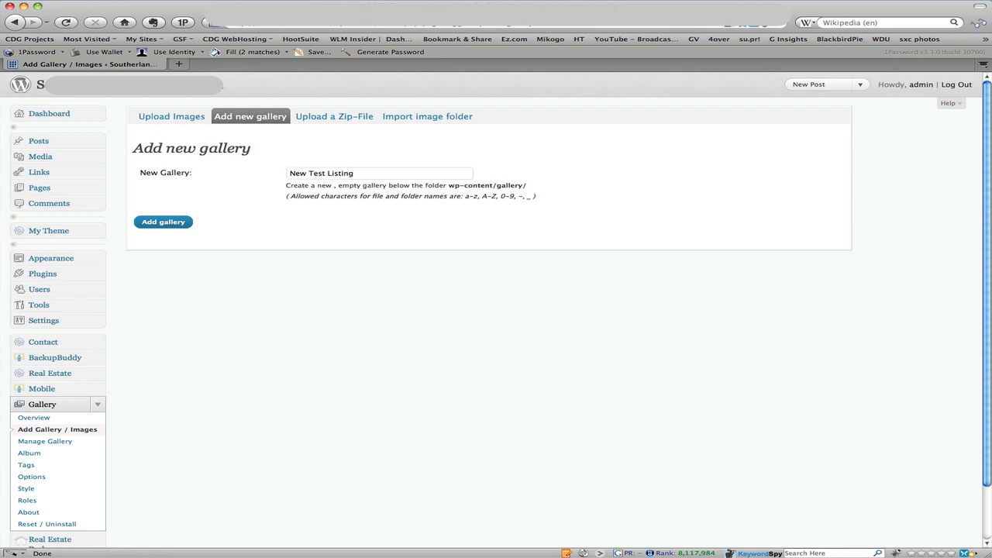
left_click(163, 222)
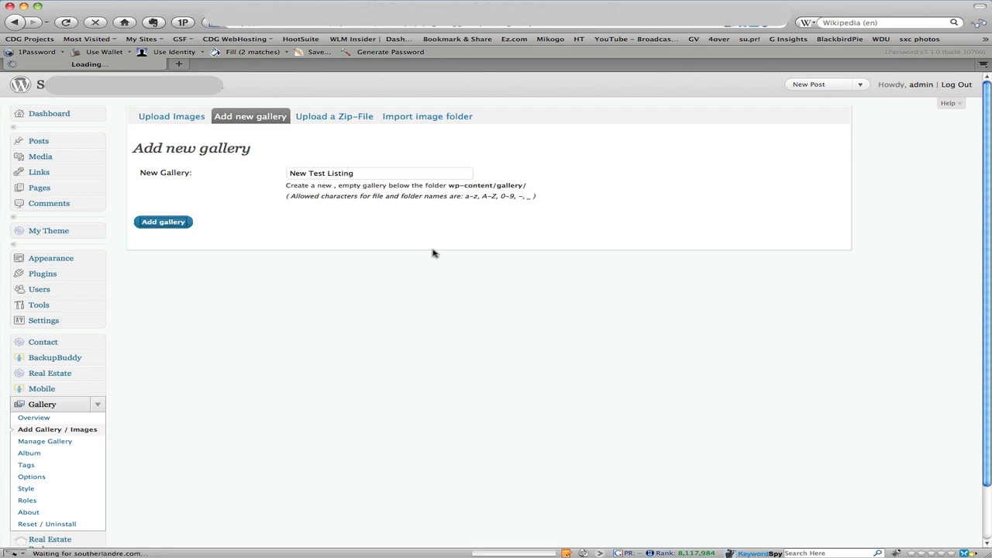
left_click(162, 221)
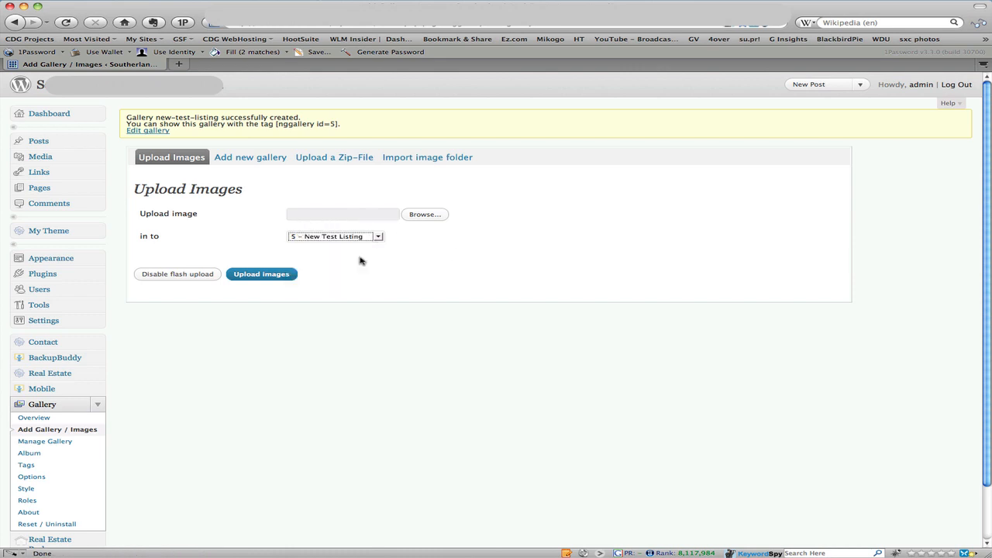
Select the six CIMG .jpg photos and upload them into New Test Listing.
left_click(424, 213)
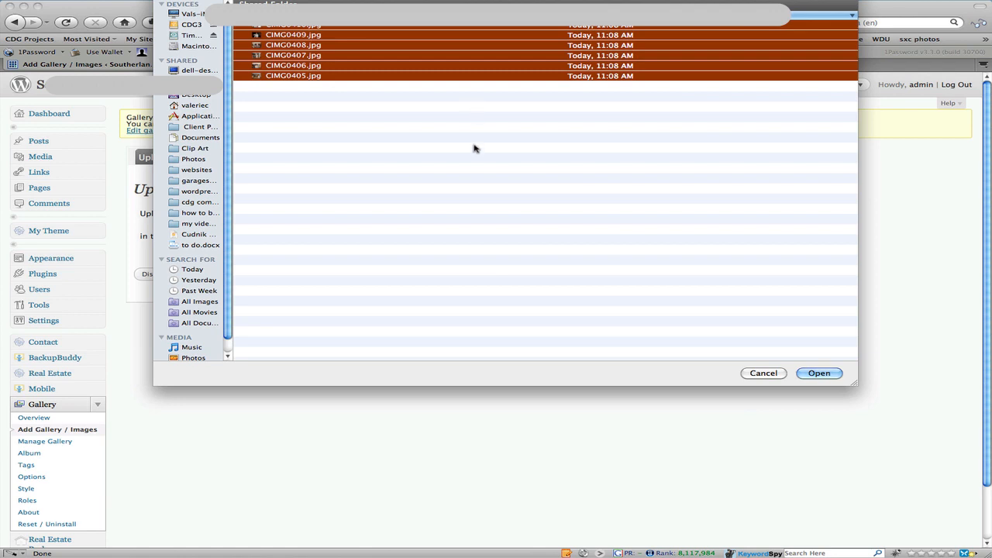
mouse_move(555, 173)
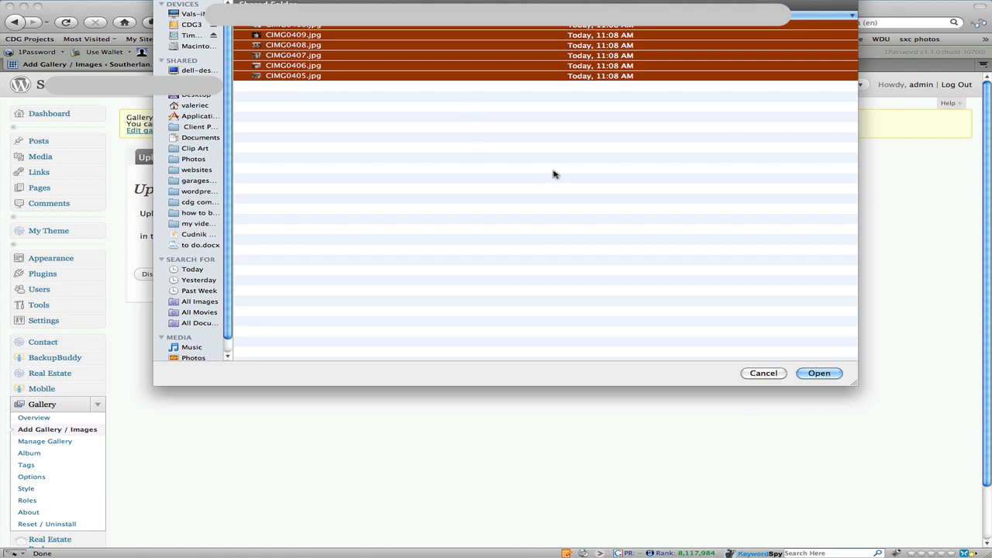
mouse_move(574, 173)
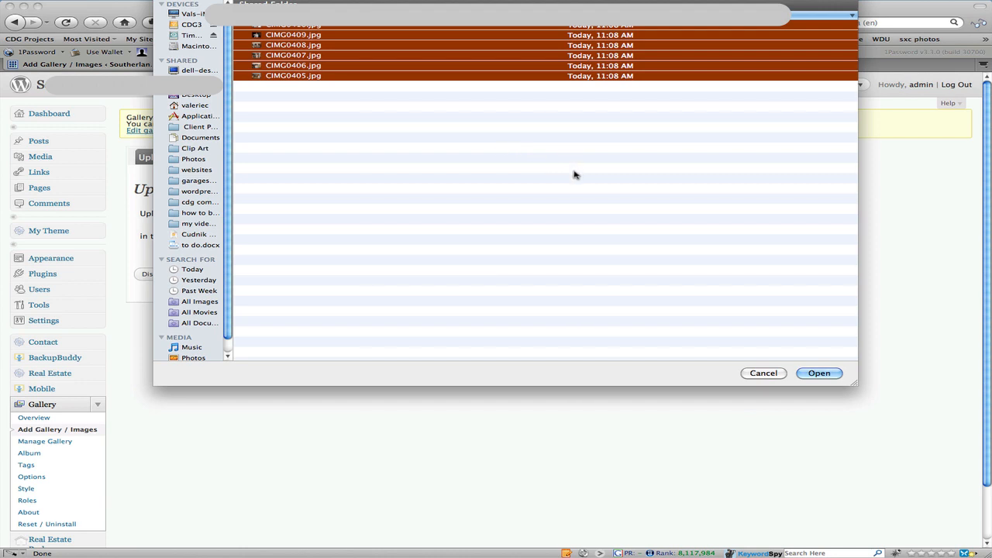
mouse_move(642, 139)
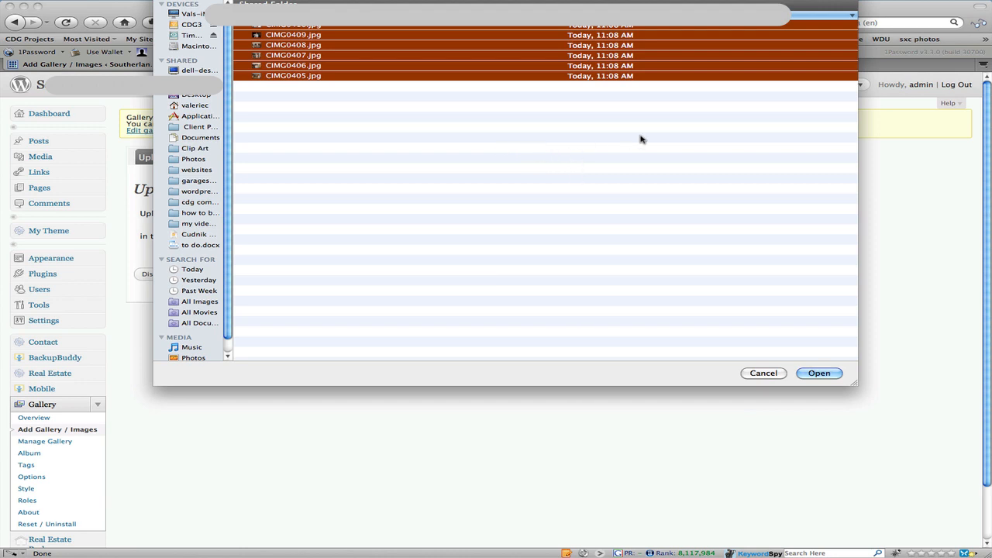
mouse_move(606, 213)
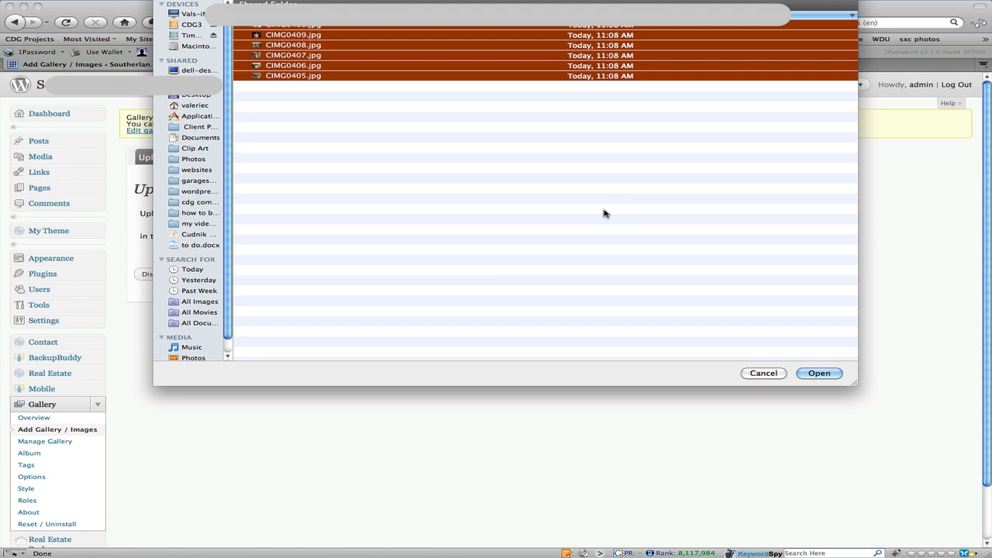
mouse_move(604, 202)
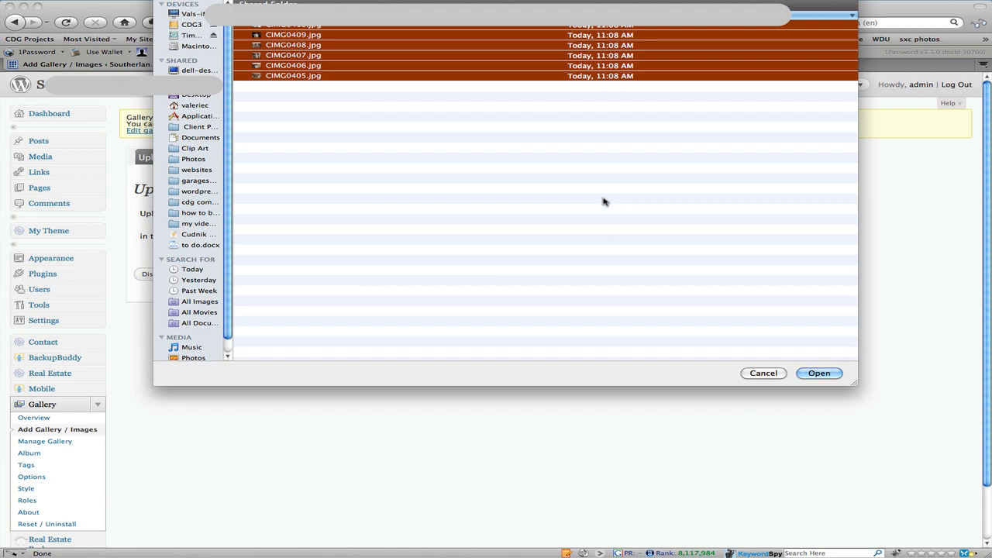
mouse_move(565, 225)
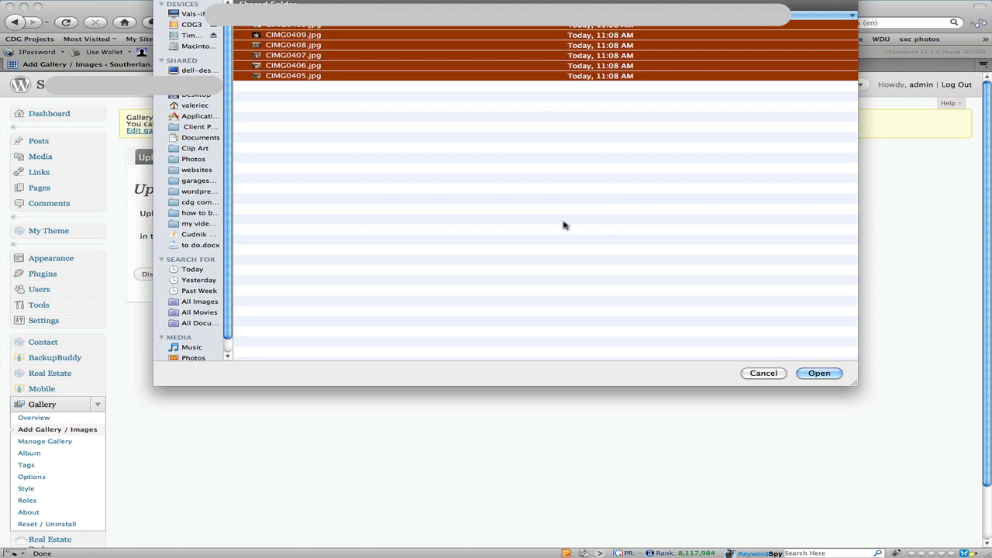
left_click(819, 373)
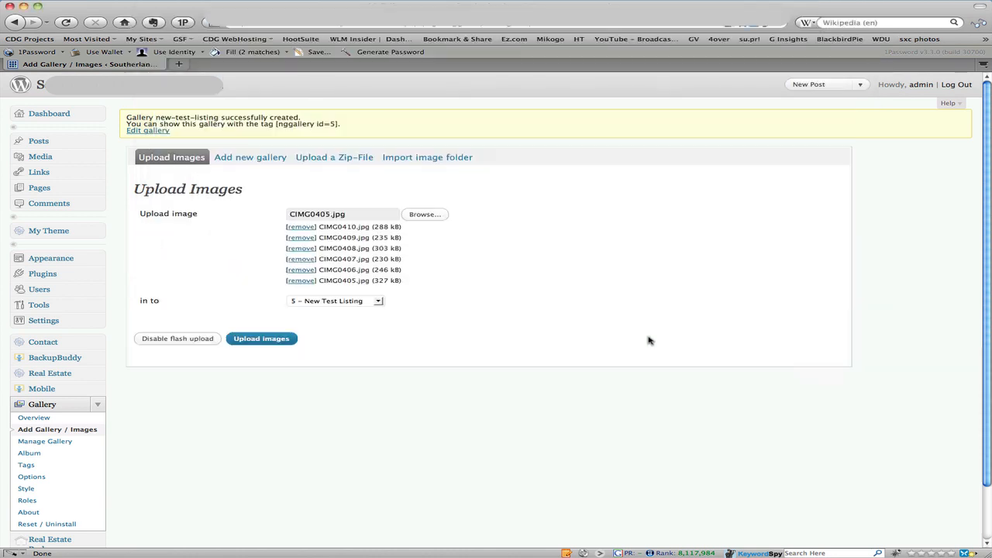
mouse_move(261, 339)
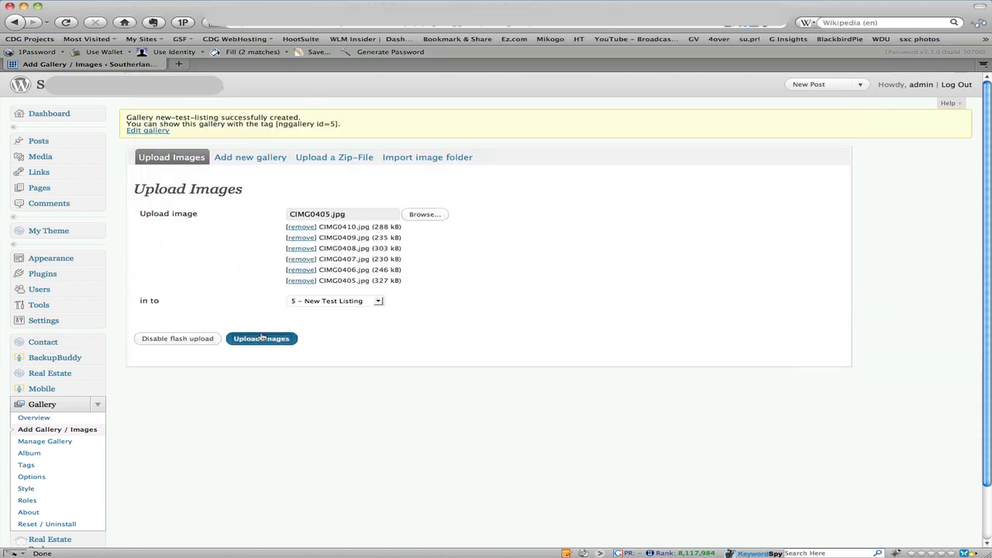
left_click(261, 339)
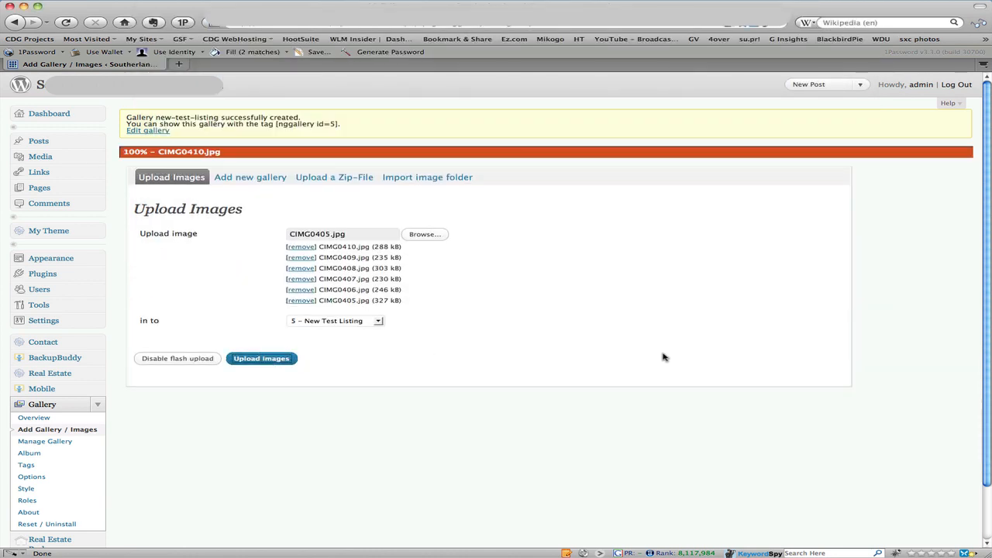
left_click(301, 246)
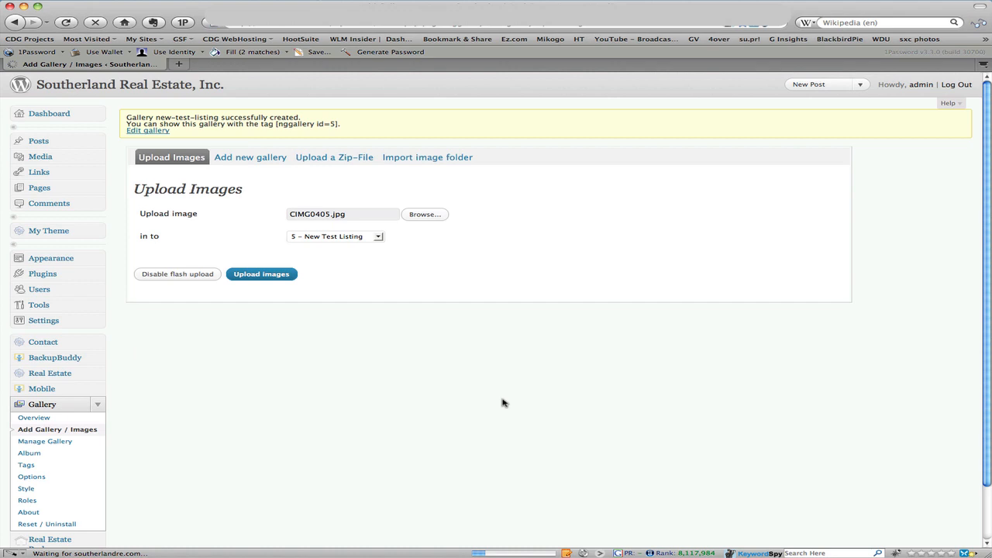
Open New Test Listing from the galleries overview and save its gallery settings.
left_click(261, 273)
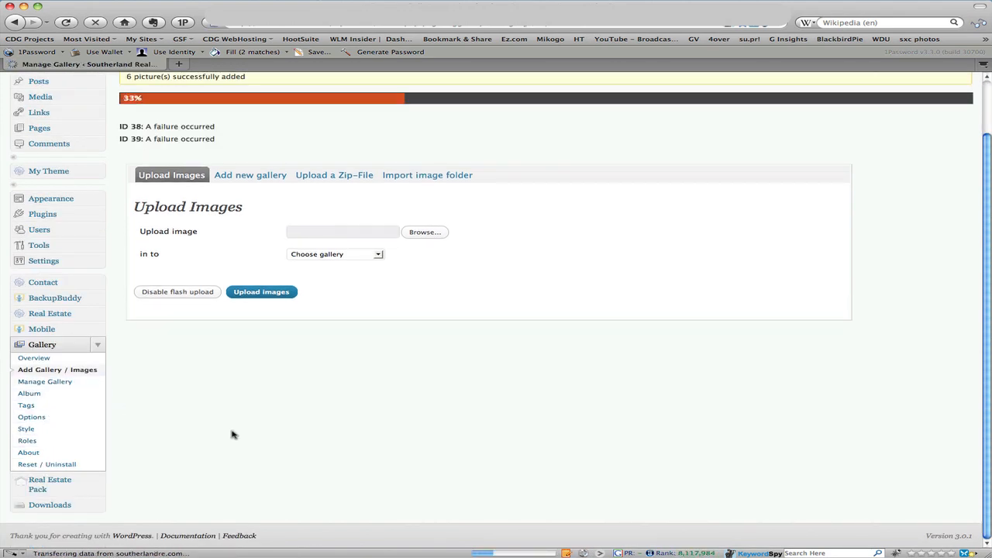
left_click(39, 381)
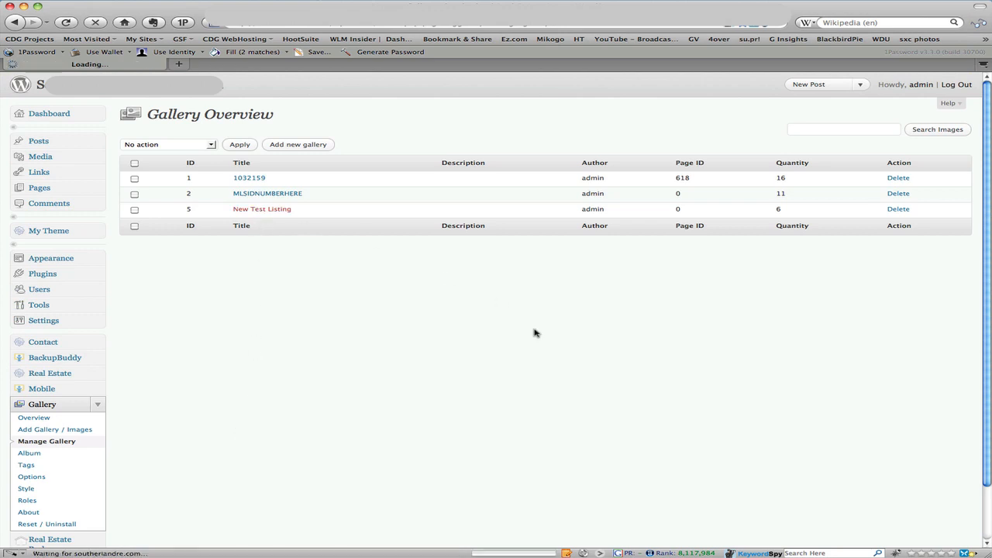
left_click(261, 209)
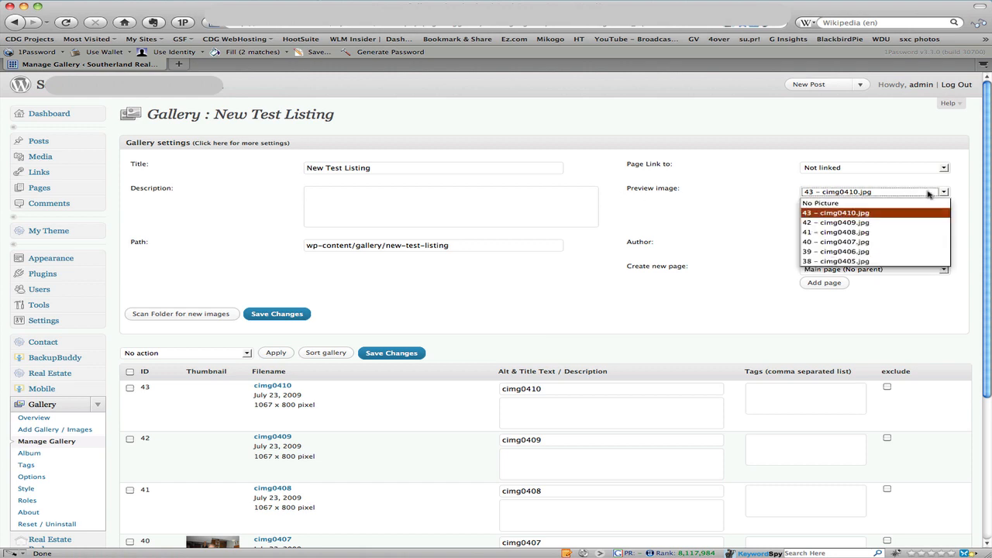
mouse_move(900, 244)
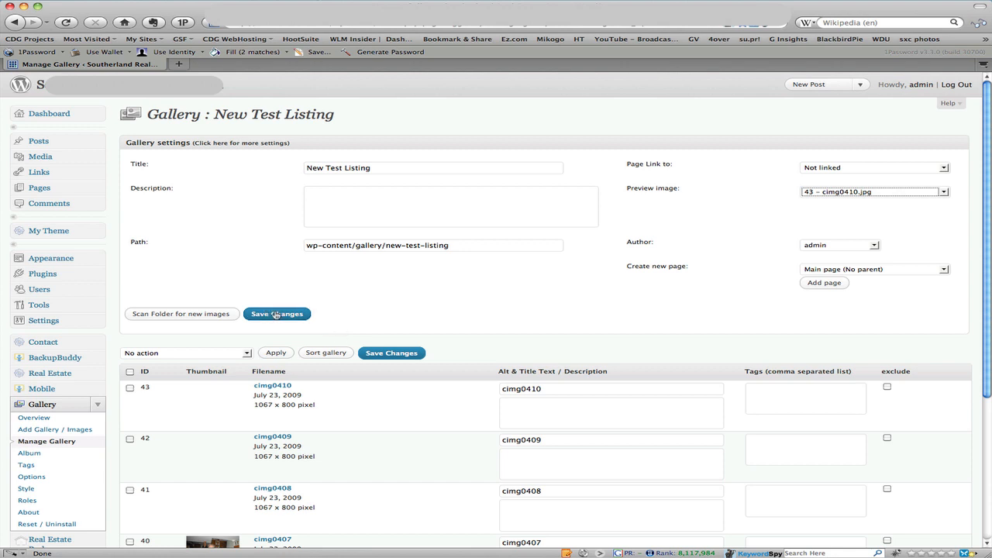
left_click(277, 314)
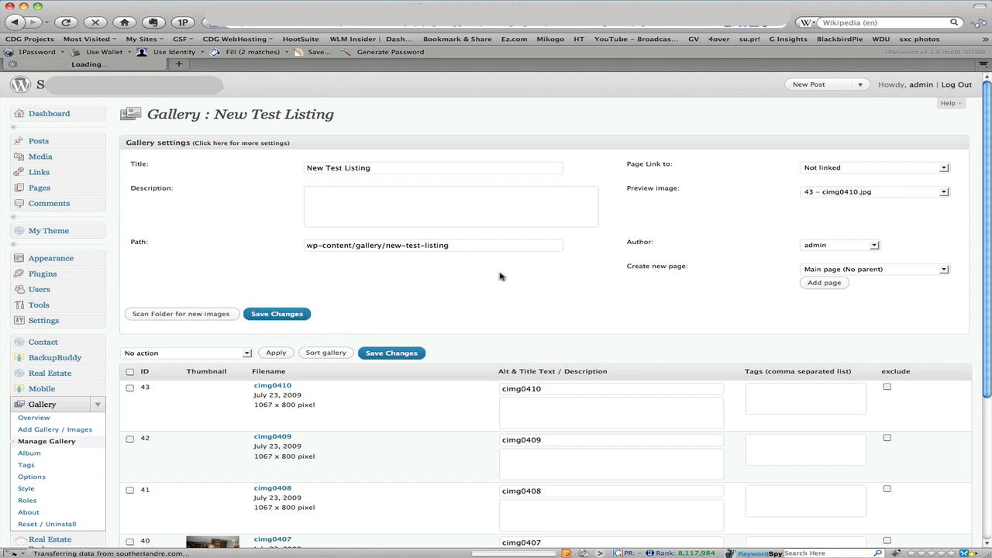
left_click(276, 314)
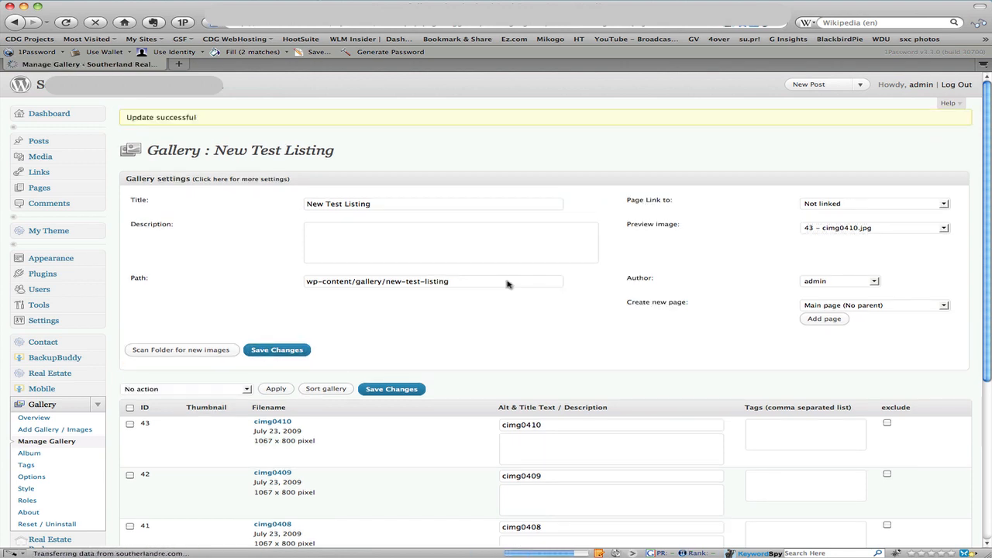
Regenerate 300 × 225 thumbnails for cimg0408, cimg0409 and cimg0410.
scroll("down", 3)
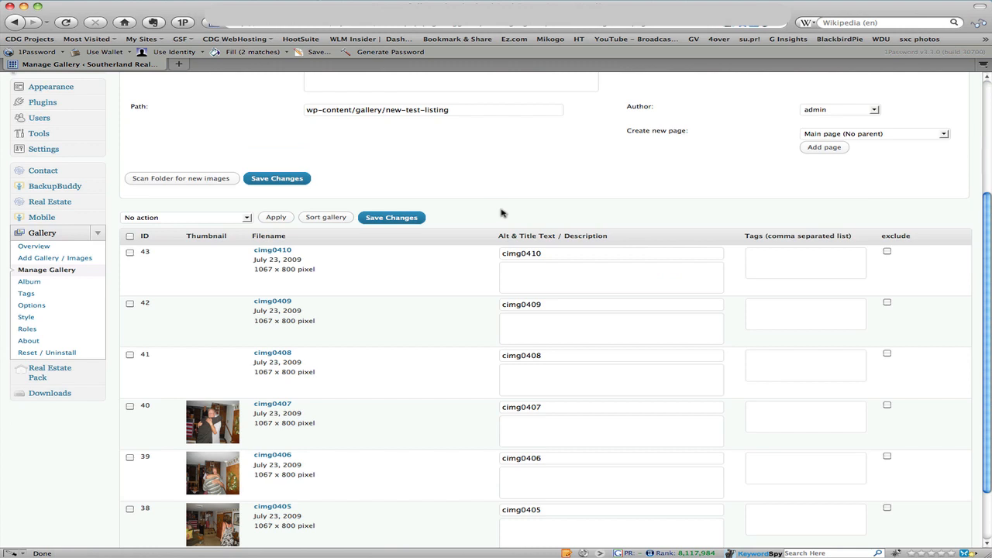
mouse_move(313, 388)
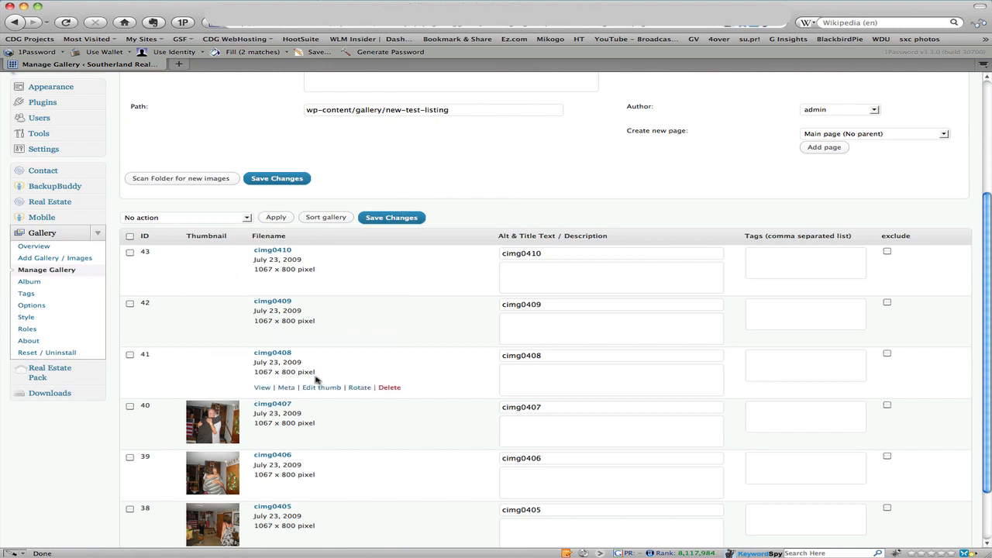
mouse_move(218, 271)
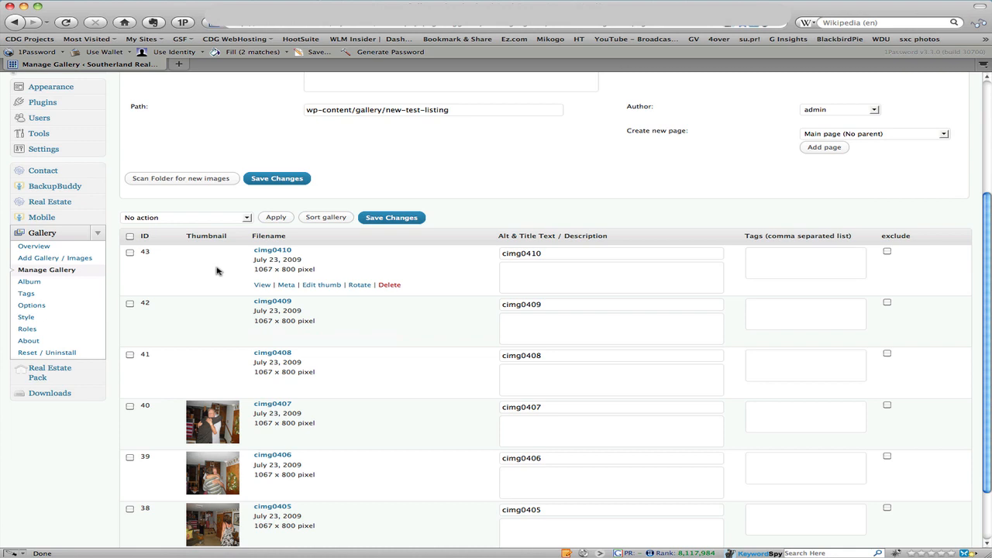
mouse_move(194, 291)
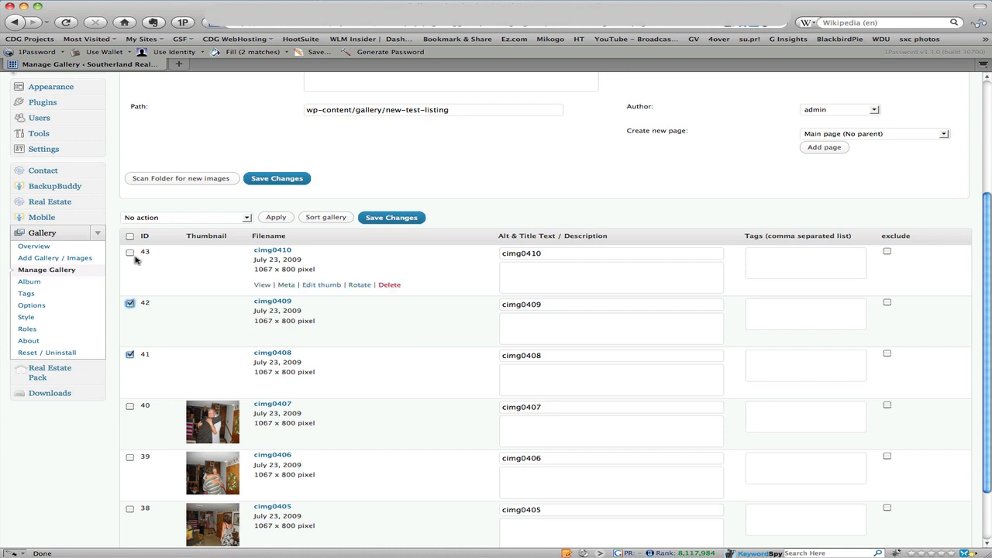
left_click(126, 251)
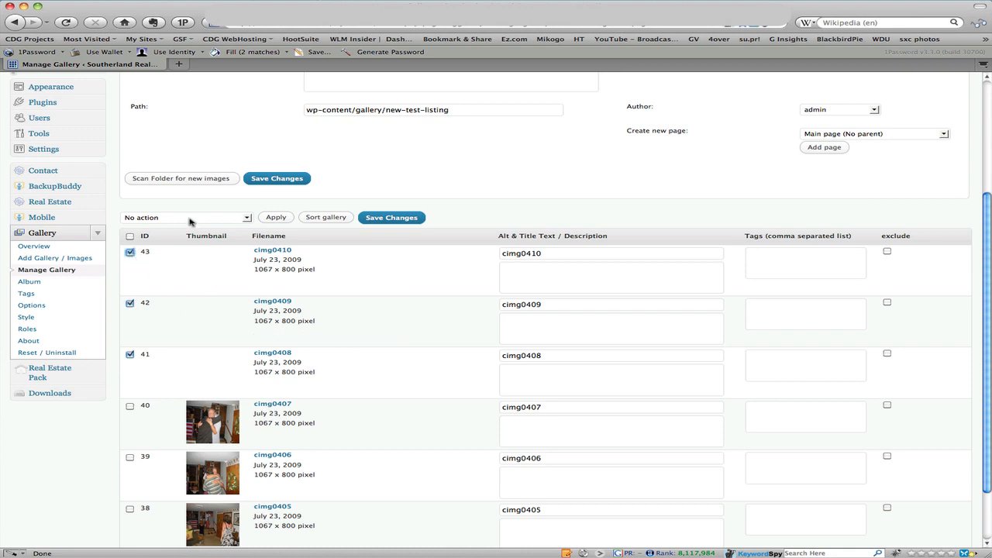
left_click(186, 217)
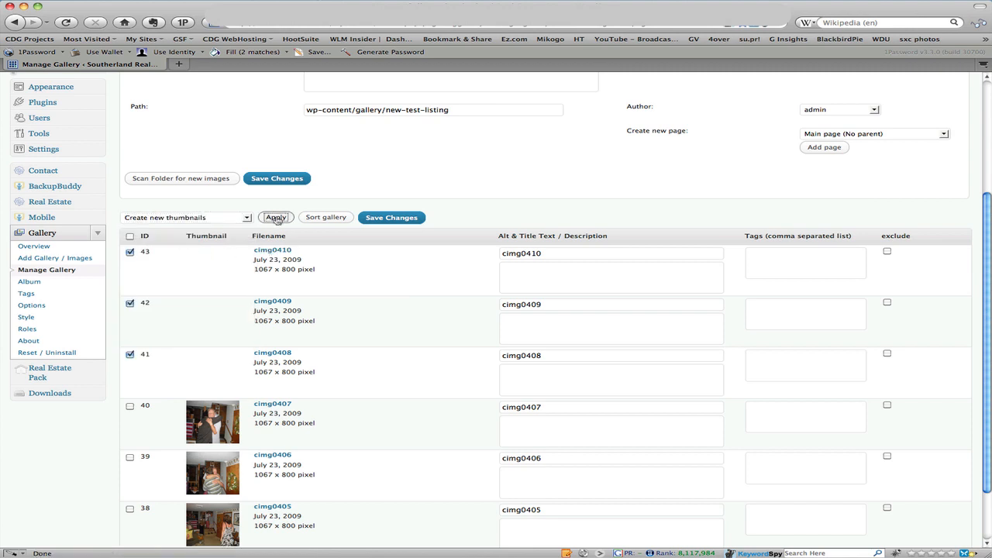
left_click(275, 217)
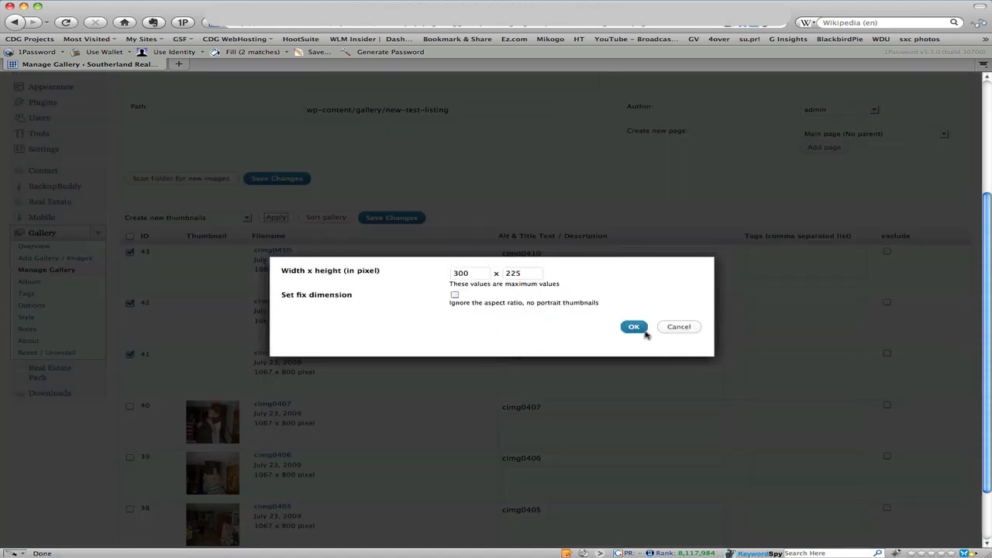
left_click(633, 326)
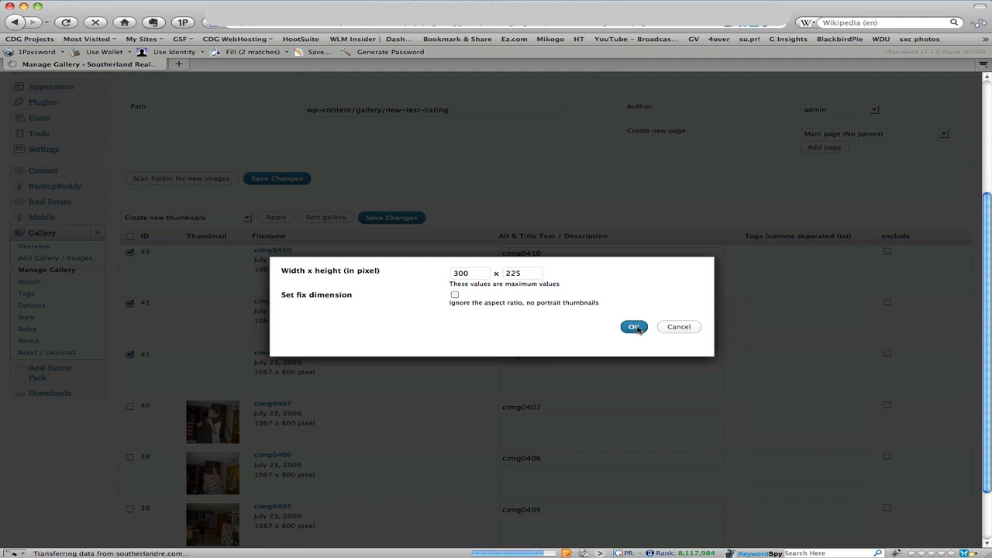
left_click(634, 326)
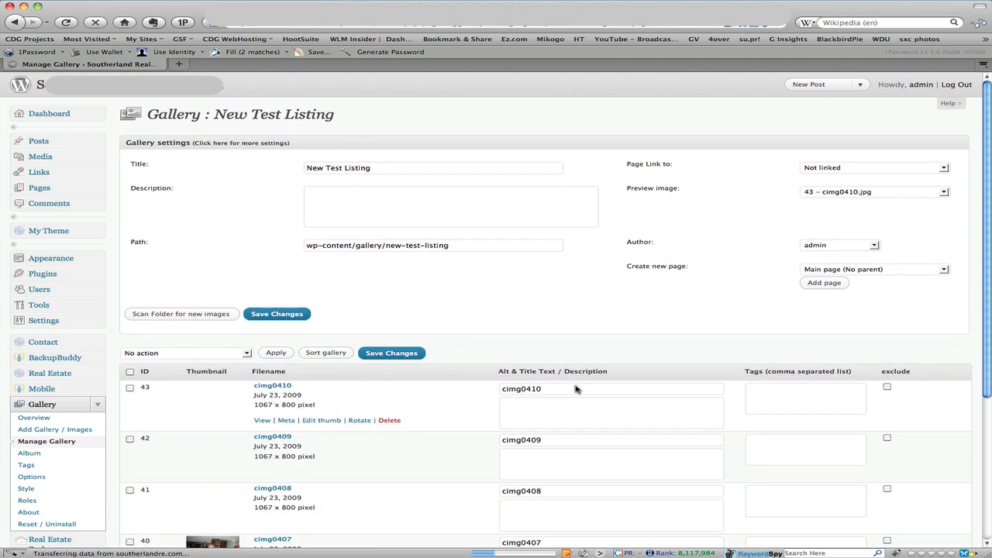
Review the new thumbnails in the gallery list, then collapse the Gallery submenu.
scroll("down", 3)
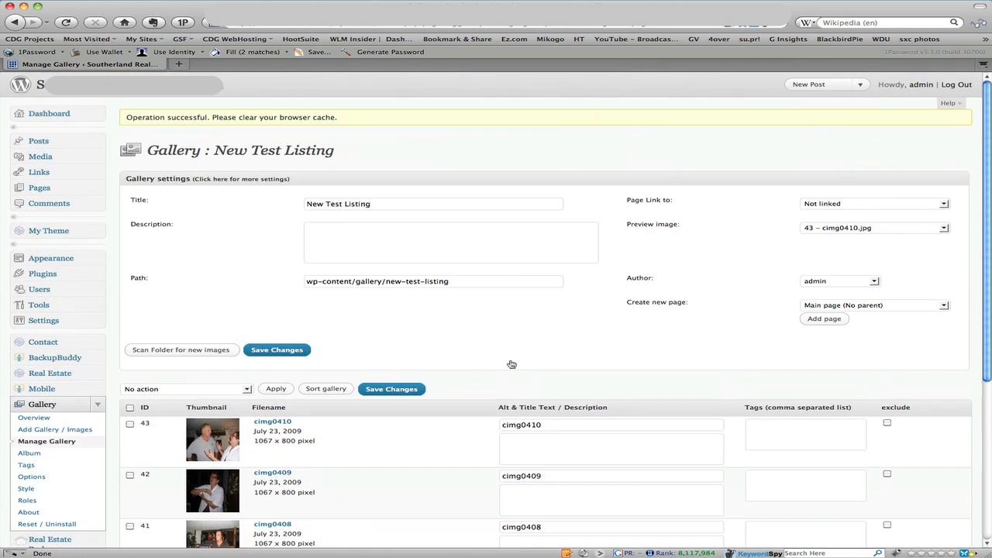
mouse_move(109, 405)
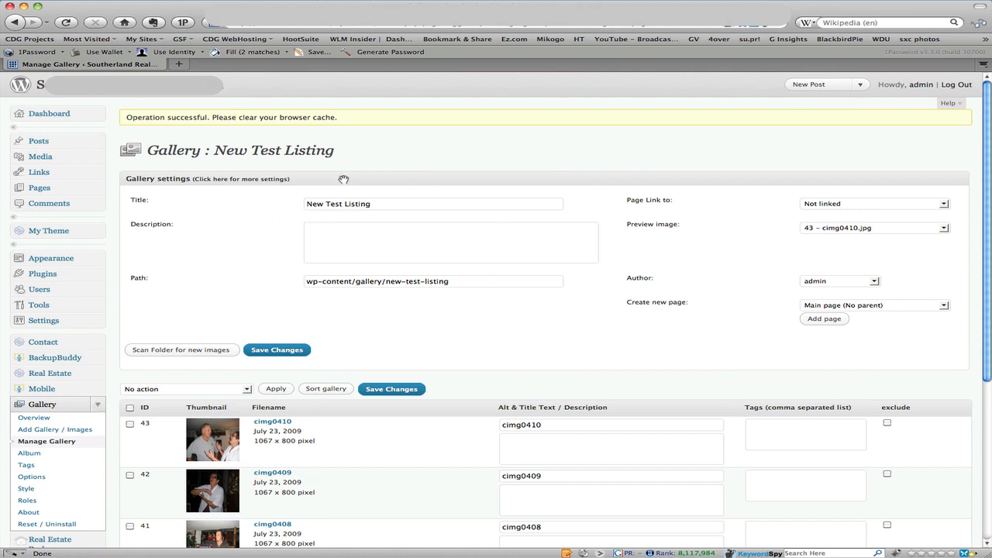
mouse_move(143, 208)
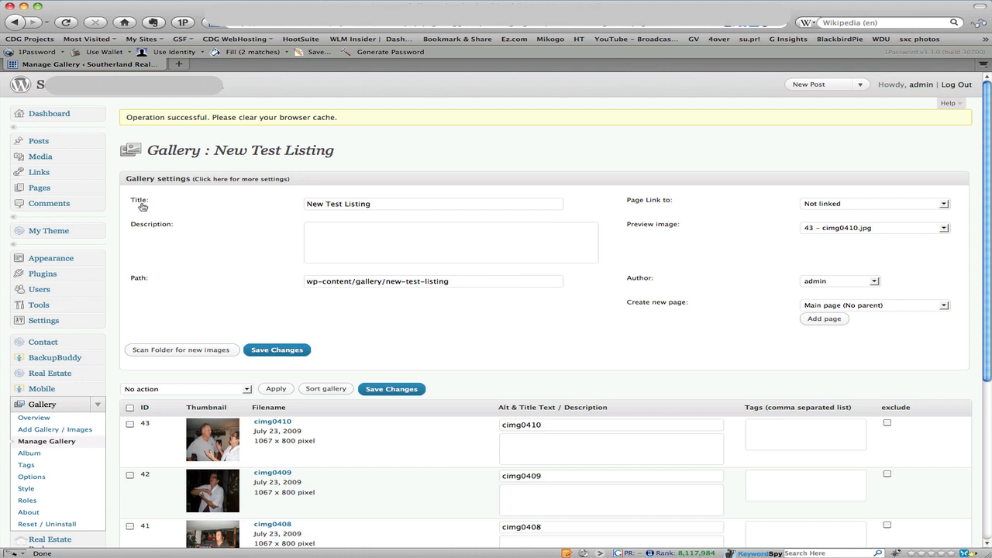
mouse_move(215, 207)
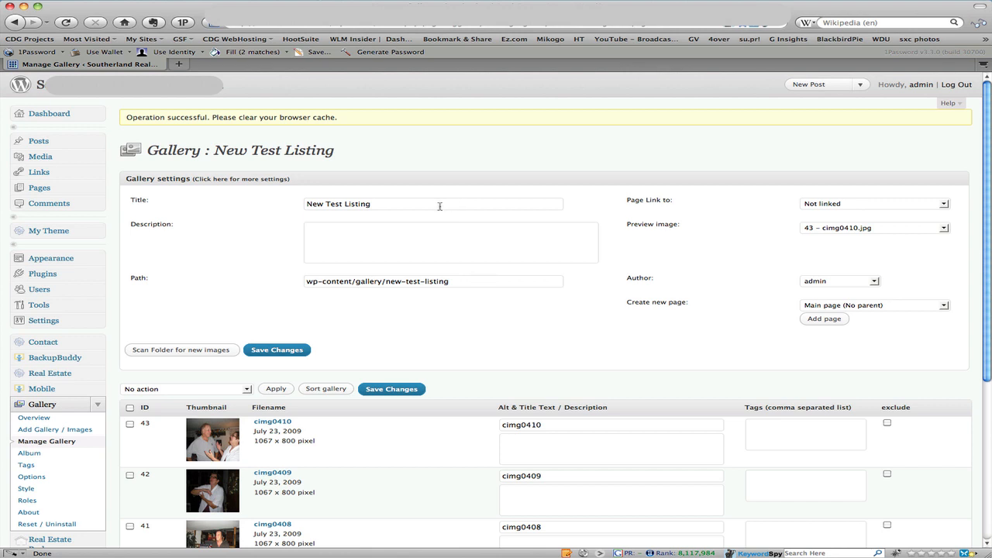
mouse_move(438, 207)
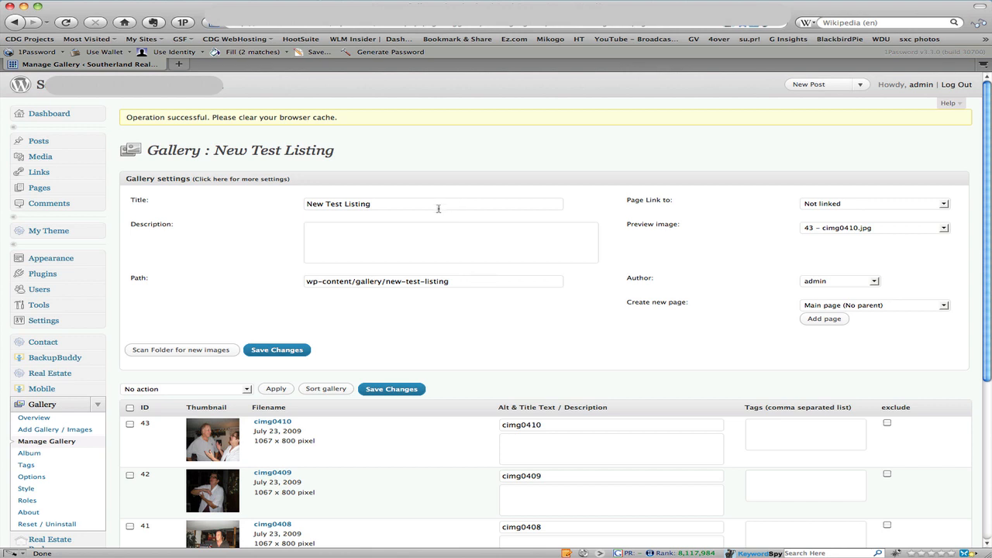
mouse_move(427, 203)
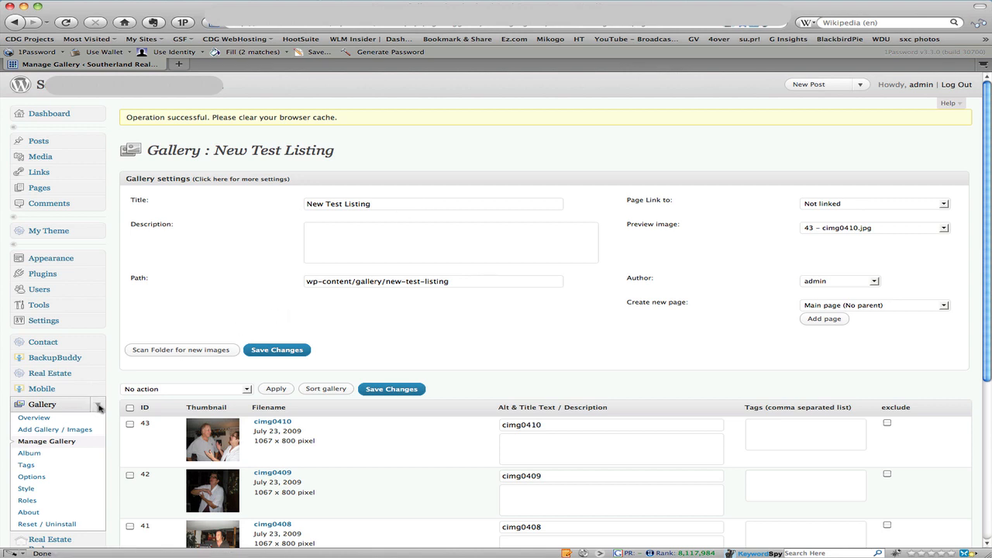
left_click(42, 404)
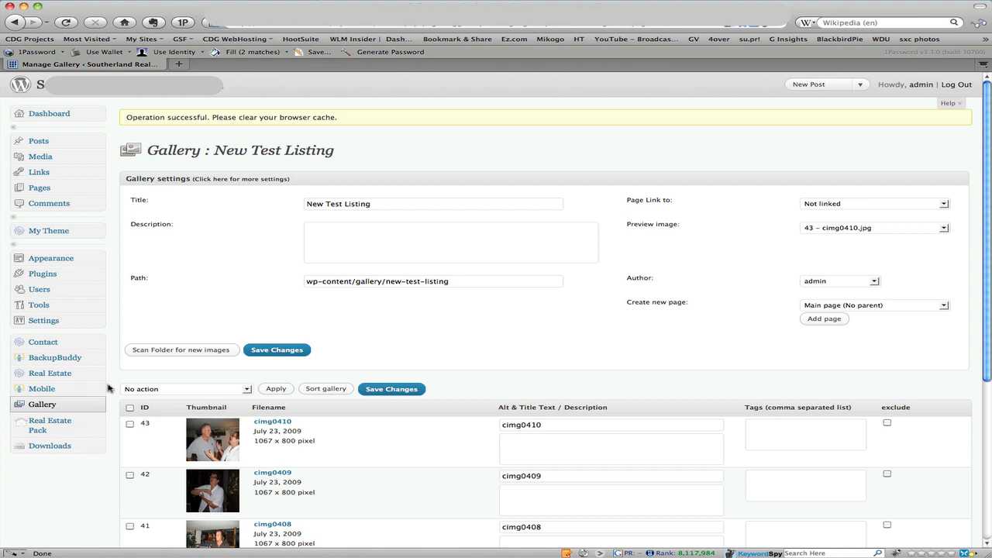
mouse_move(63, 390)
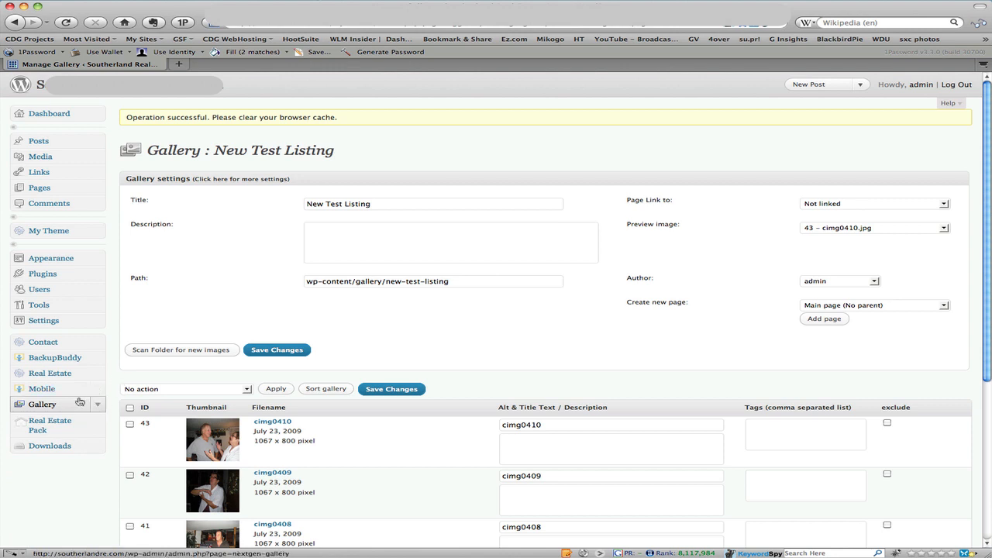
mouse_move(62, 374)
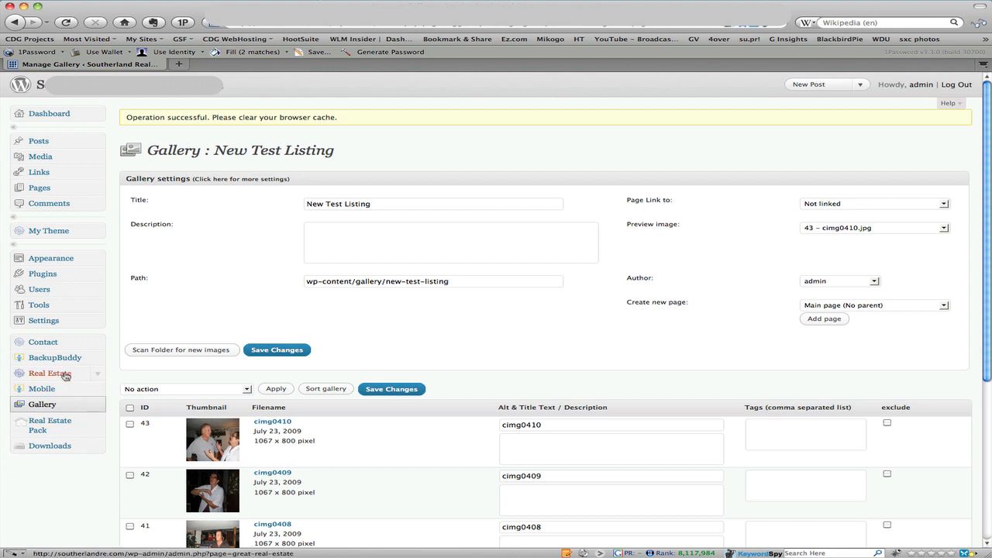
mouse_move(68, 377)
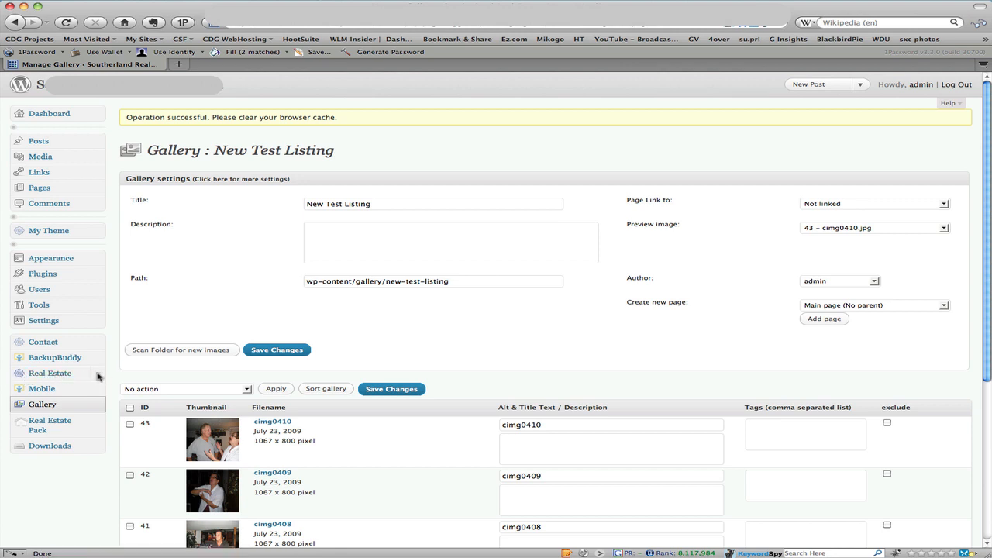
Open Real Estate > Listings to show Manage Listings.
left_click(49, 373)
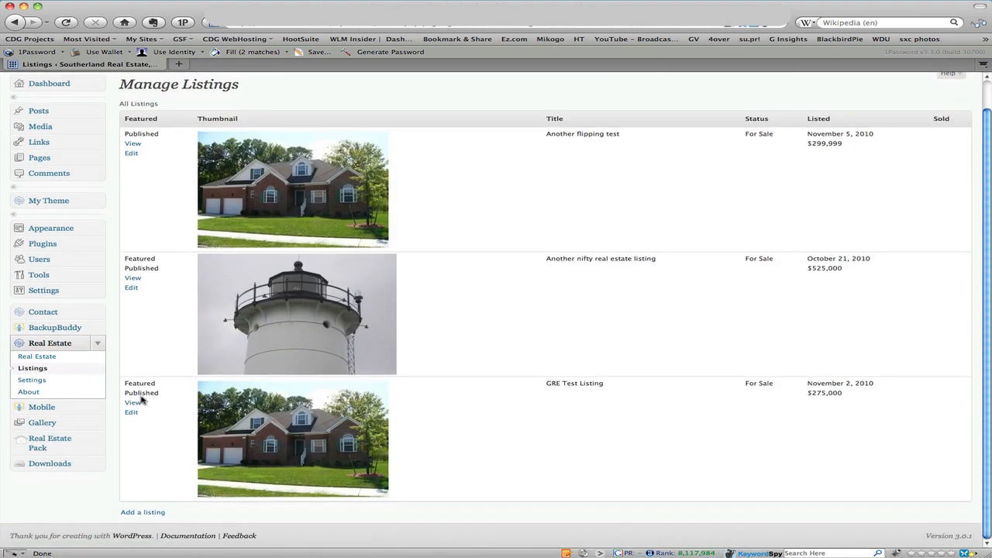
mouse_move(144, 511)
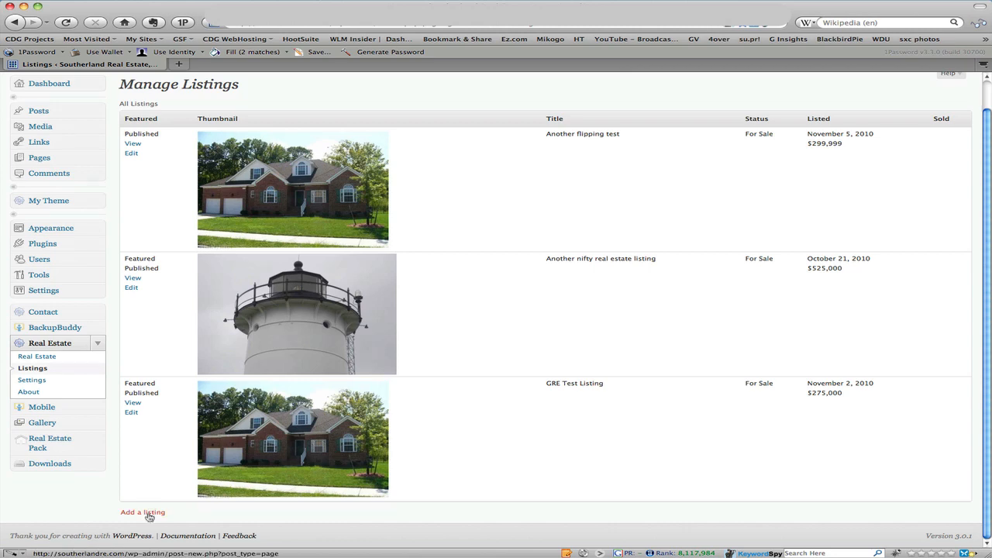
Add a page titled 'New Listing Demo Test' with body 'Great sales copy goes here.'.
left_click(143, 512)
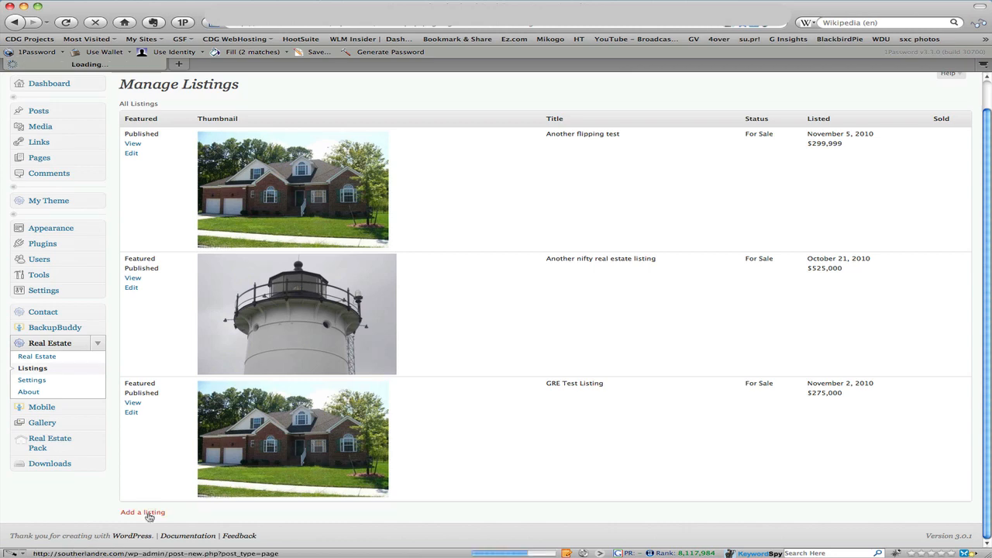
left_click(145, 512)
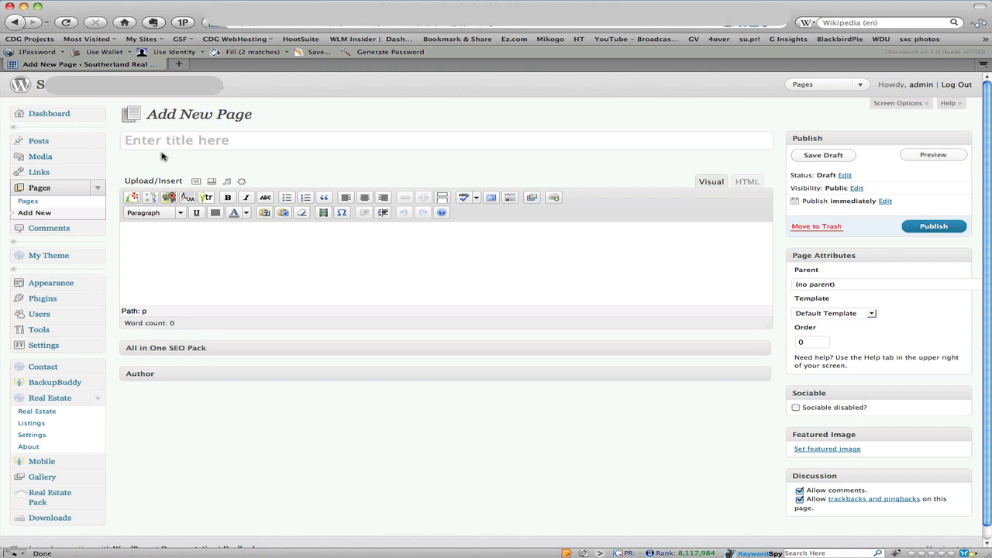
mouse_move(142, 155)
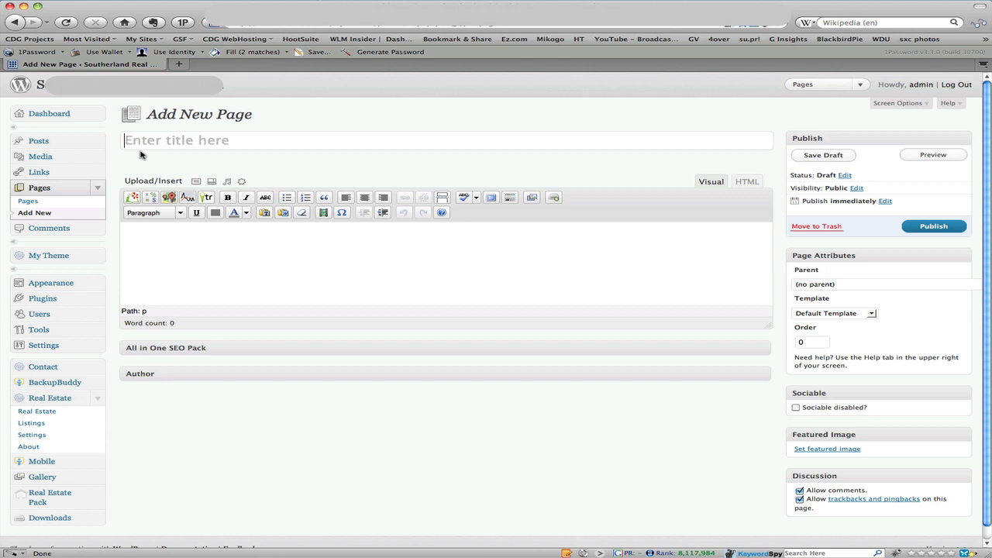
type("New Listing Demo Test")
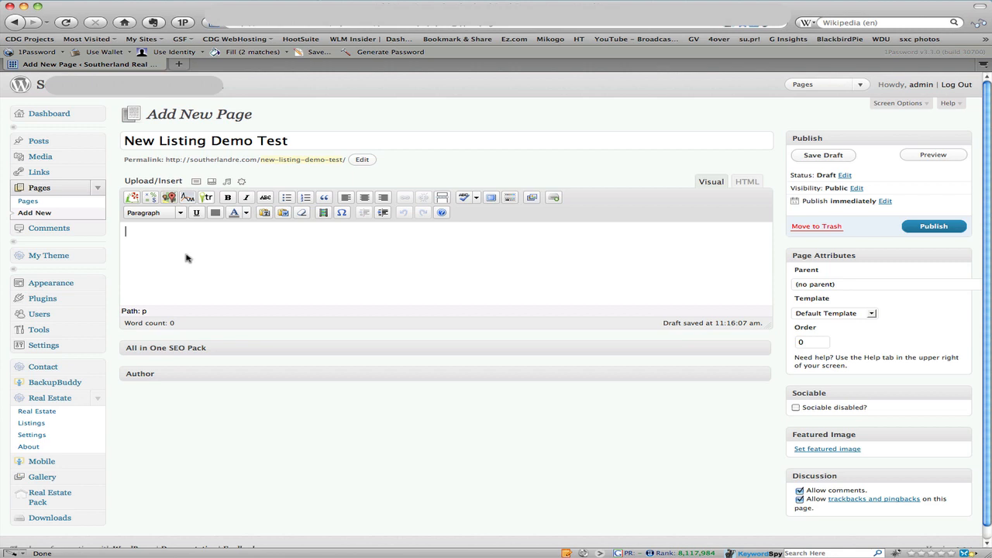
type("Great sales")
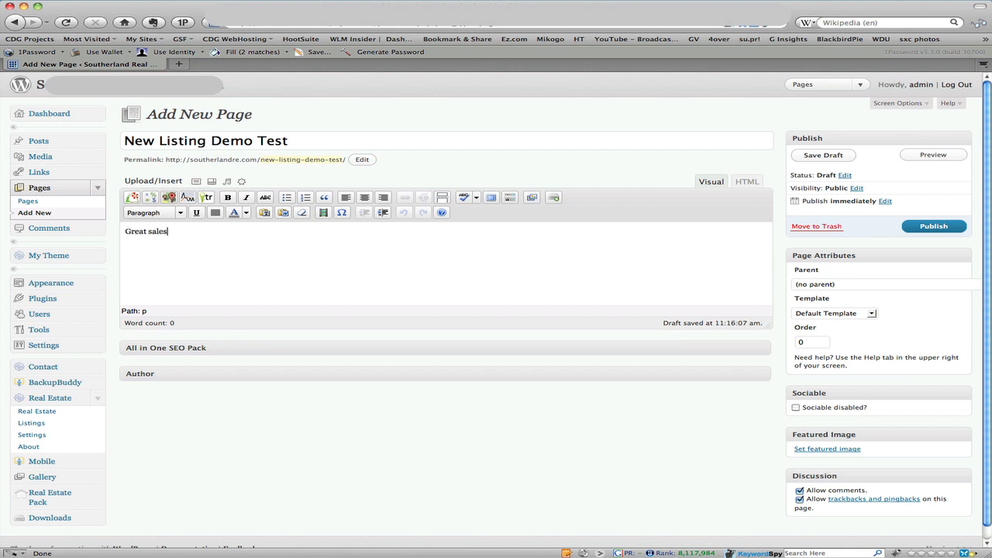
type("copy goes here.")
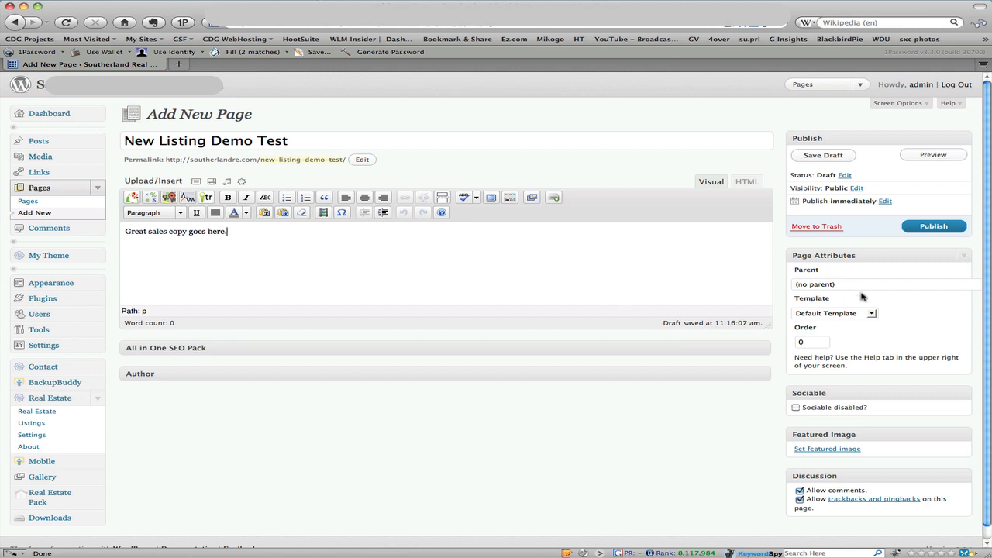
Set parent Hot Buys and template Listings Page Redux, then save the draft.
left_click(875, 284)
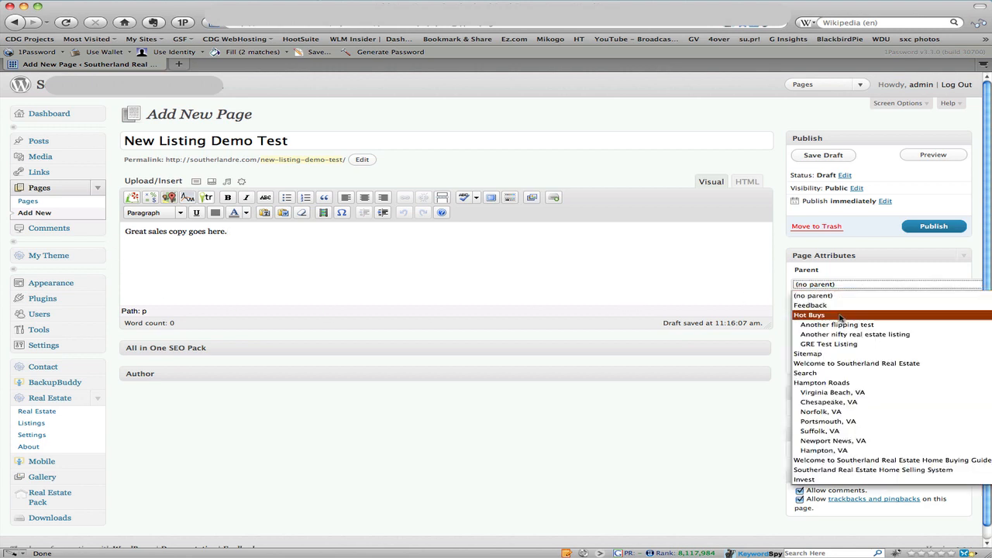
left_click(810, 314)
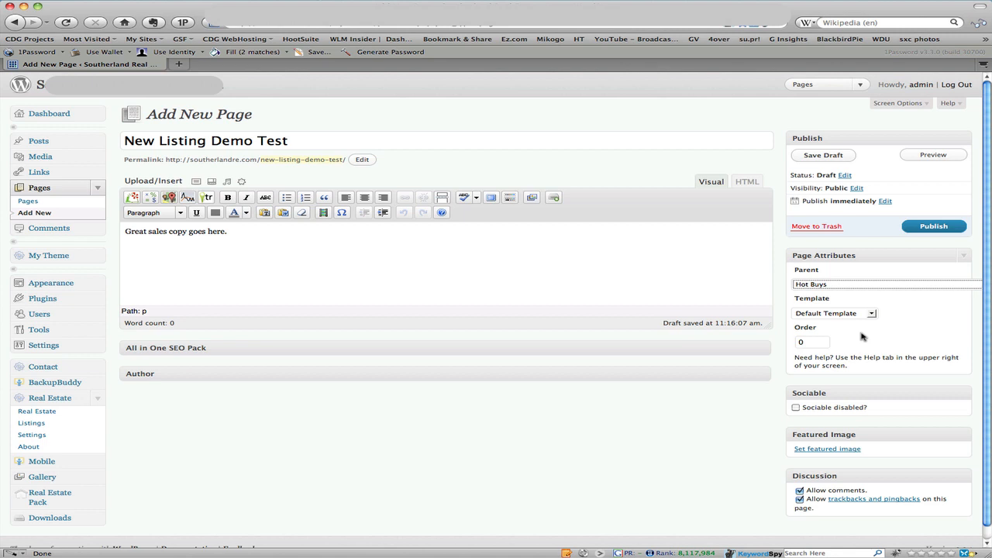
mouse_move(883, 347)
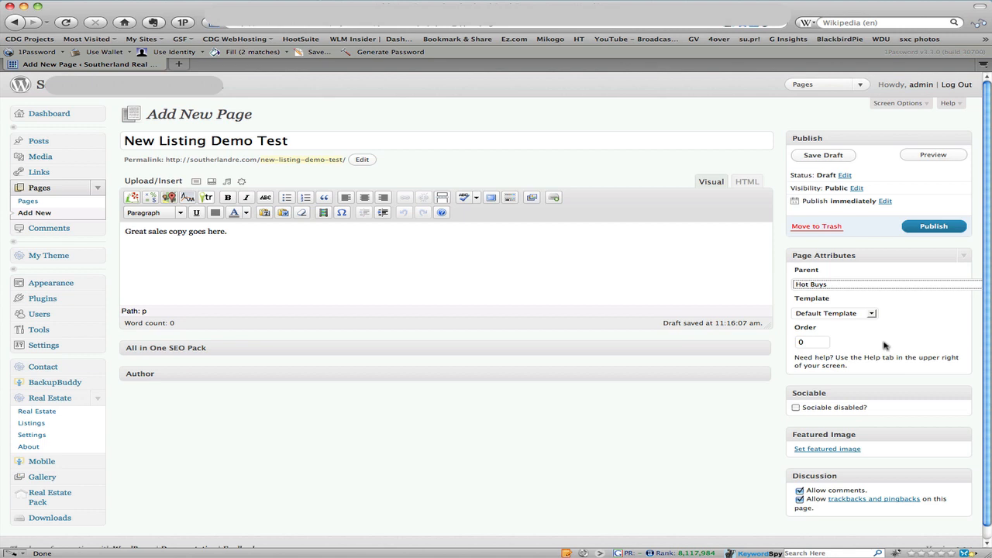
mouse_move(893, 338)
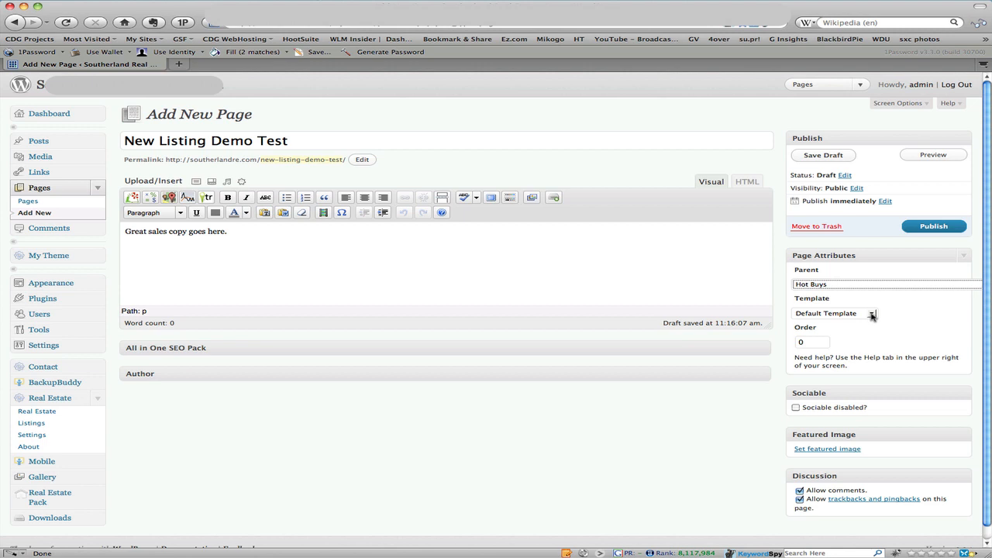
left_click(872, 314)
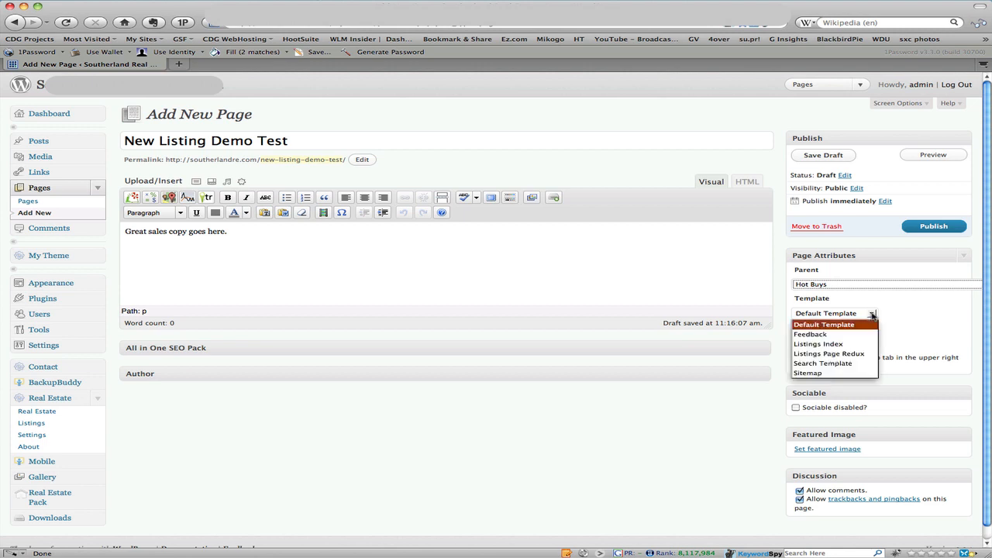
mouse_move(830, 353)
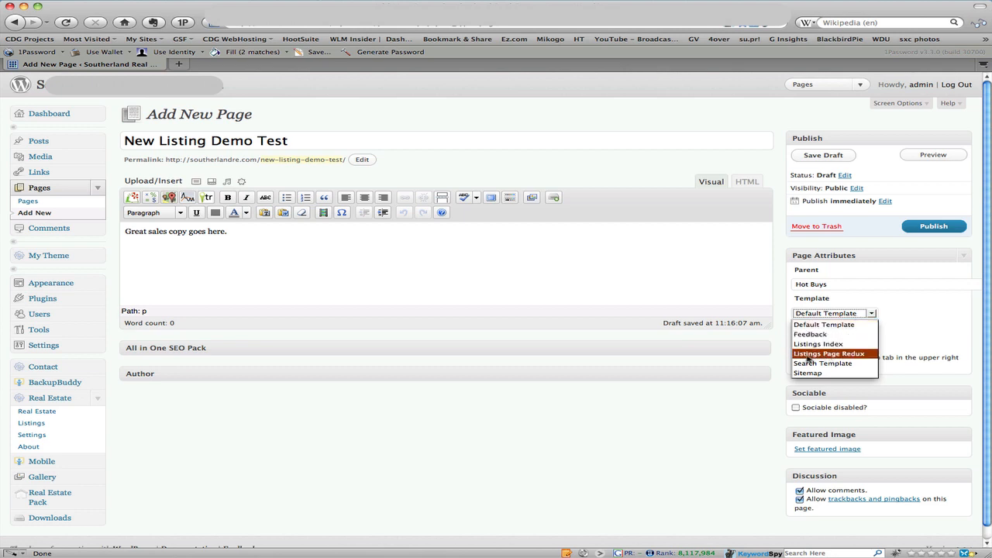
left_click(832, 353)
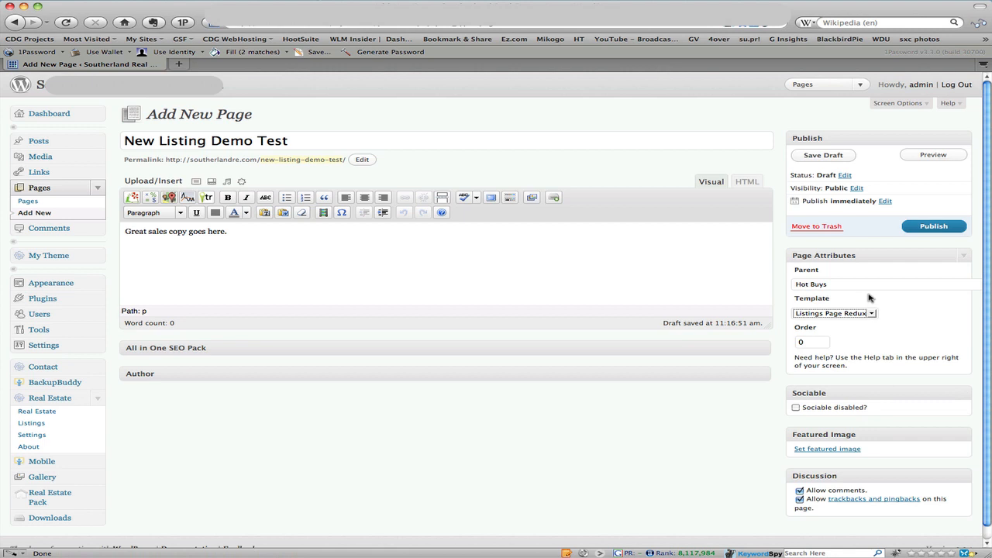
left_click(932, 226)
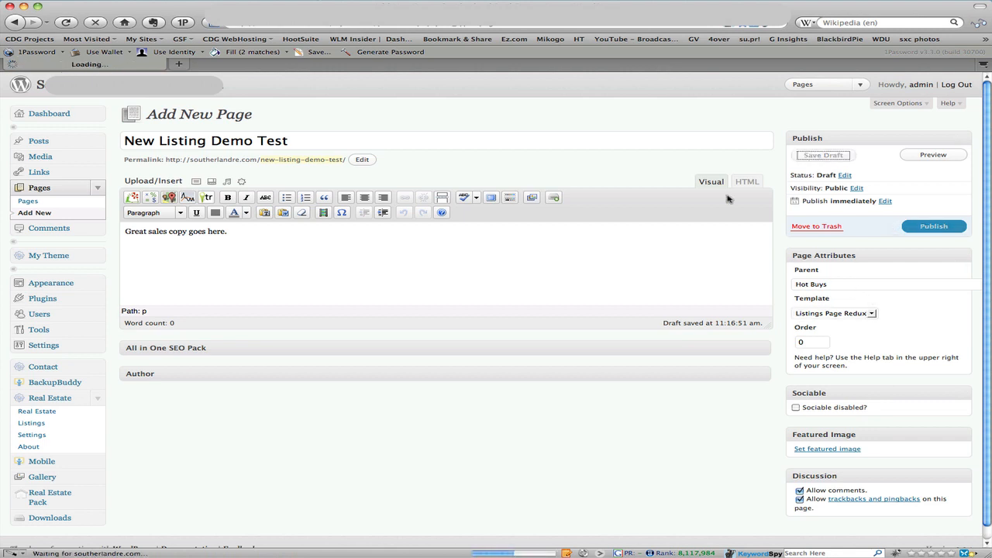
left_click(822, 154)
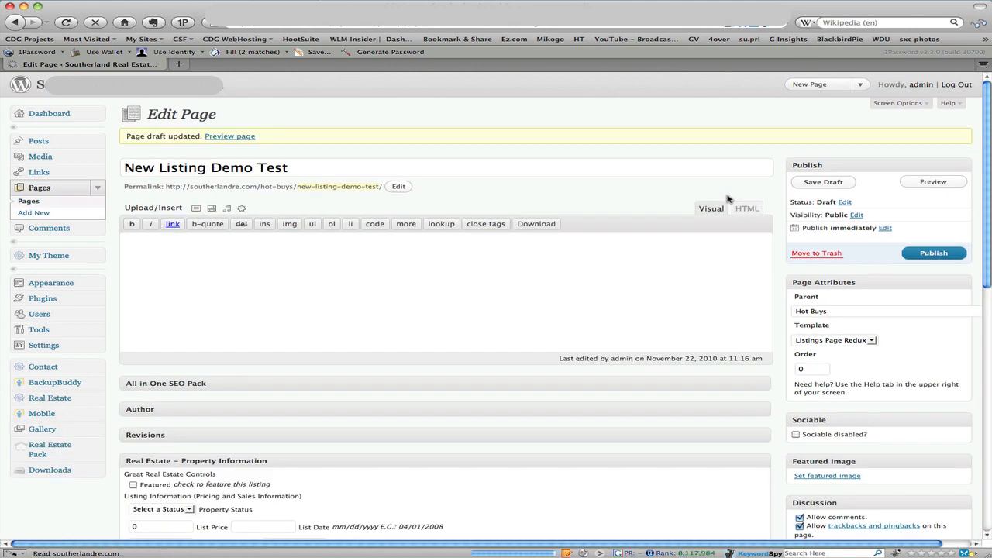
left_click(710, 208)
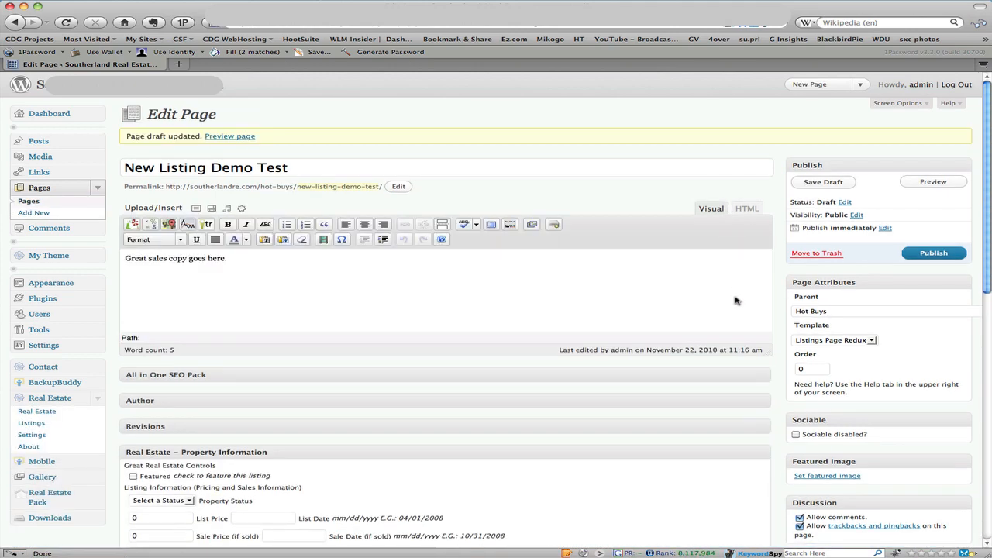
scroll("down", 3)
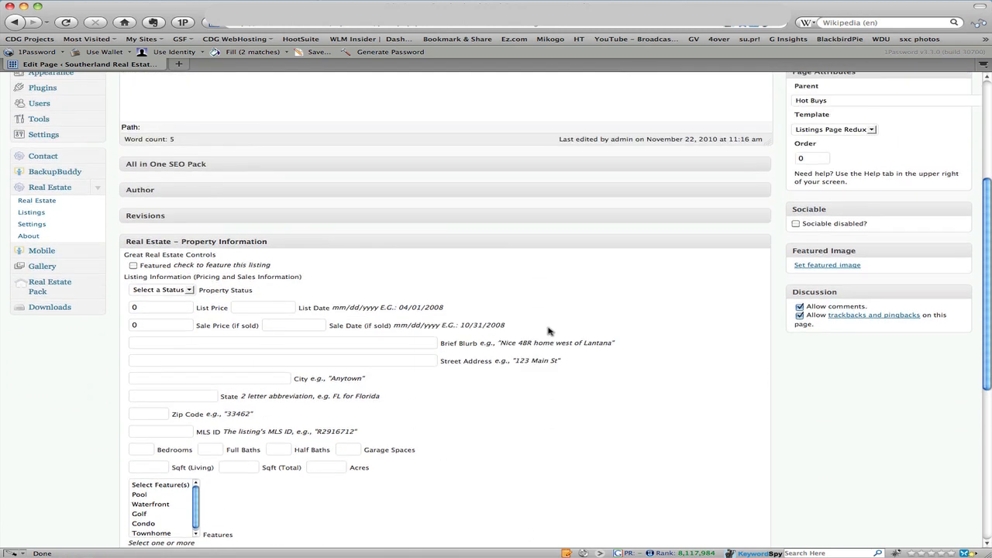
scroll("down", 3)
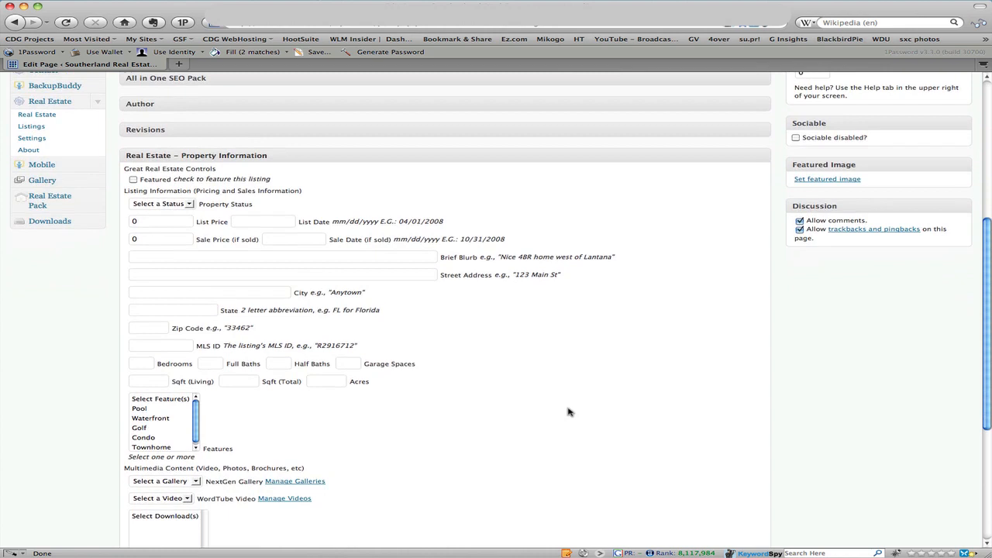
scroll("down", 3)
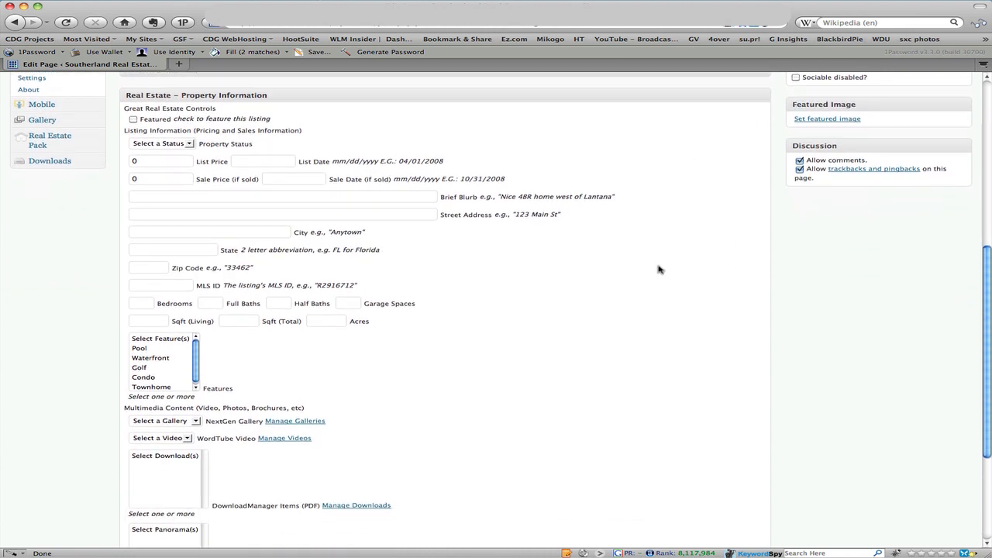
mouse_move(510, 208)
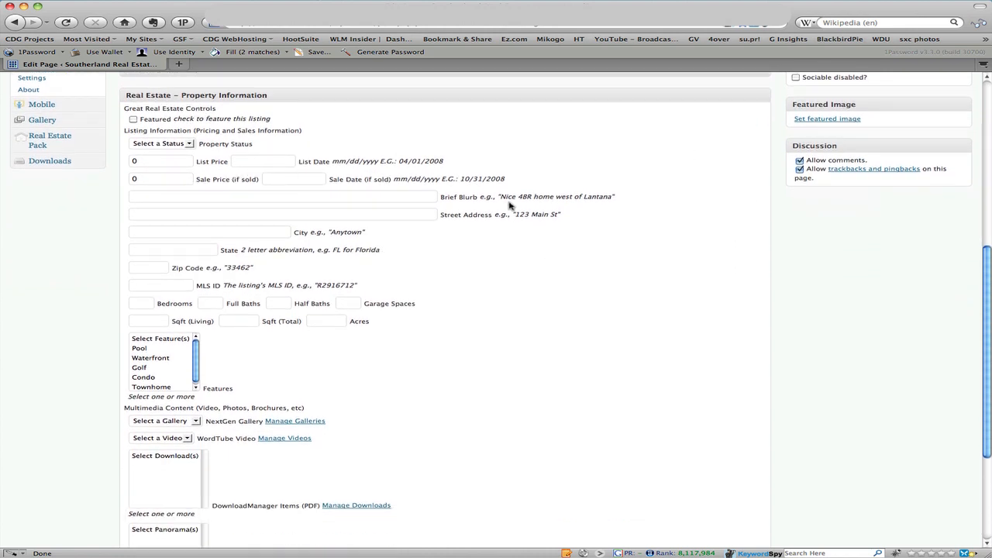
mouse_move(617, 234)
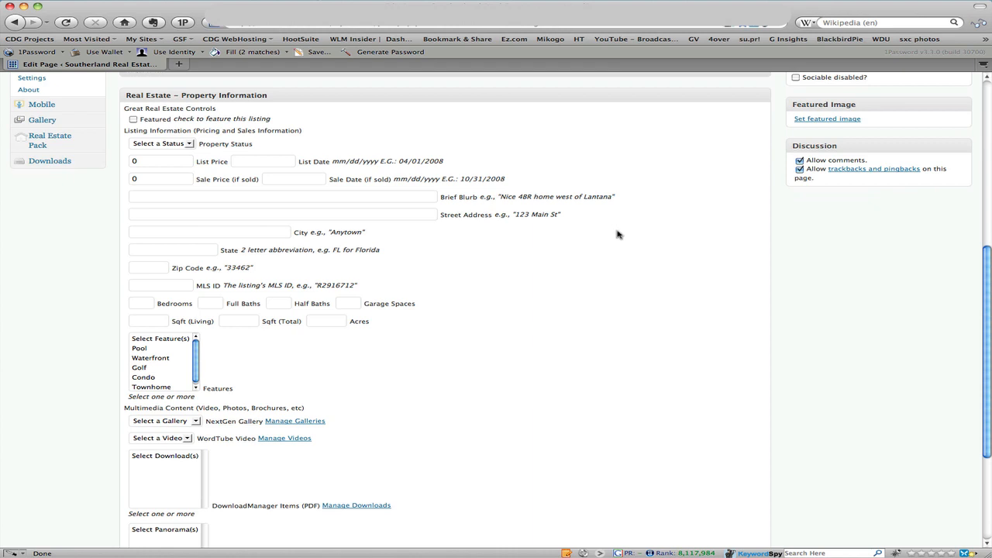
mouse_move(313, 153)
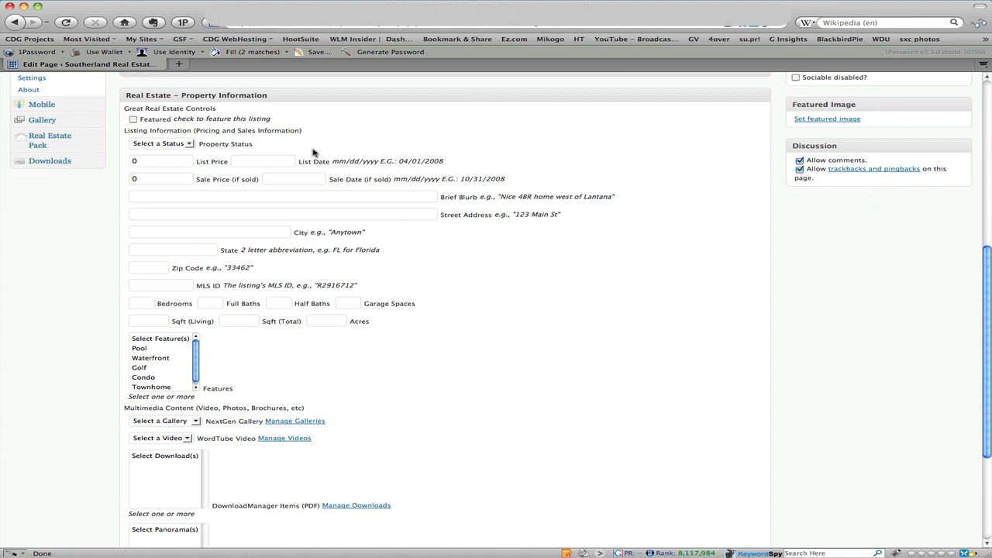
mouse_move(134, 123)
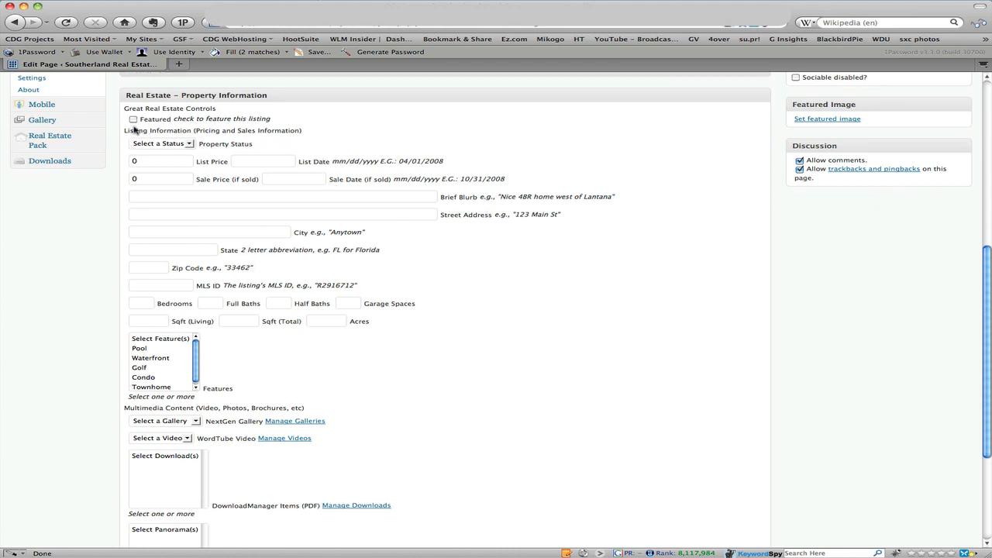
left_click(132, 118)
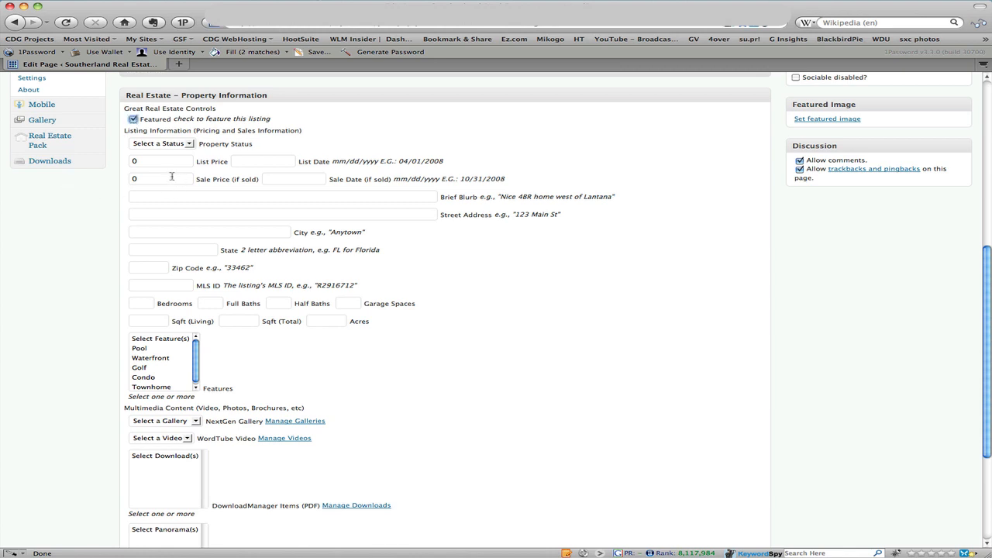
Set status For Sale, list price 350,000 and list date 11/19/2010.
left_click(160, 143)
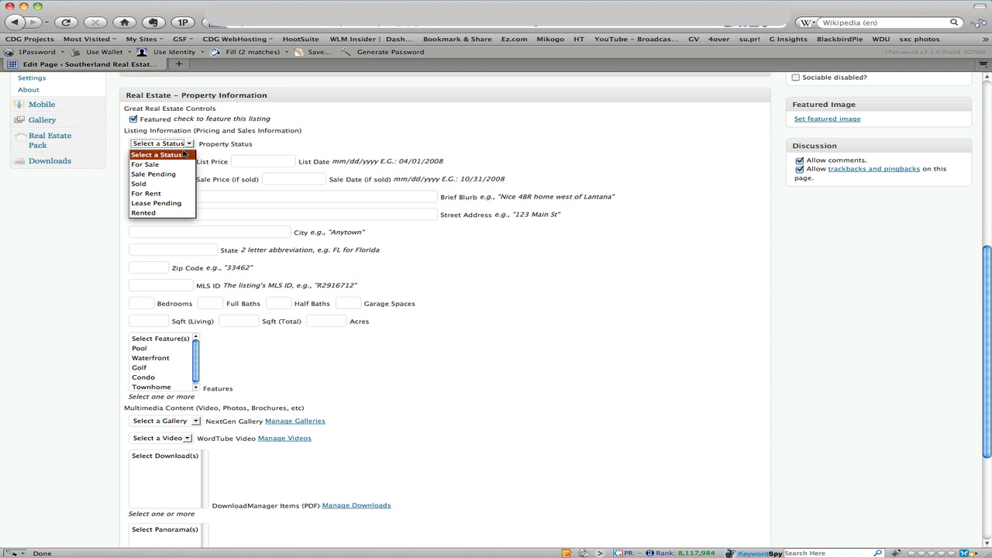
mouse_move(152, 173)
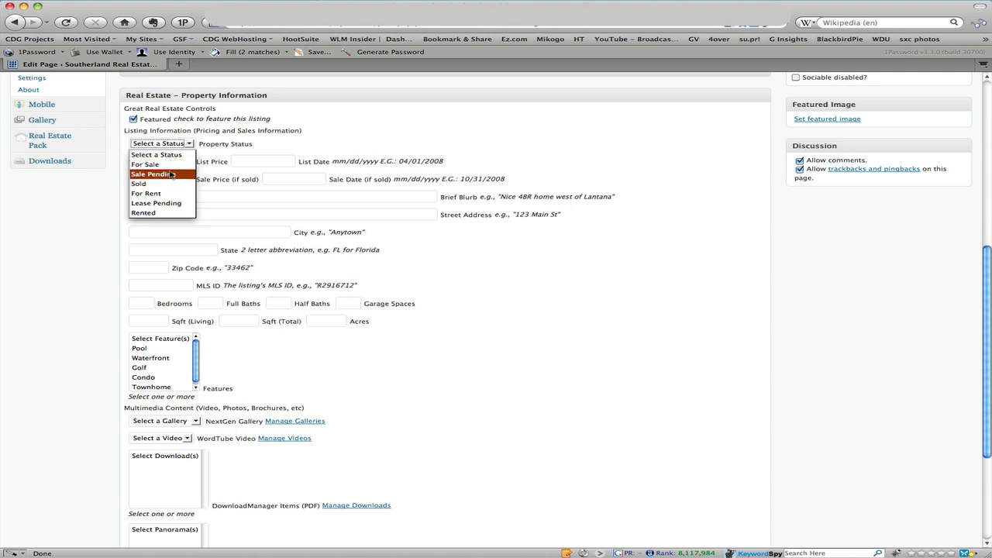
mouse_move(146, 164)
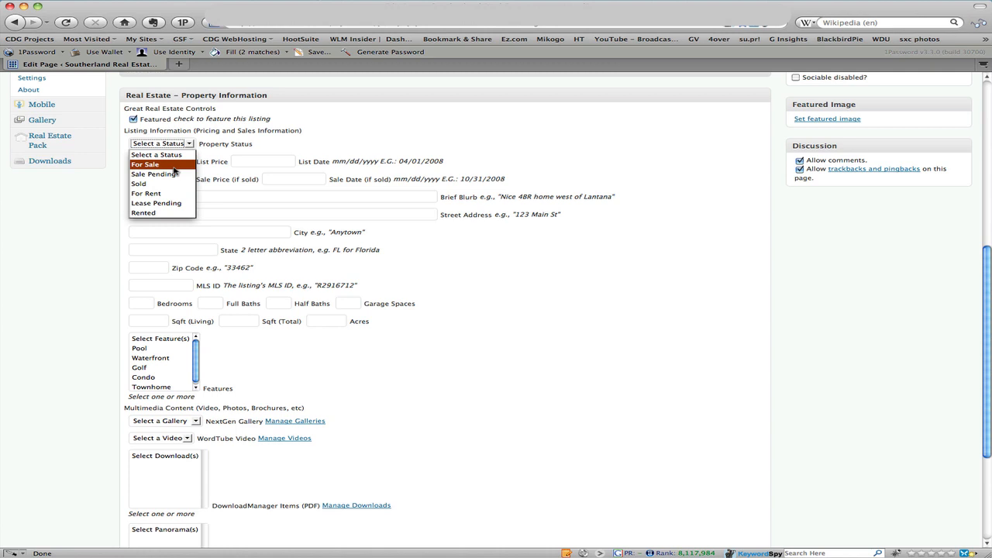
mouse_move(148, 203)
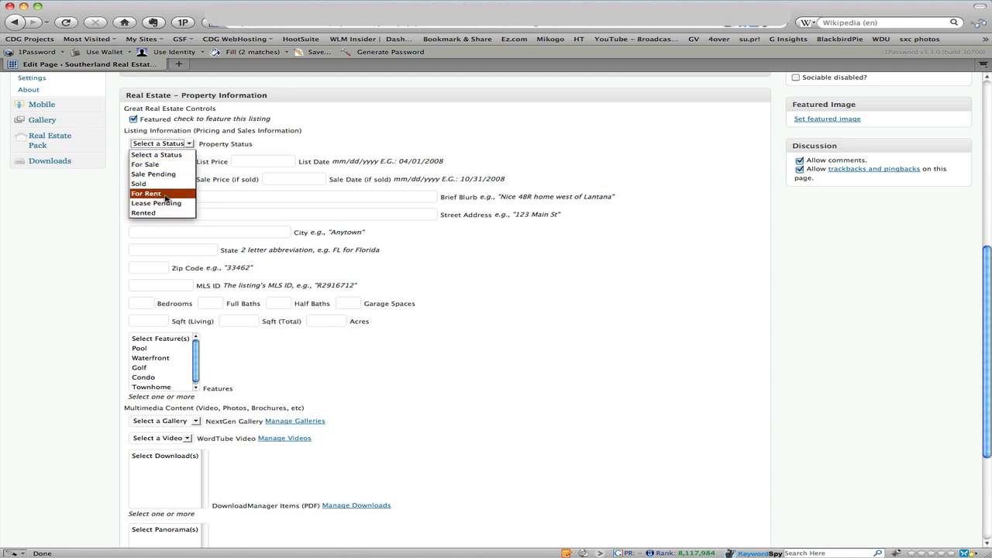
left_click(145, 164)
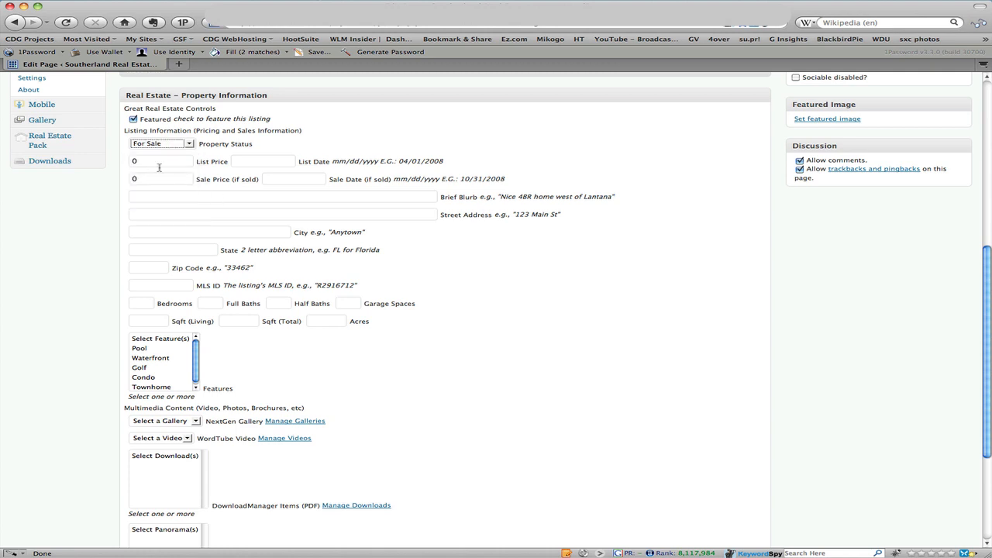
type("350,000")
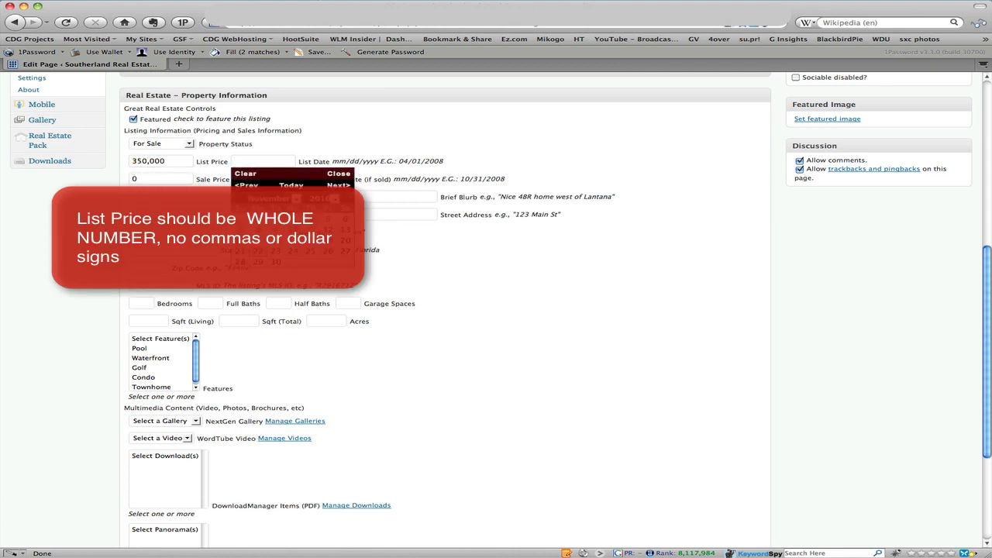
left_click(327, 239)
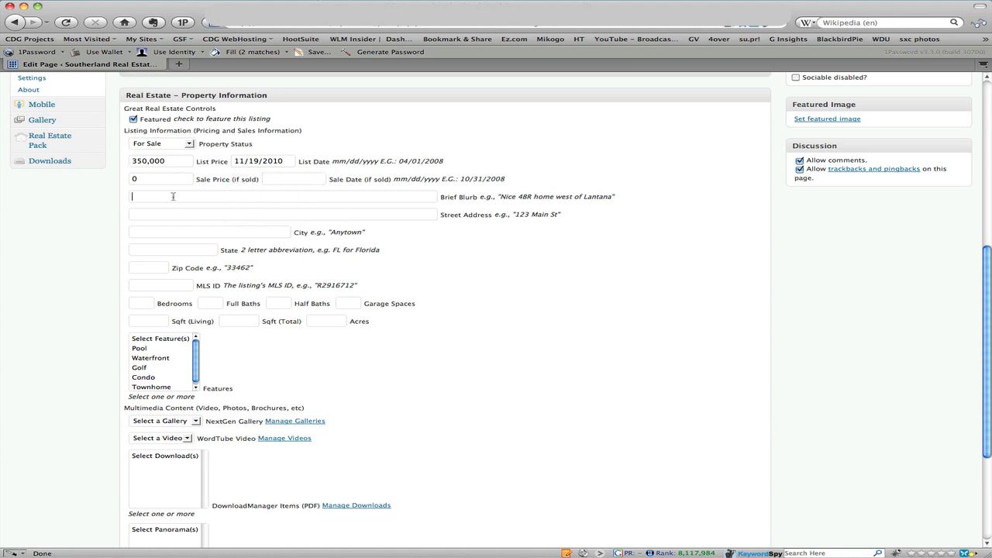
type("B")
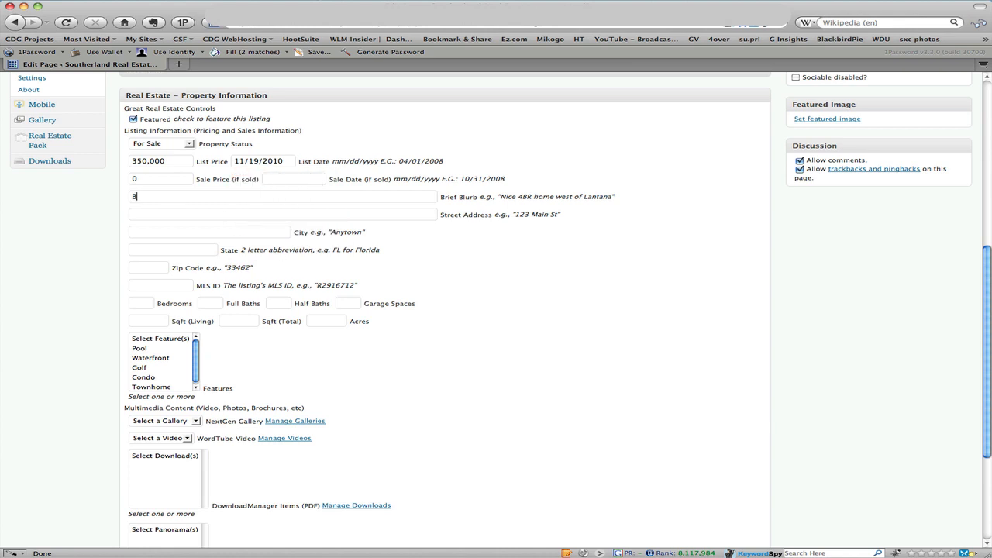
type("rief blurb")
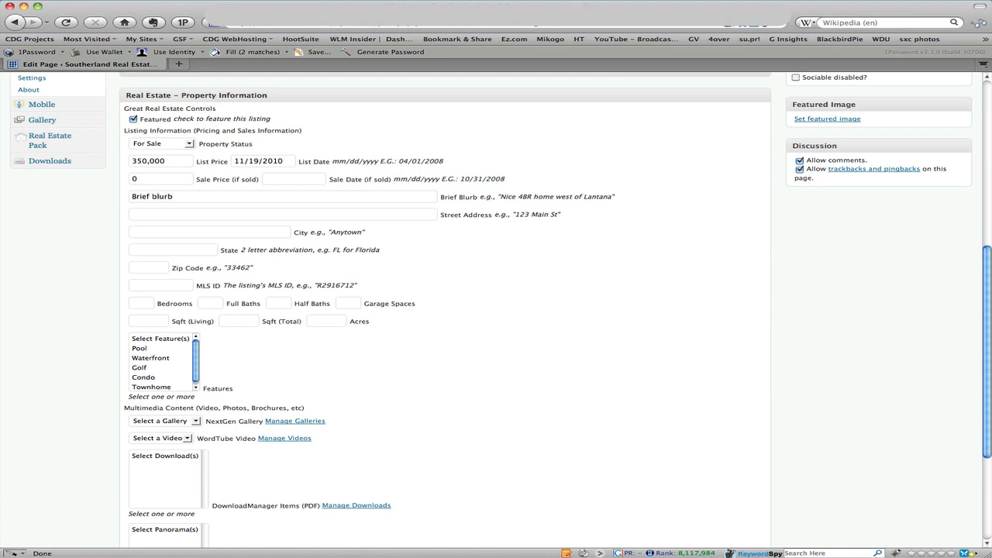
type("about the property")
type("2")
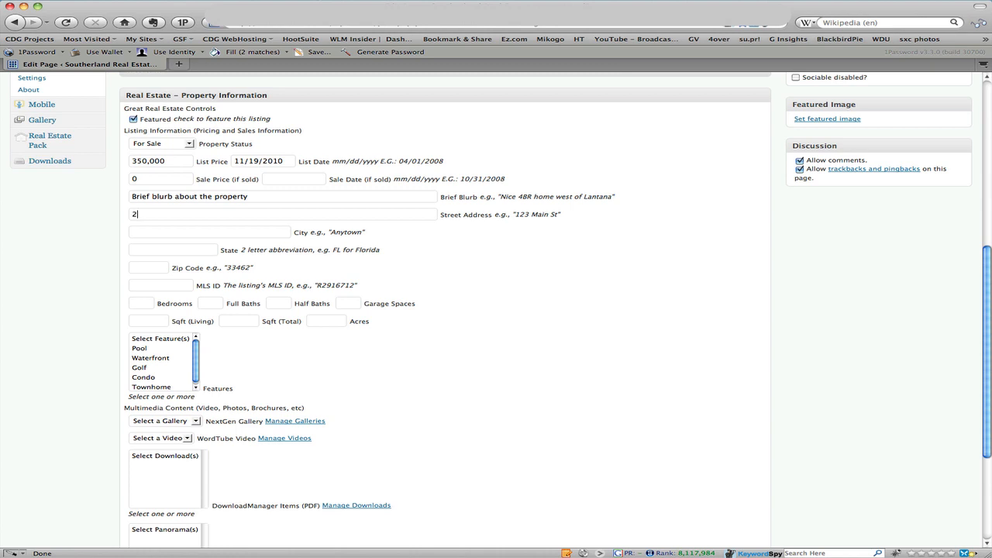
type("50 Weeping Cedar Trail")
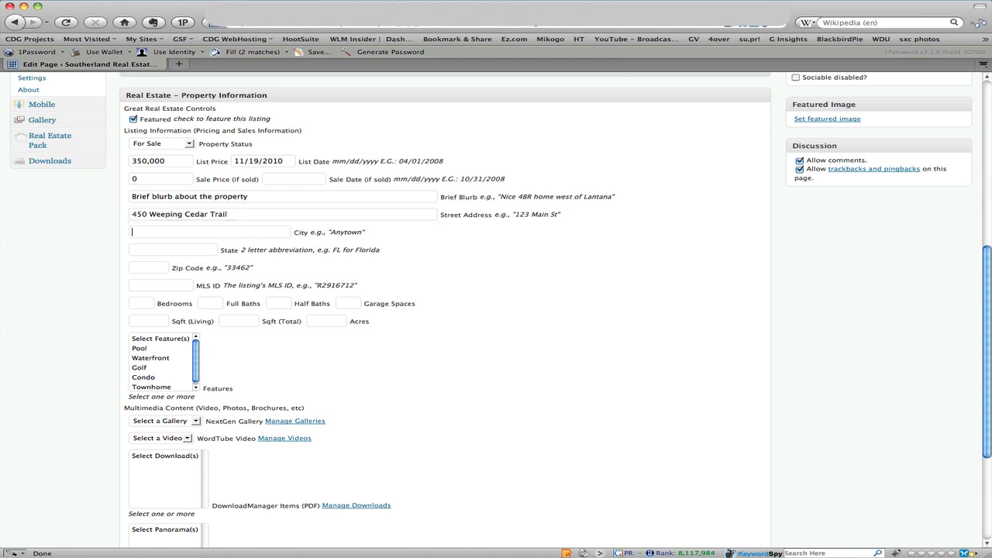
type("Chesapeake")
left_click(173, 250)
type("VA")
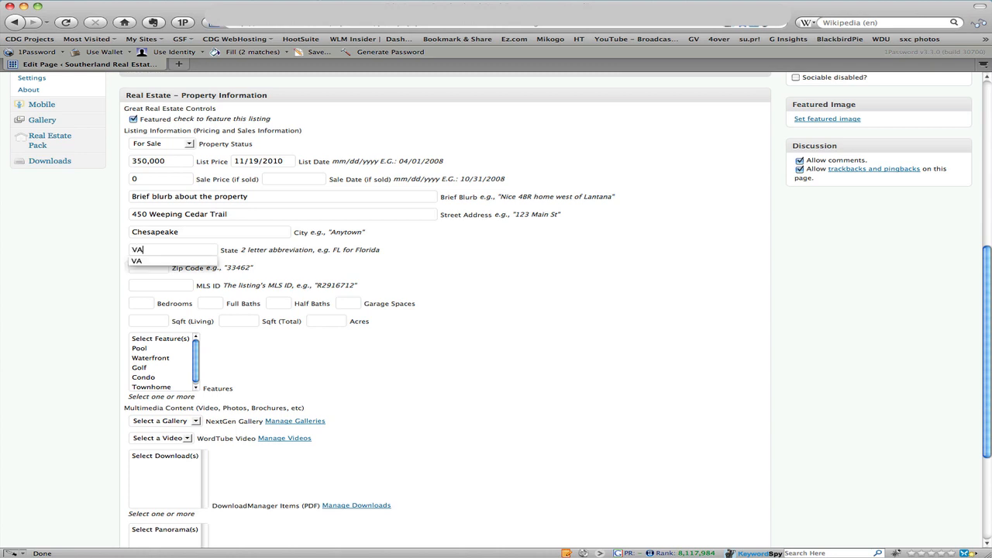
type("23233")
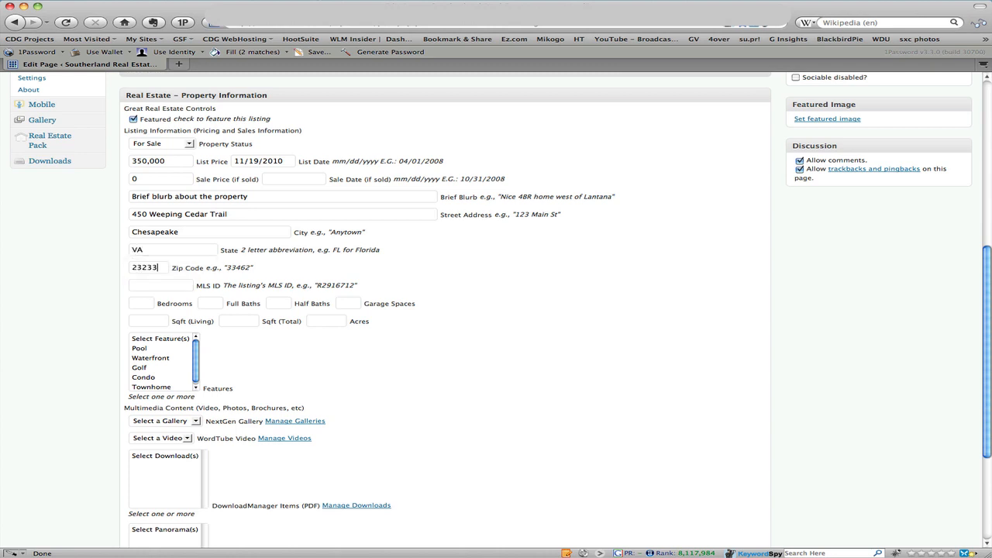
Enter MLS ID 1039757, the bedroom, bath and garage counts, and 3300 living sqft.
type("2")
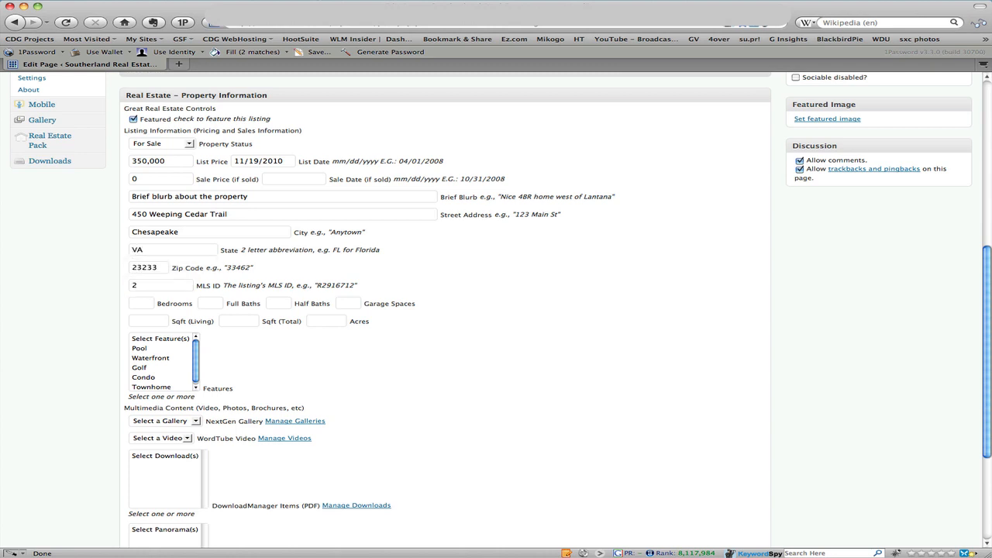
type("1039757")
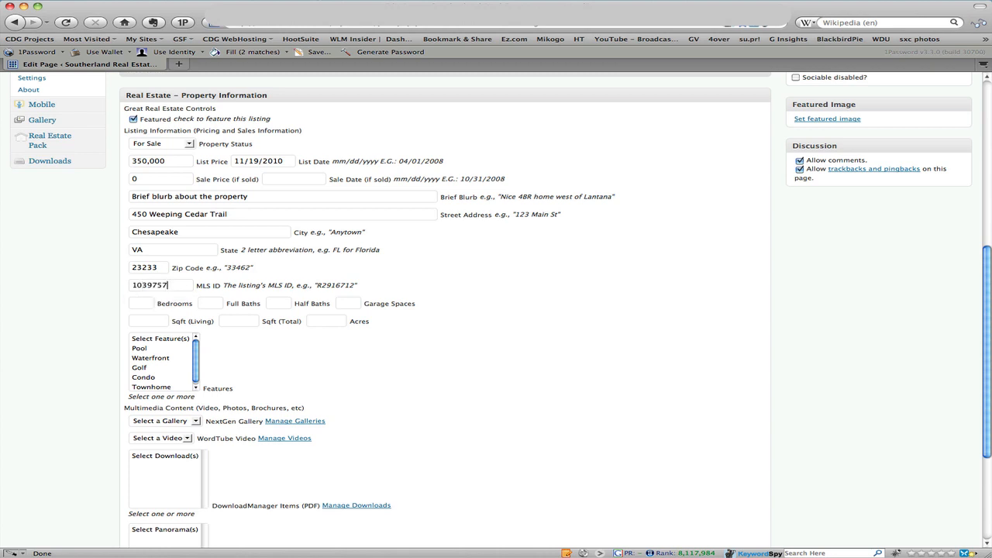
type("4")
left_click(210, 303)
type("2")
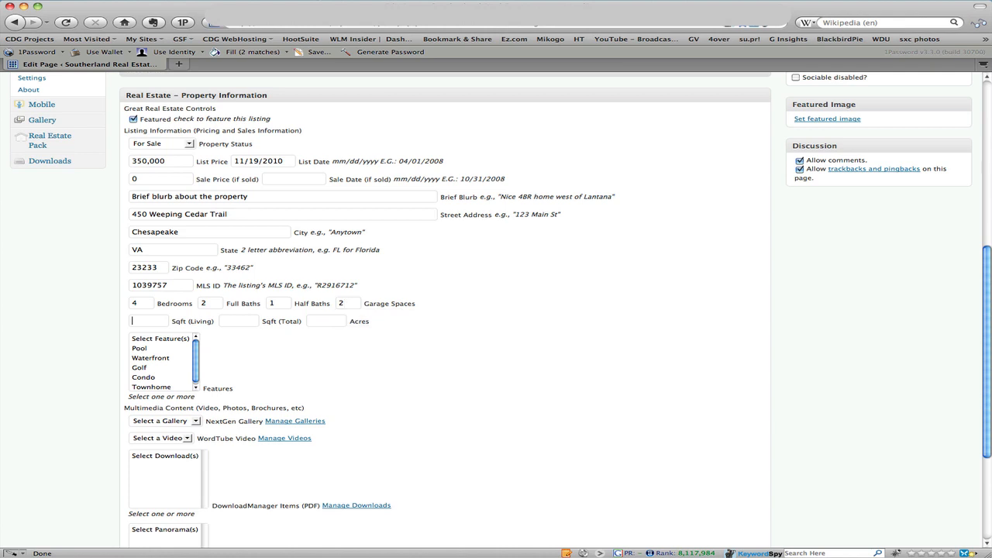
type("3300")
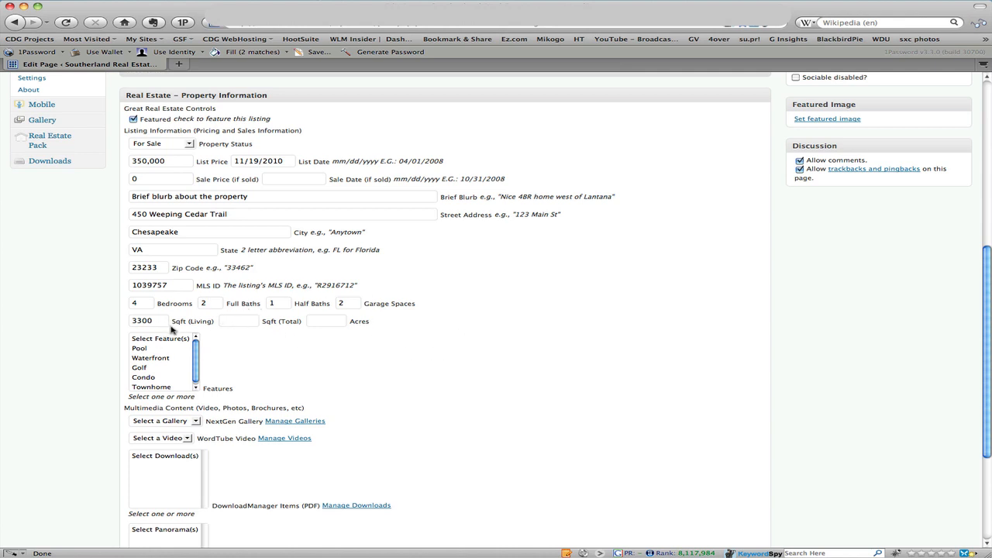
left_click(237, 320)
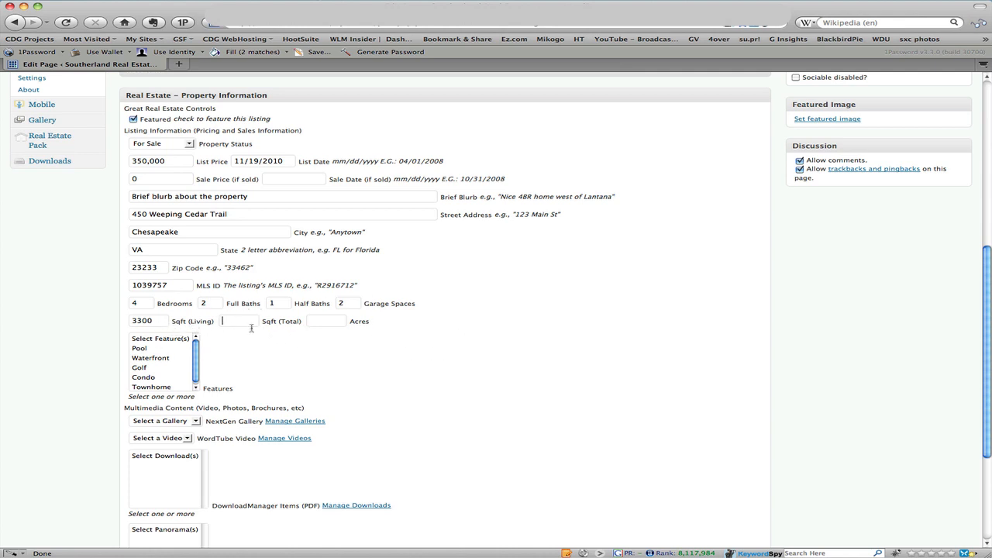
mouse_move(405, 327)
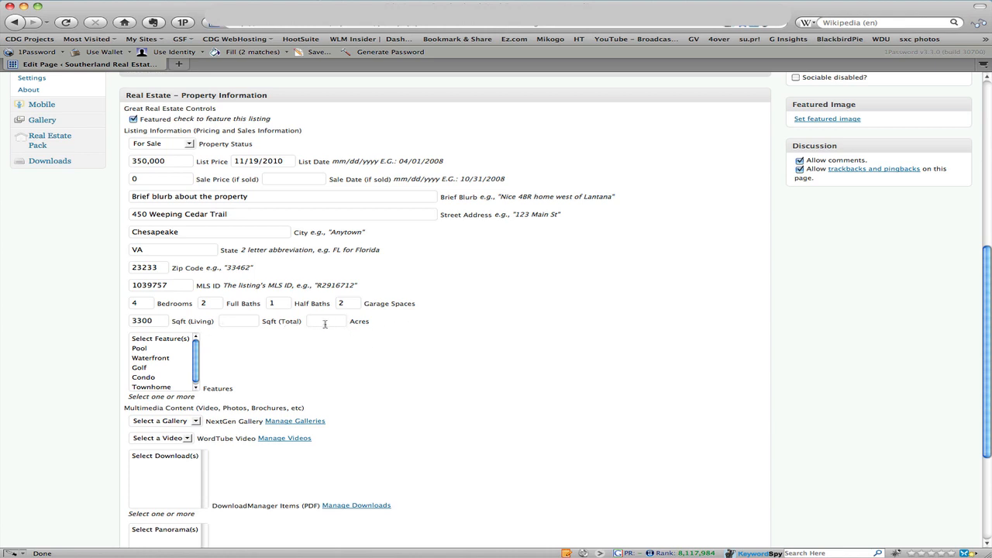
mouse_move(255, 353)
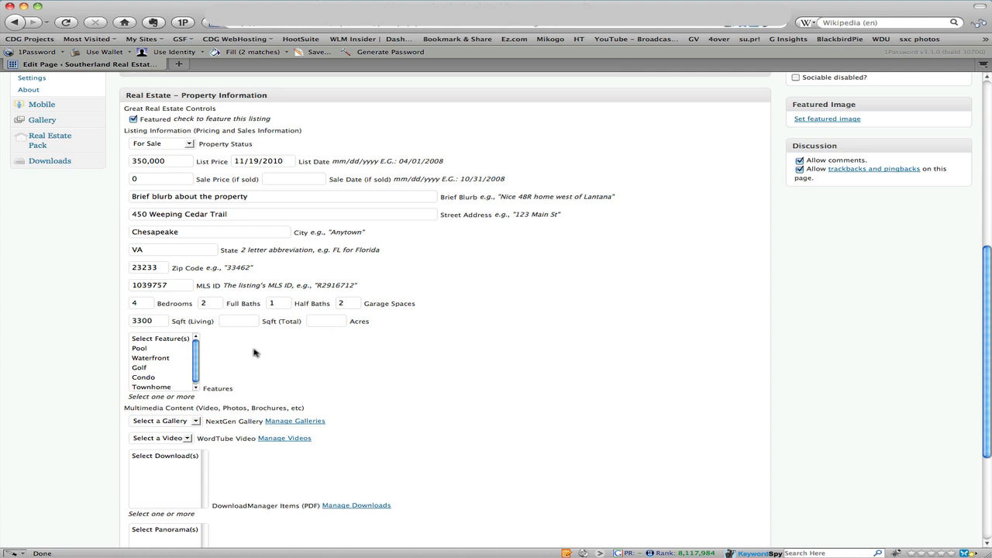
Select Pool and Golf in the Select Feature(s) list.
left_click(148, 354)
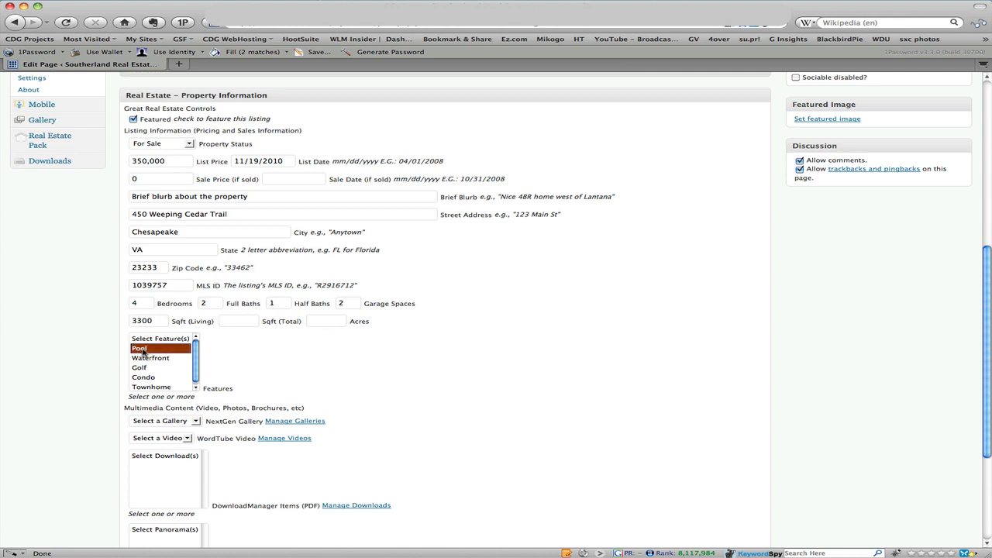
left_click(143, 377)
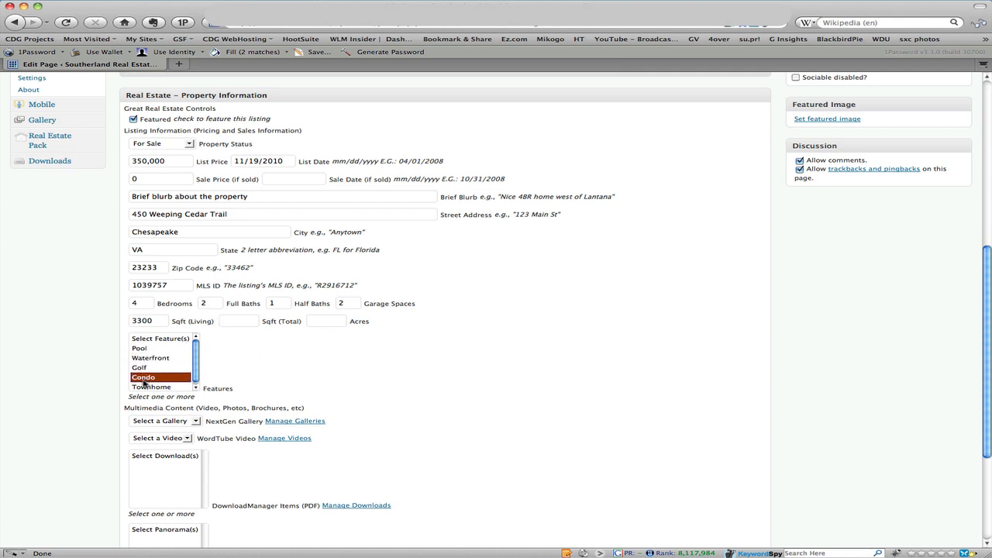
left_click(140, 347)
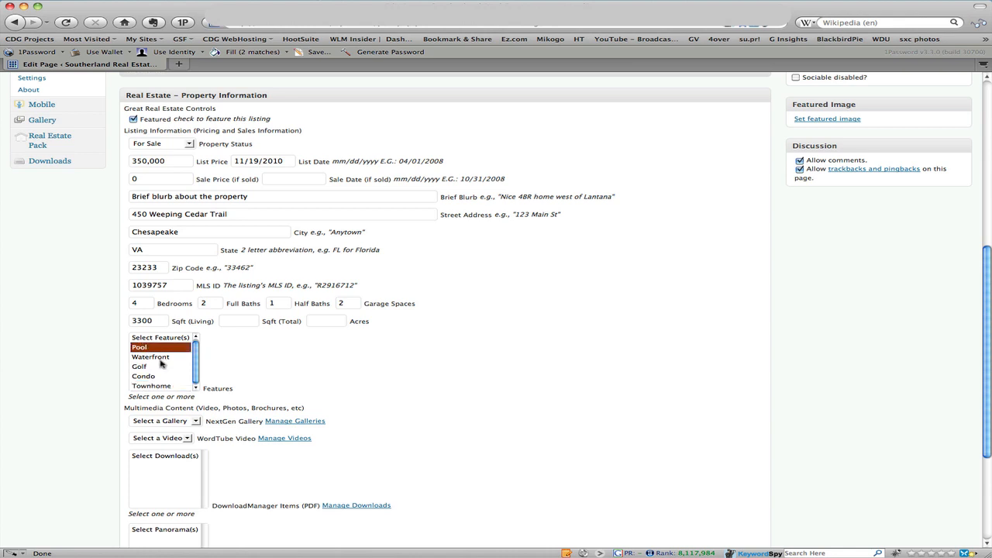
mouse_move(142, 376)
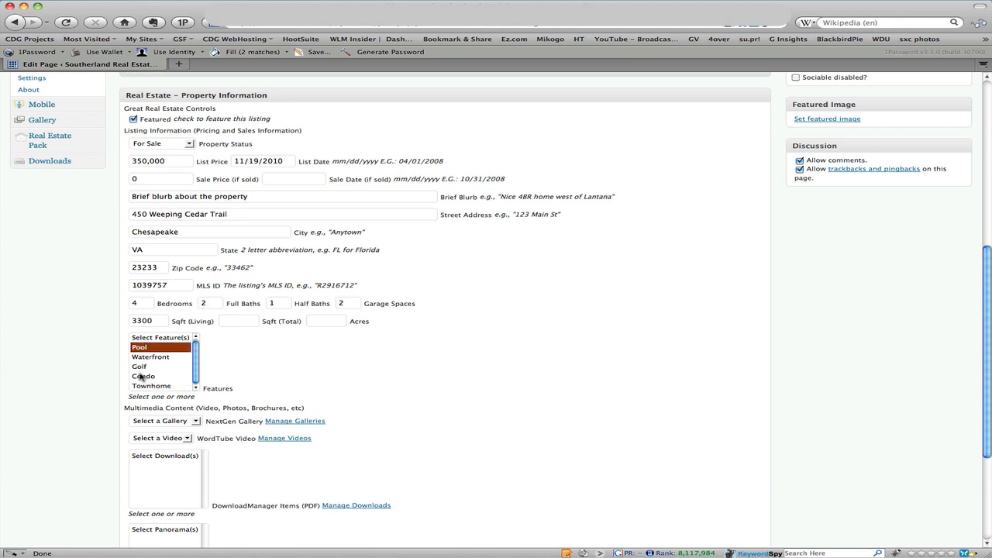
left_click(146, 375)
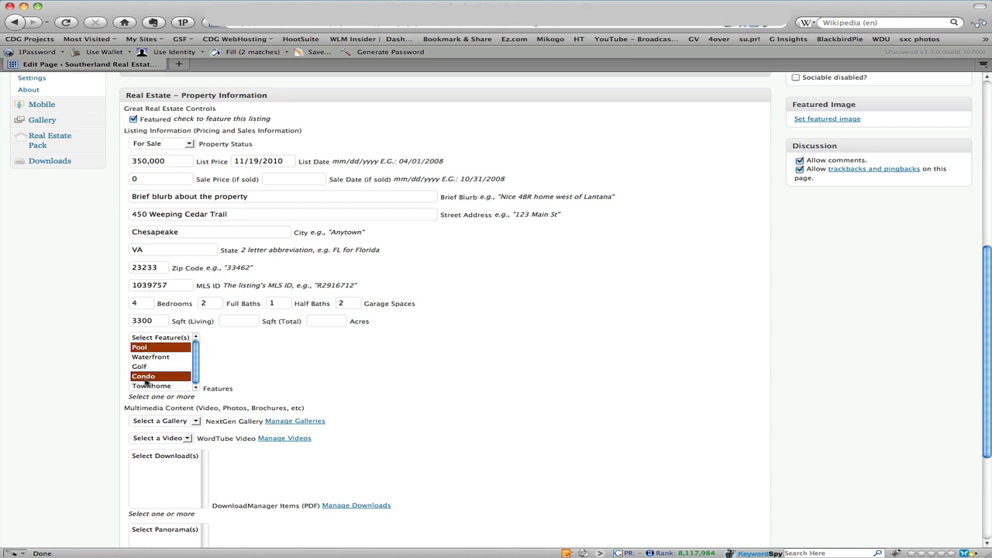
left_click(141, 367)
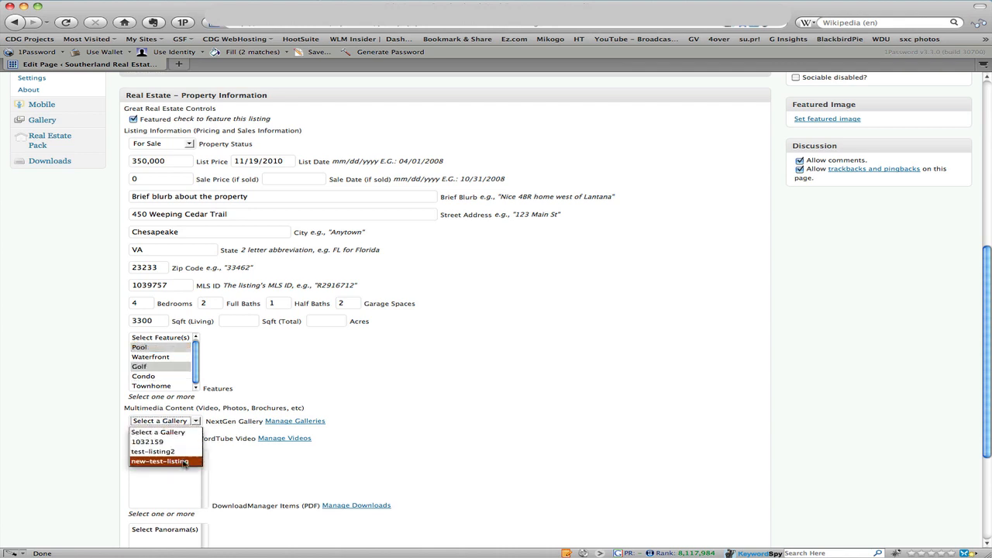
Choose the new-test-listing NextGEN gallery, then scroll down to the latitude and longitude fields.
left_click(160, 460)
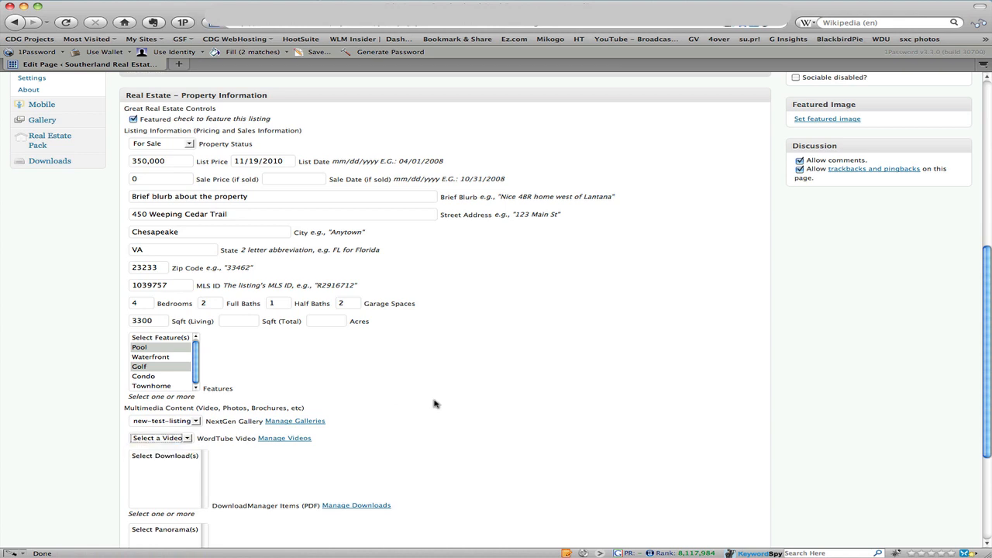
scroll("down", 3)
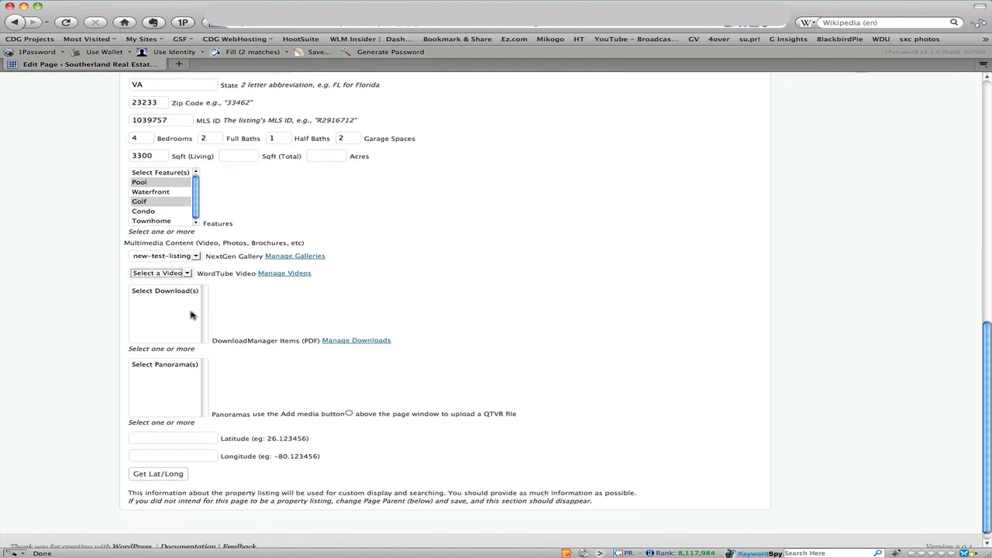
mouse_move(403, 367)
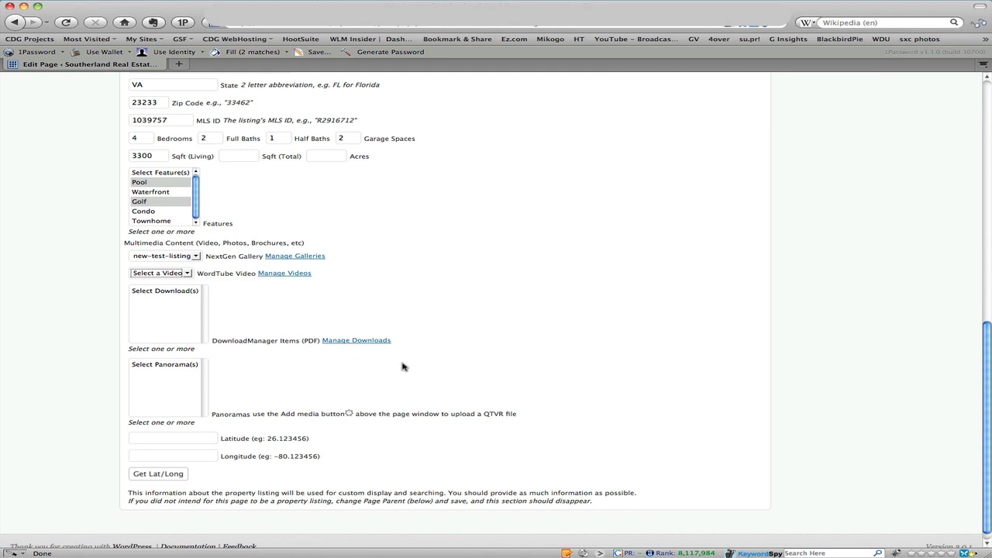
mouse_move(379, 386)
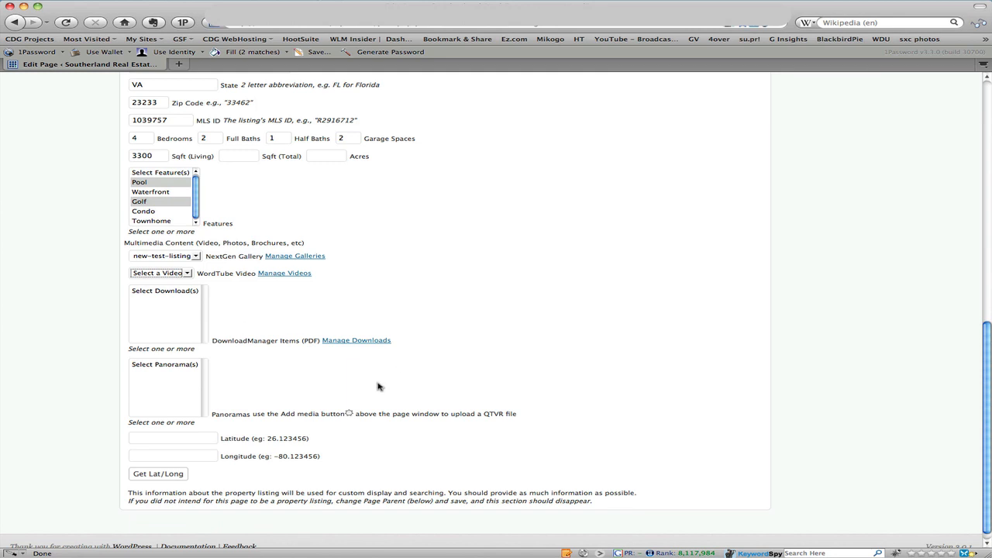
mouse_move(298, 315)
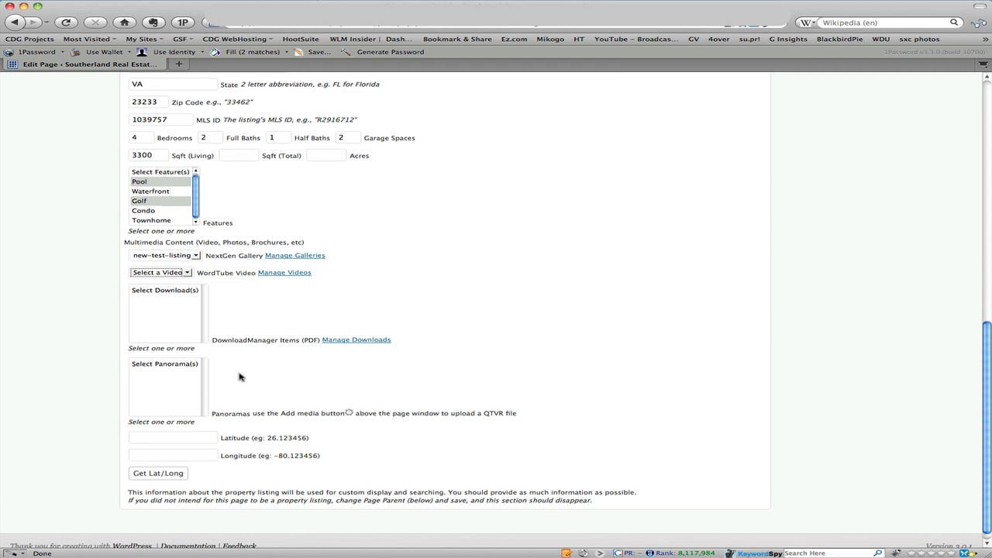
scroll("down", 3)
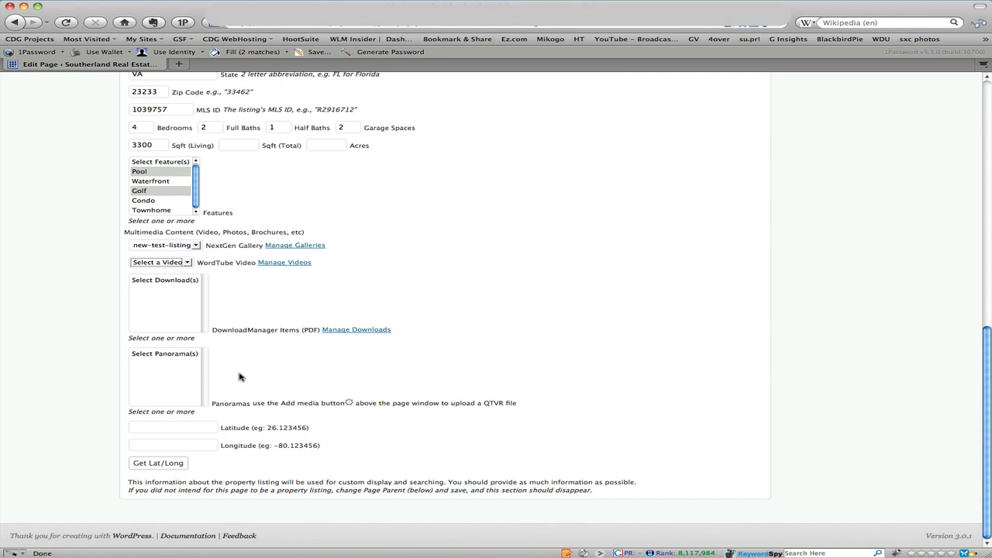
mouse_move(274, 366)
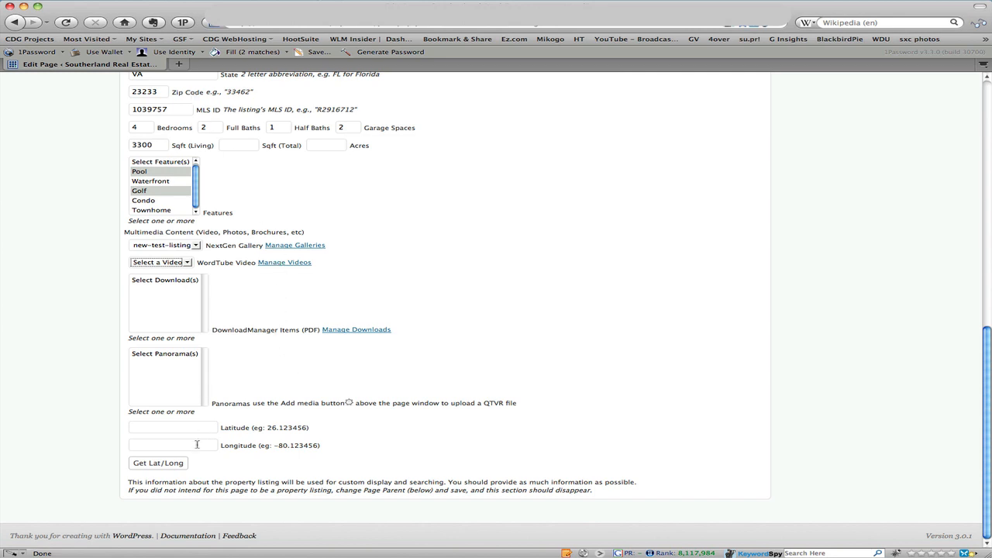
Fetch coordinates 36.748041, -76.350161, confirm the marker in Google Maps, and close the map.
left_click(157, 462)
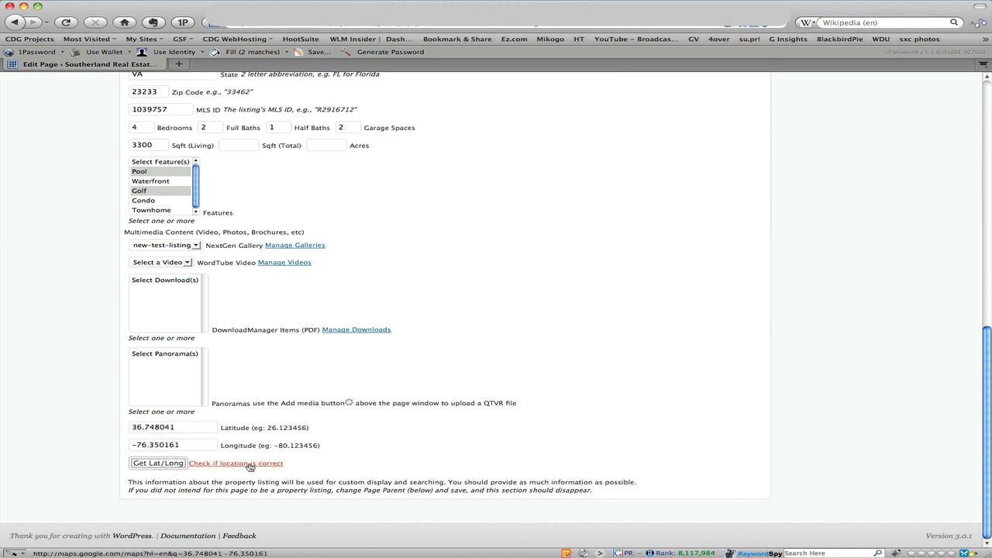
left_click(235, 462)
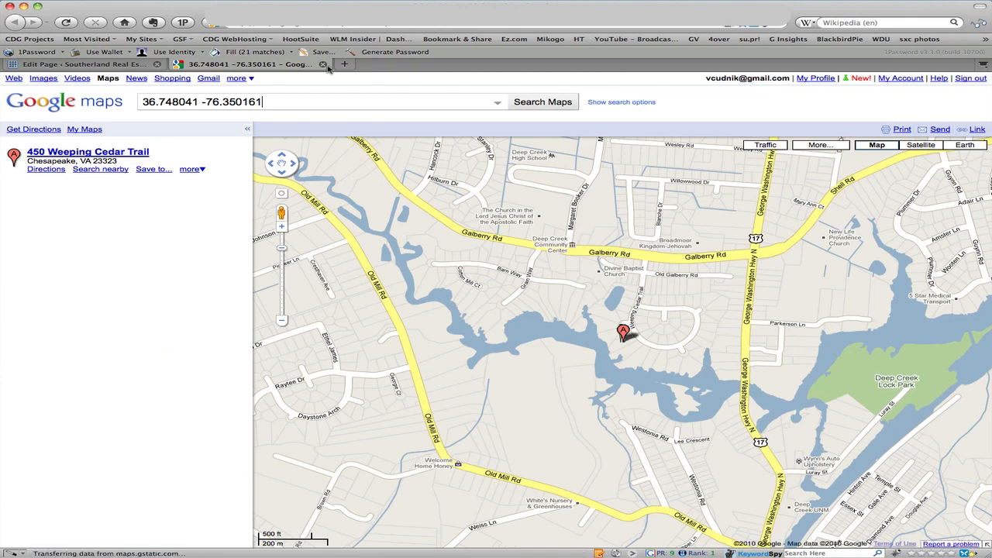
left_click(93, 64)
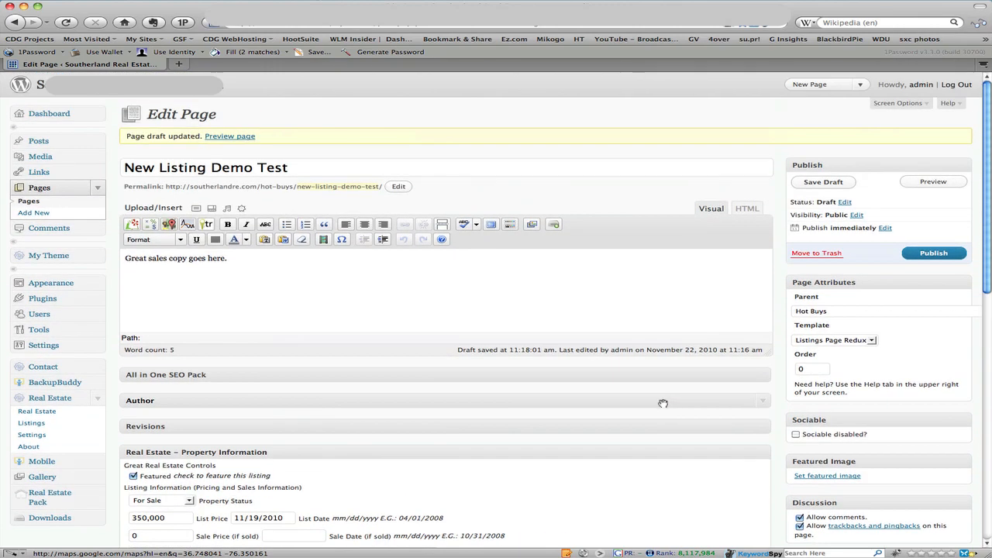
Open the live Southerland Real Estate homepage in a new browser tab.
left_click(933, 254)
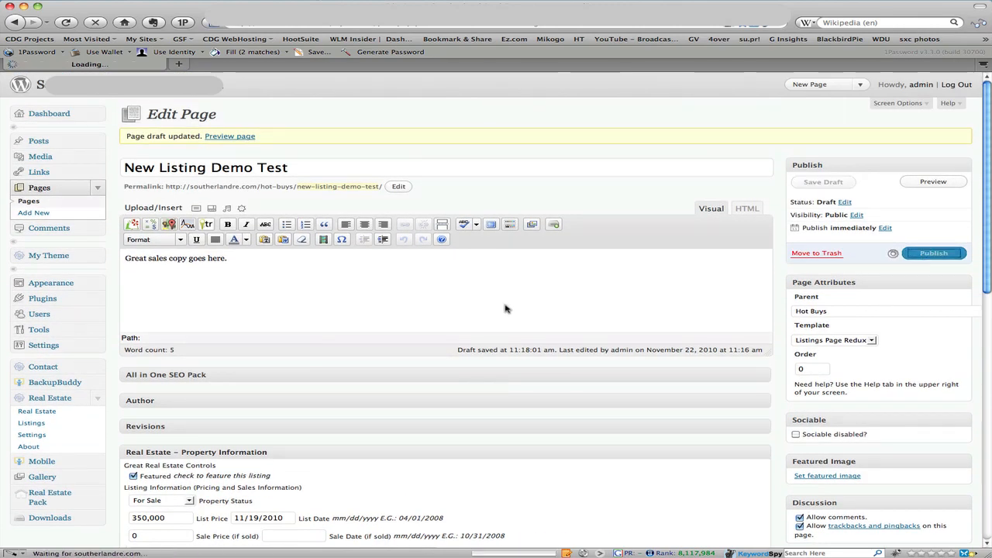
mouse_move(543, 314)
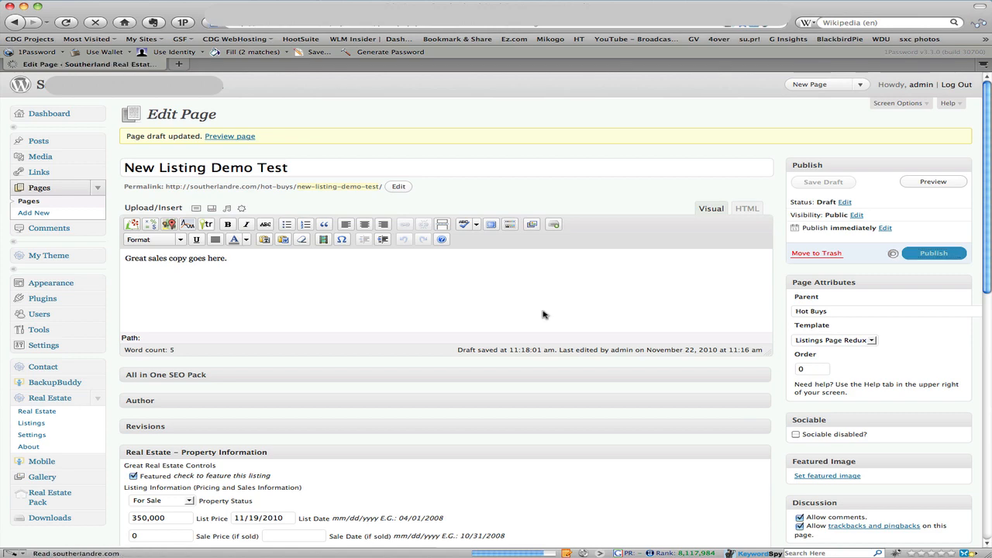
left_click(932, 253)
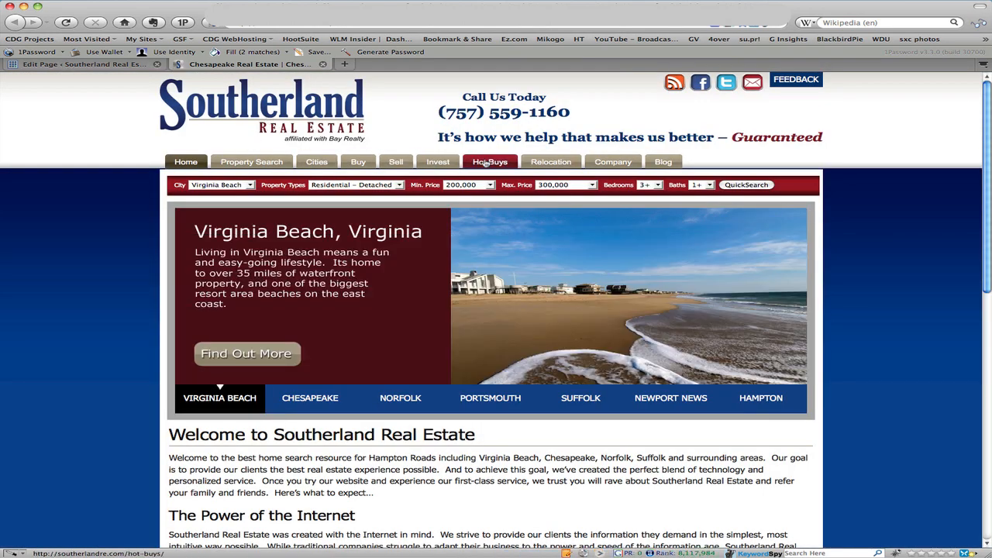
Open Hot Buys and scroll to New Listing Demo Test at 450 Weeping Cedar Trail, $350.
left_click(489, 161)
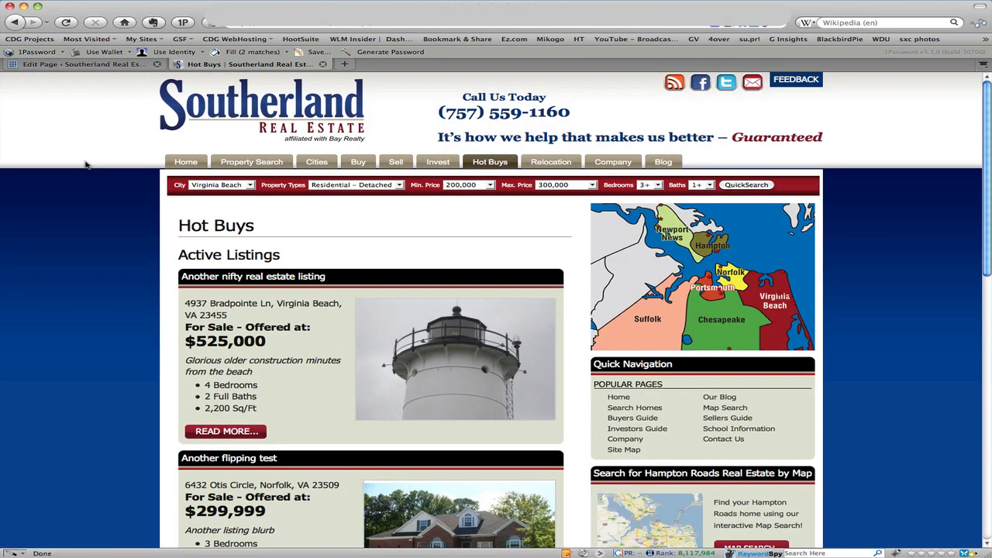
scroll("down", 3)
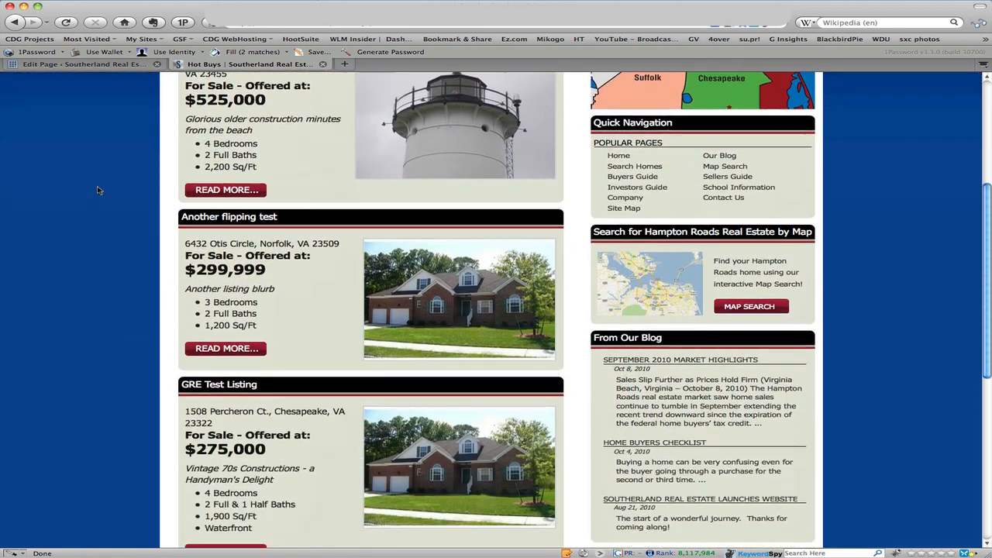
scroll("down", 3)
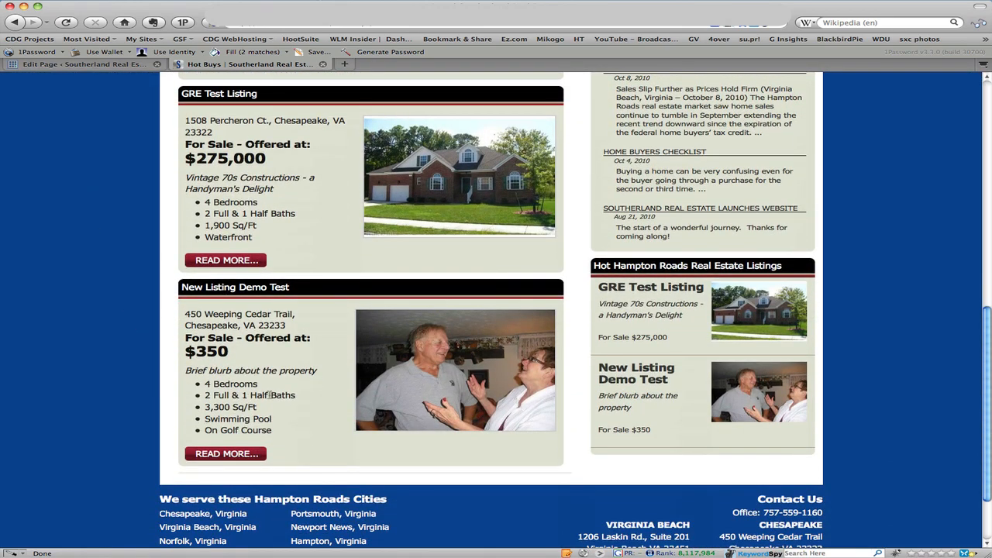
mouse_move(140, 345)
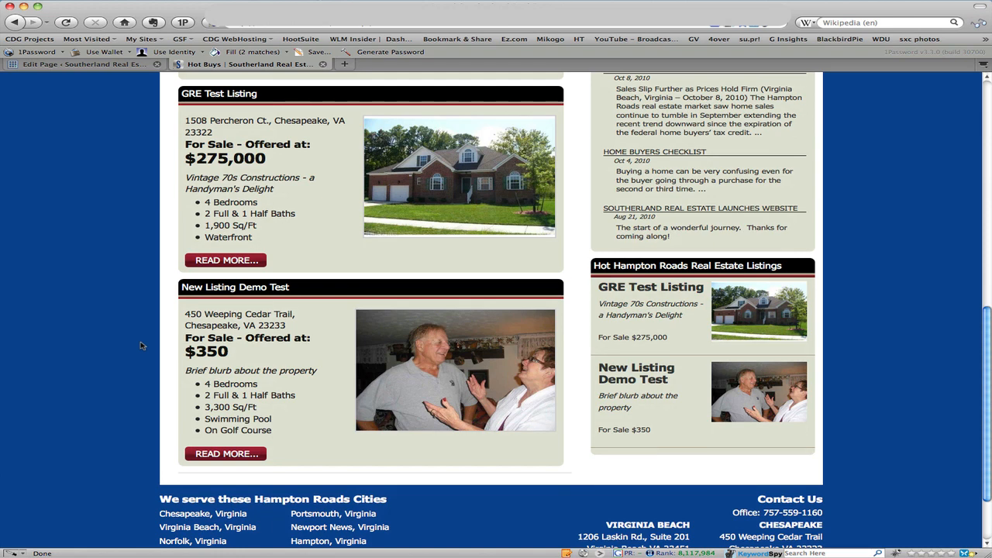
mouse_move(151, 340)
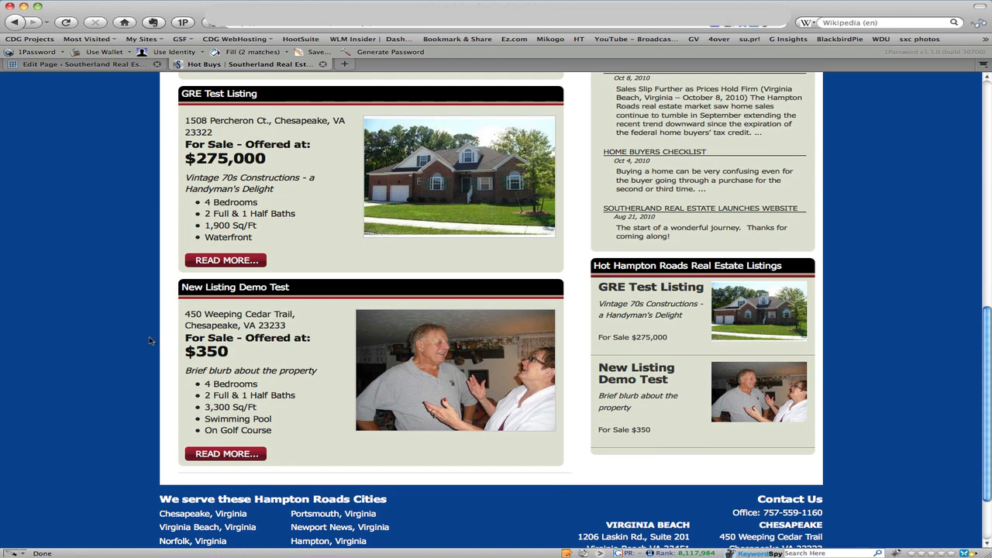
mouse_move(74, 248)
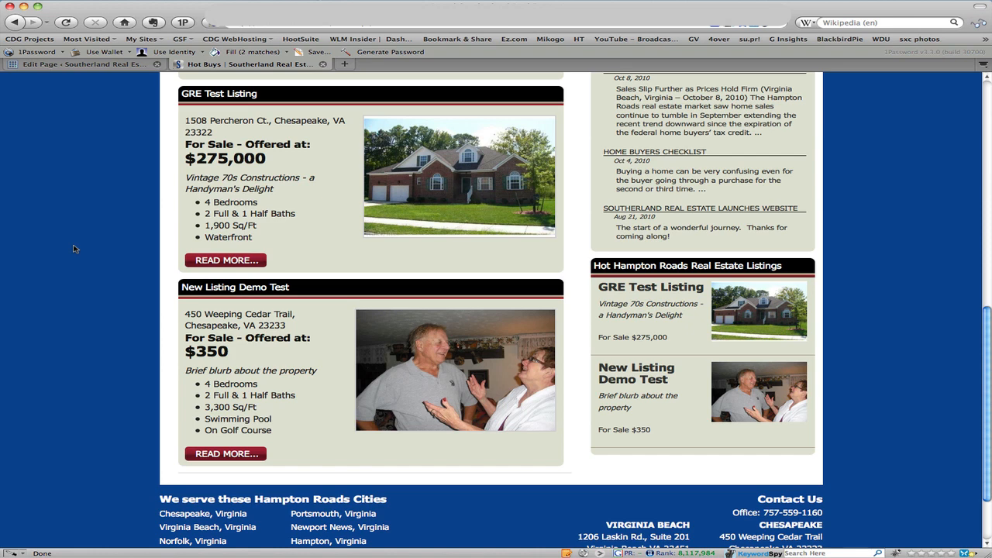
mouse_move(186, 337)
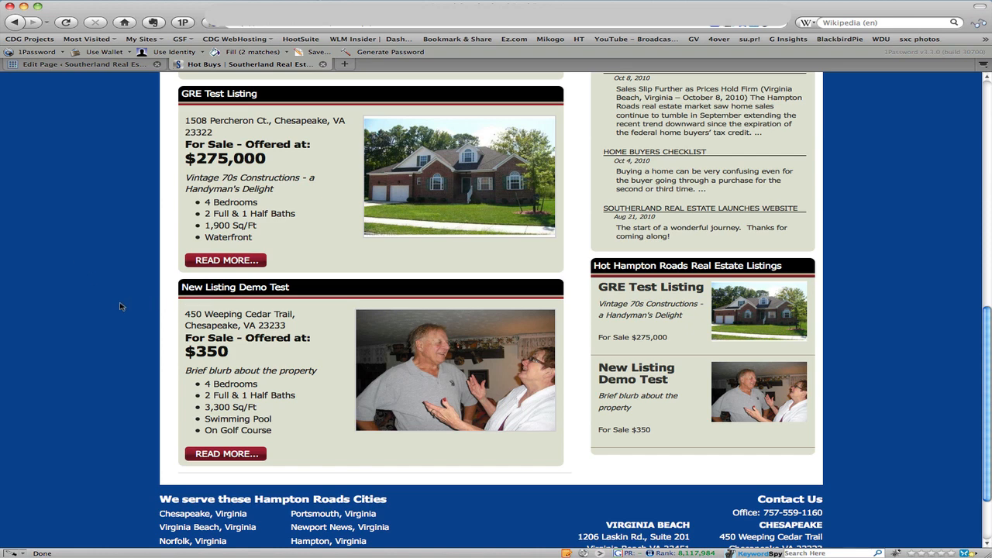
mouse_move(279, 293)
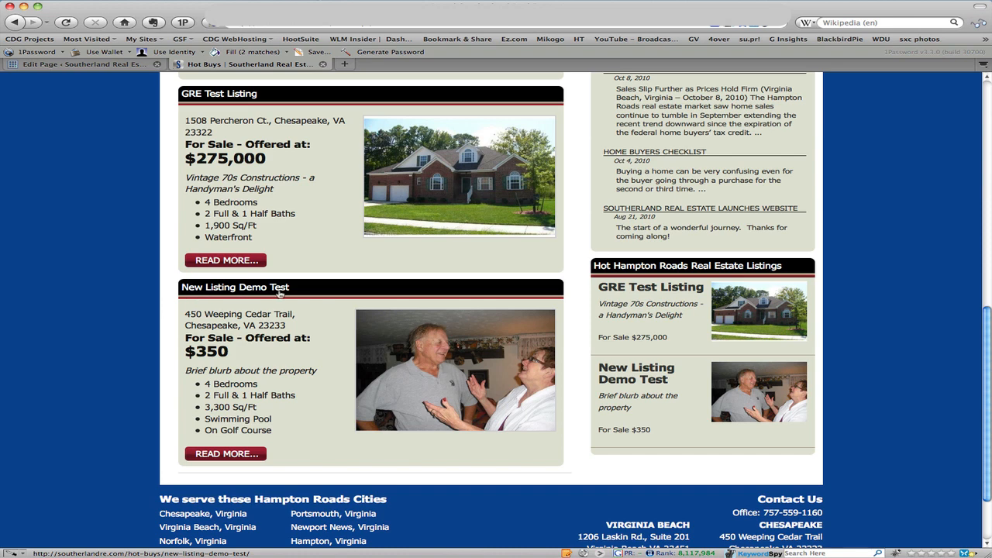
mouse_move(305, 327)
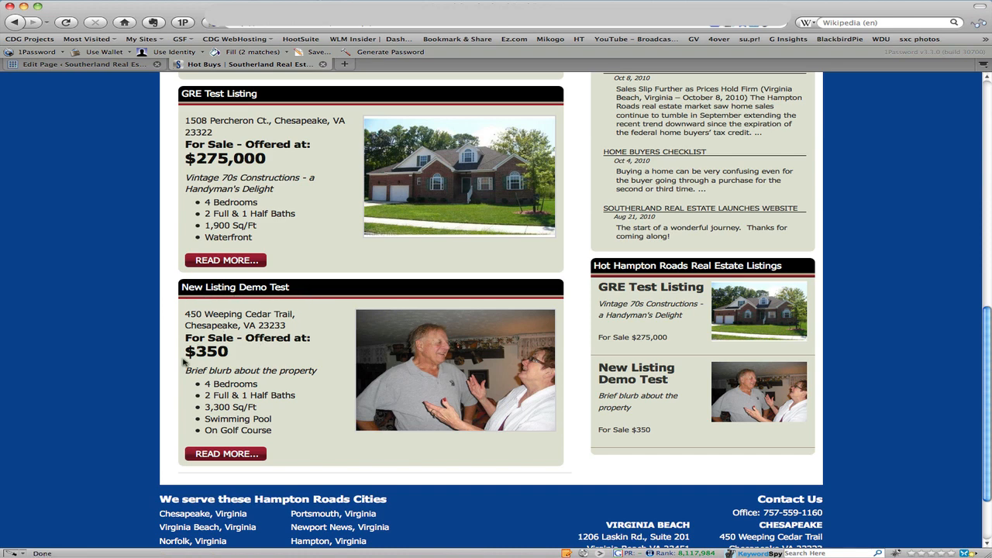
mouse_move(182, 362)
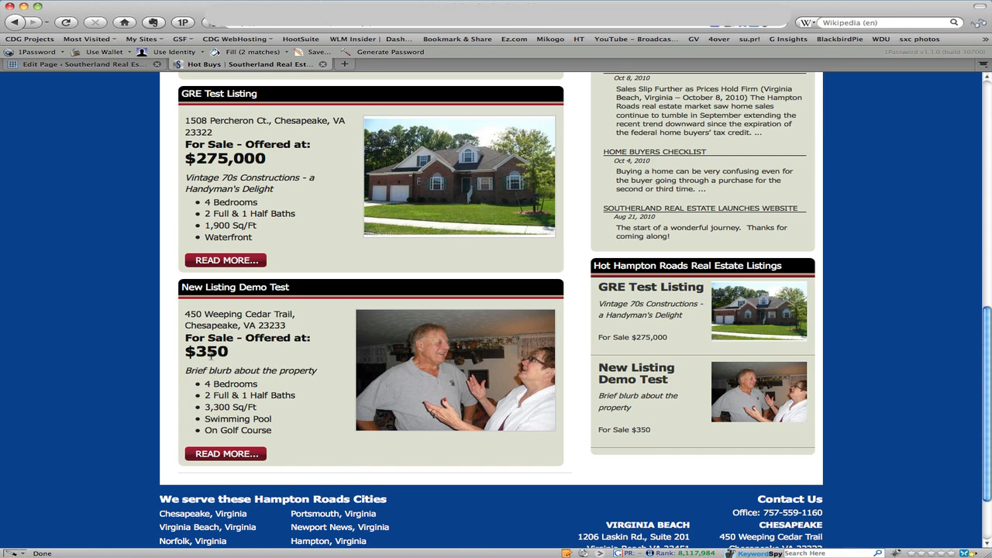
mouse_move(304, 390)
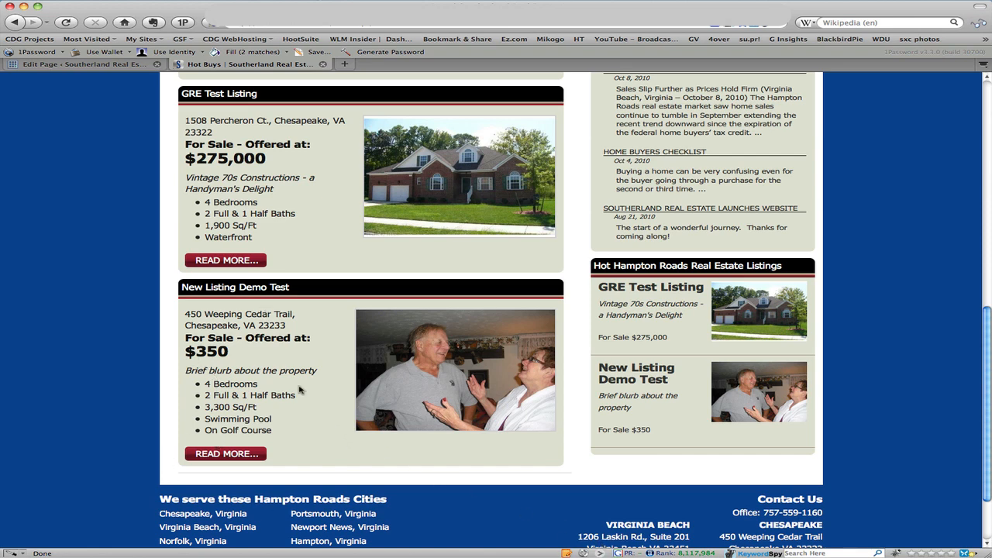
mouse_move(152, 388)
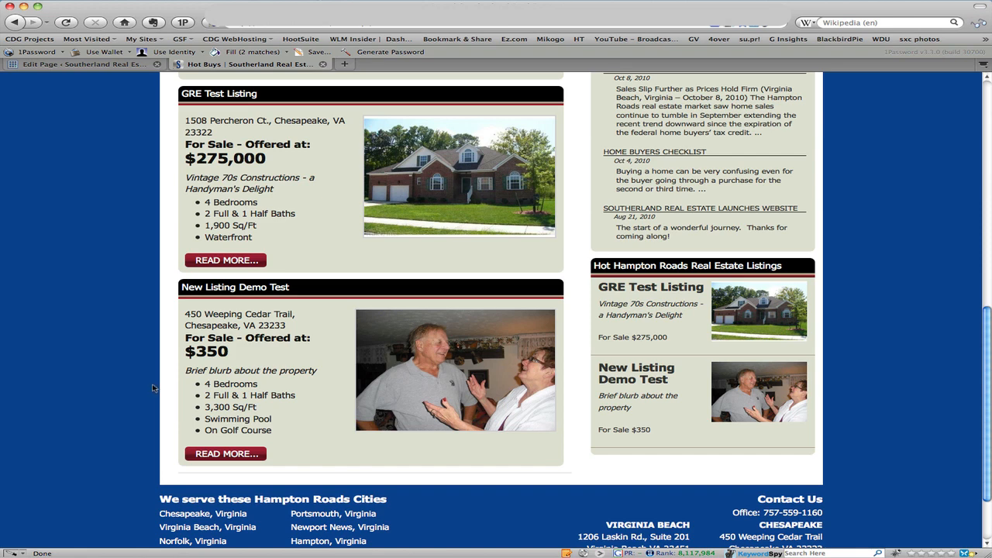
mouse_move(126, 384)
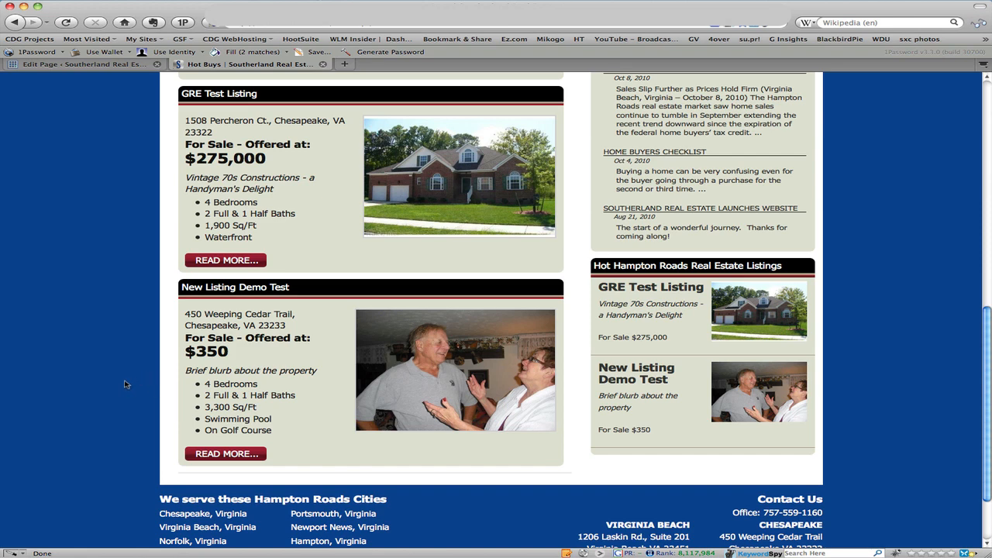
mouse_move(181, 377)
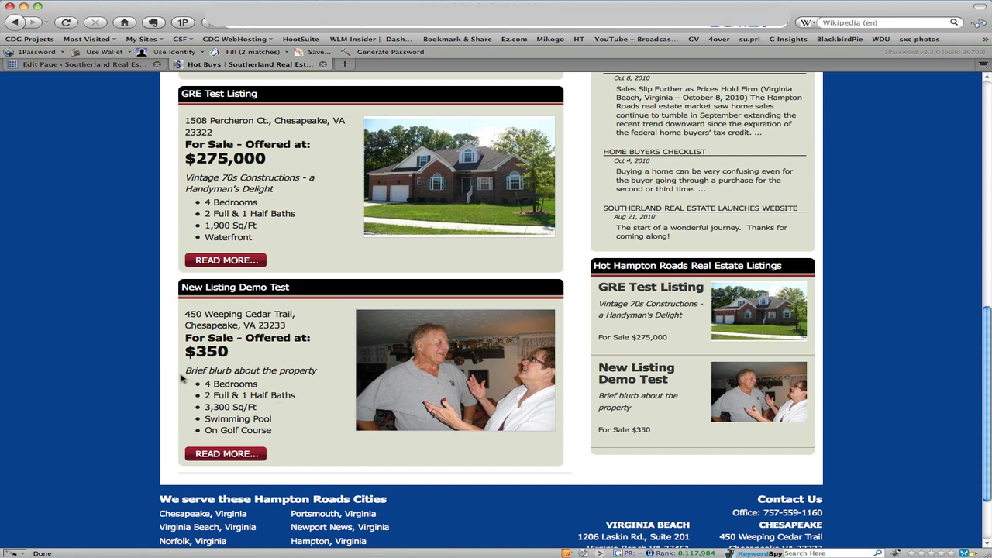
mouse_move(283, 419)
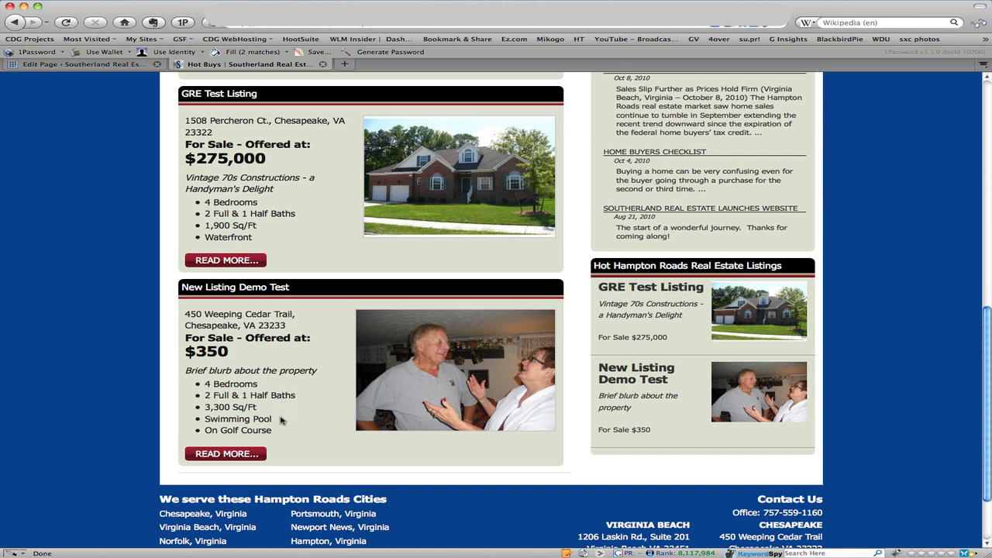
mouse_move(226, 454)
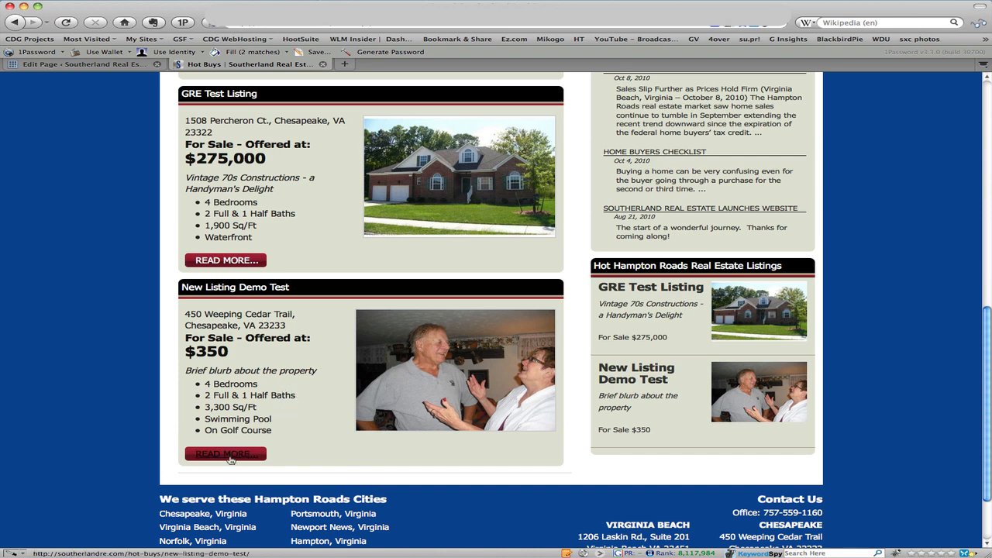
Open the full New Listing Demo Test page and view its nearby middle and high schools.
left_click(225, 453)
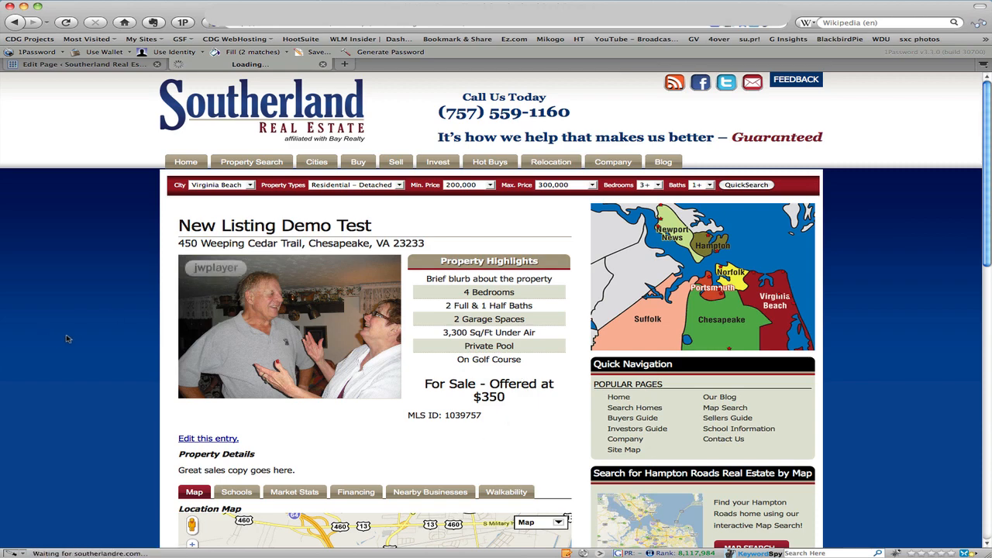
scroll("down", 3)
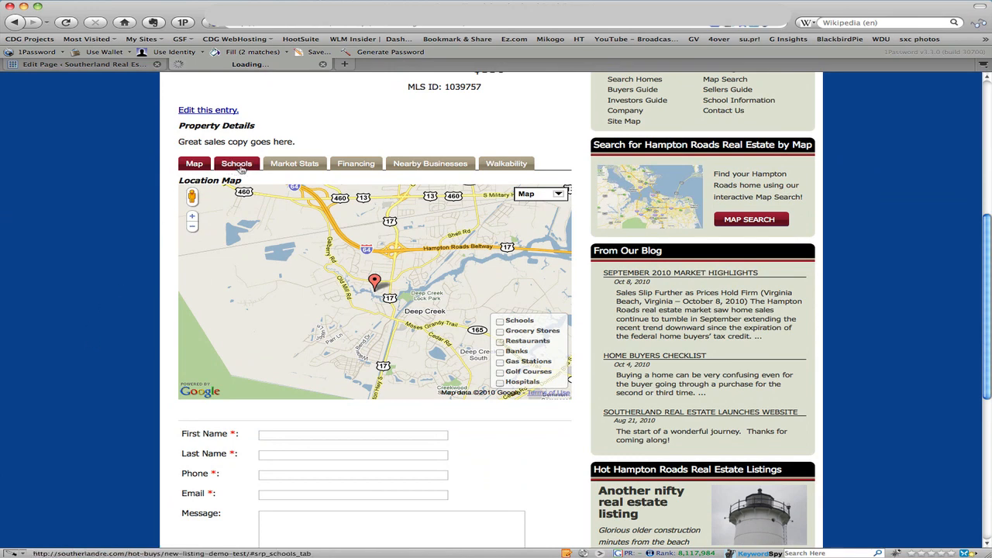
left_click(236, 164)
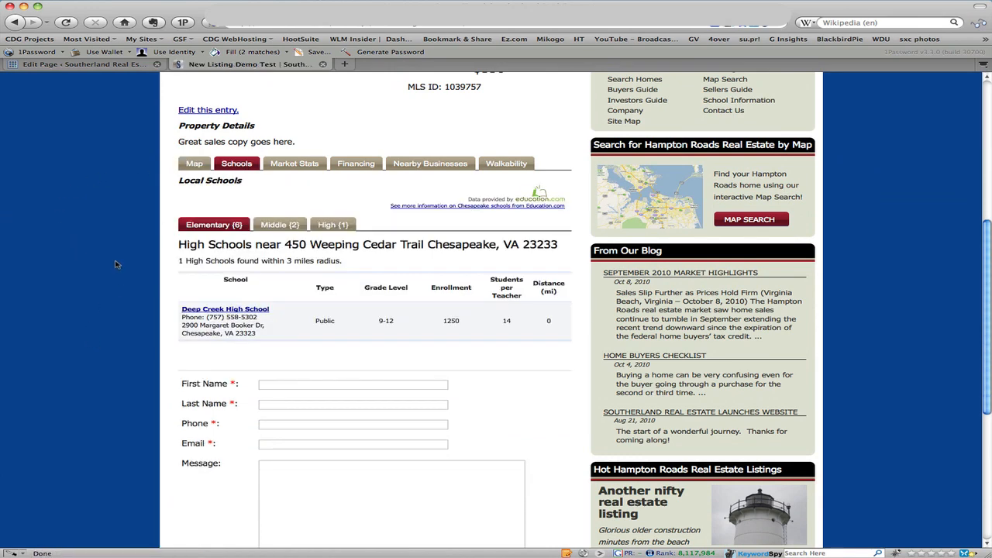
left_click(280, 225)
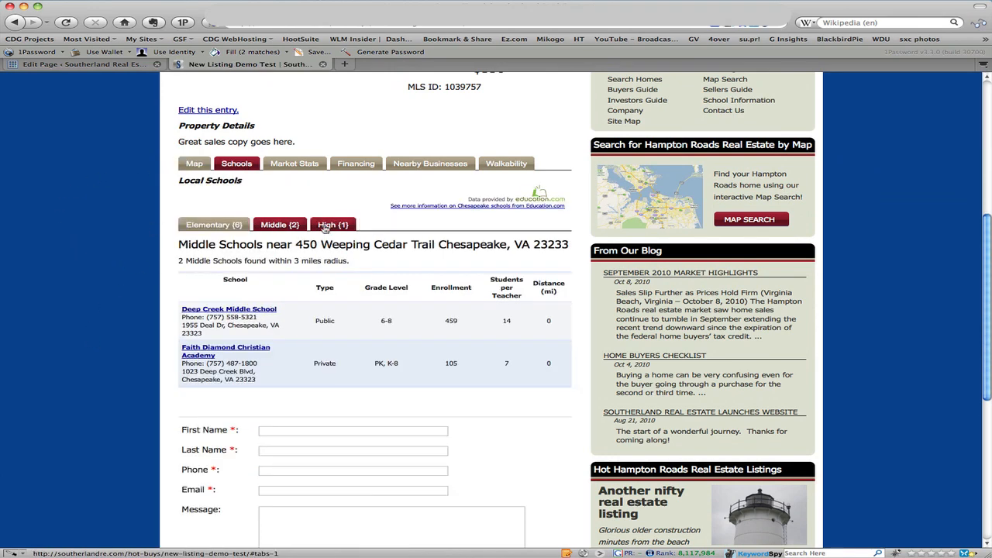
left_click(332, 225)
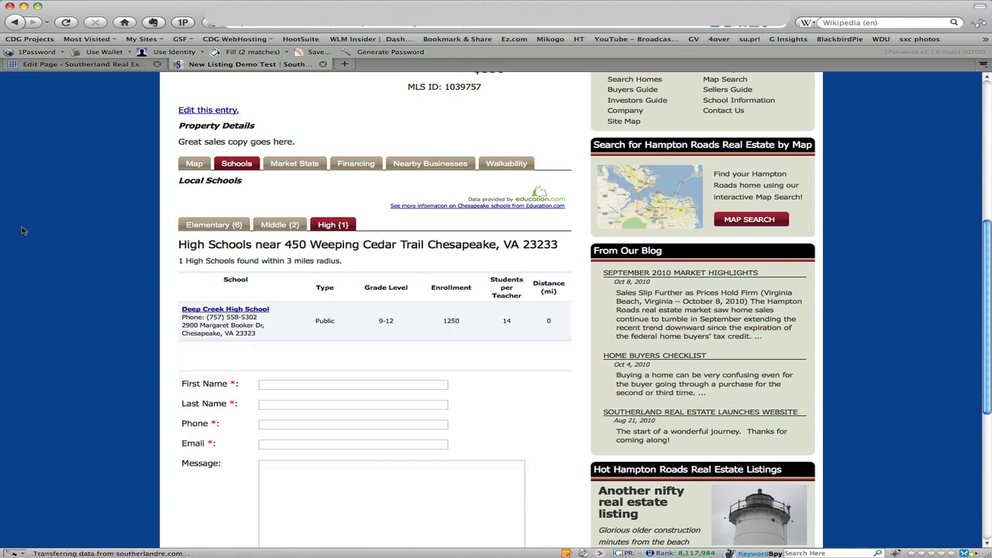
Show the Market Stats median sales price chart and scroll through it.
left_click(294, 163)
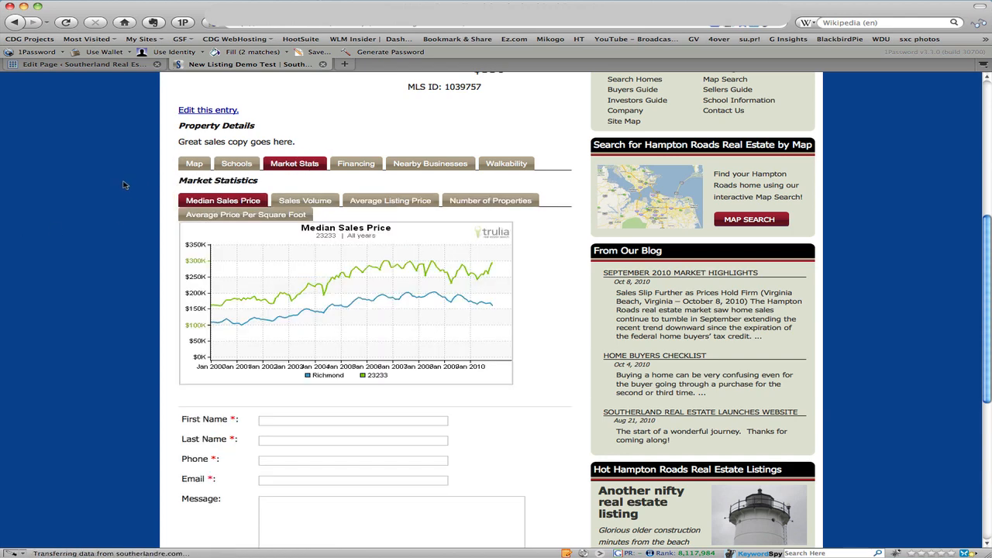
scroll("down", 3)
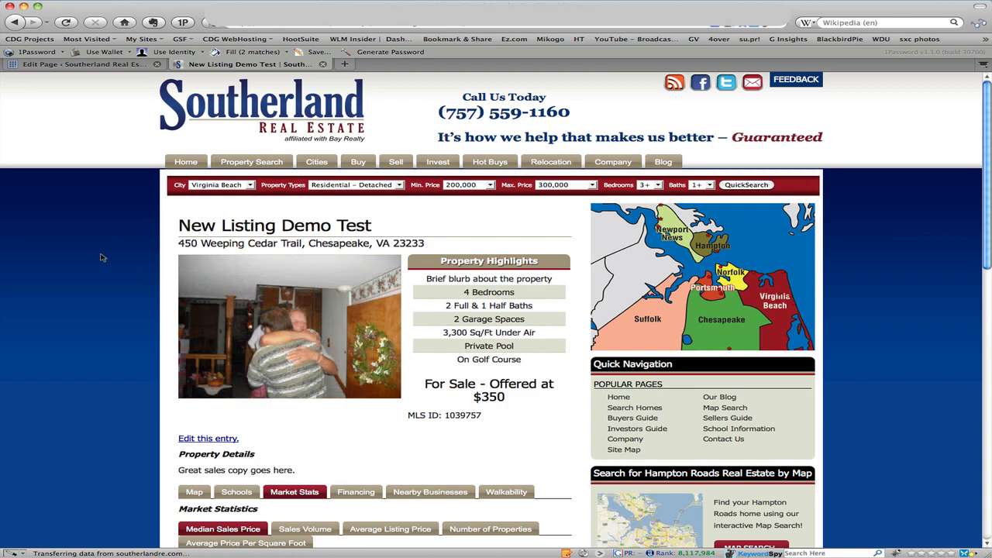
scroll("down", 3)
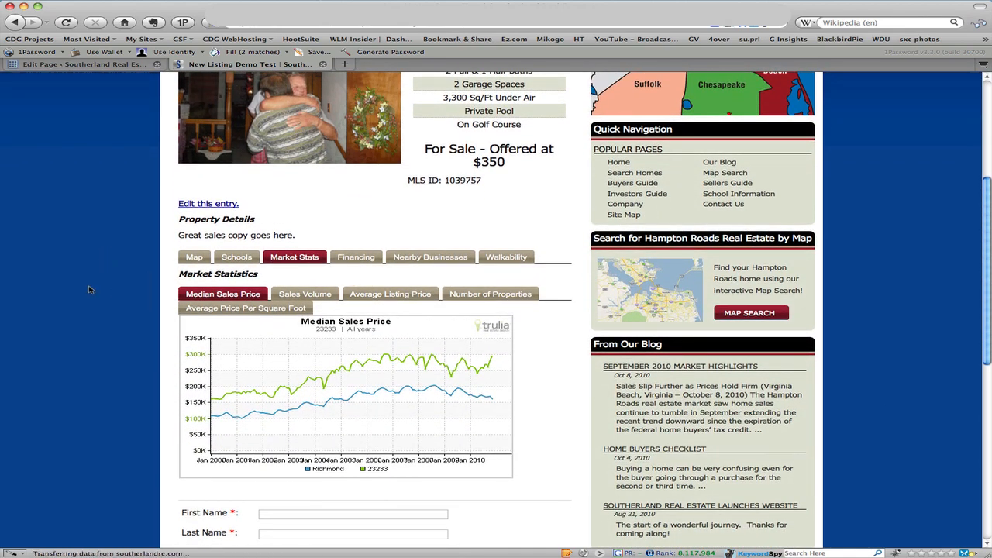
scroll("down", 3)
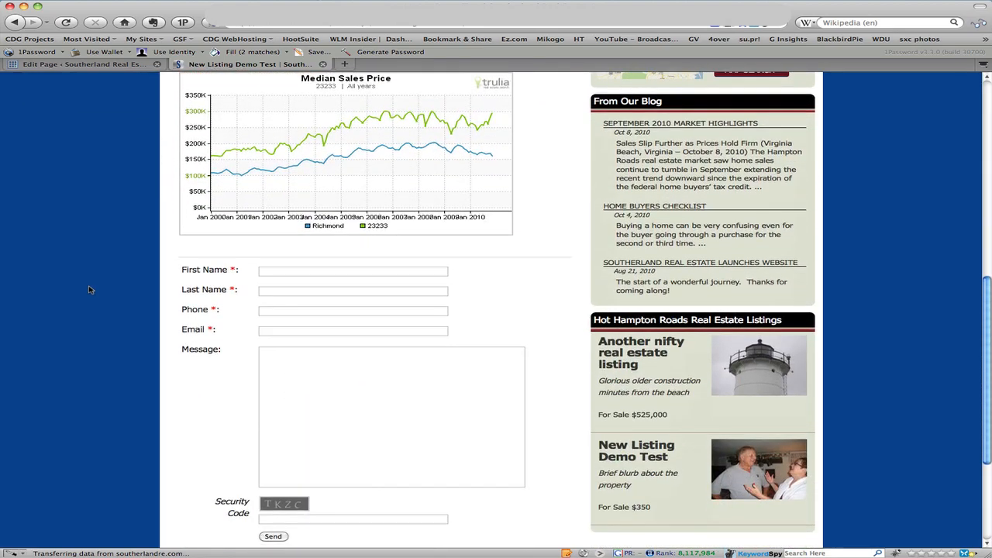